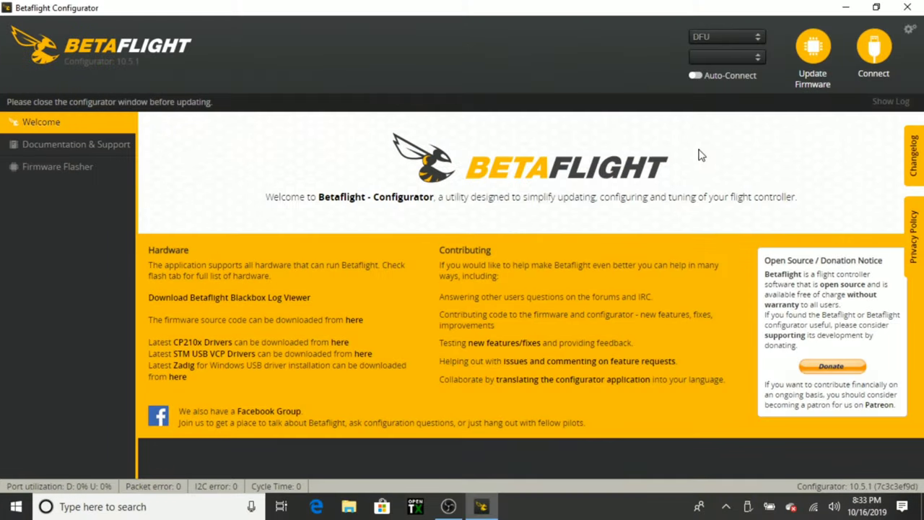
{"action": "mouse_move", "coordinate": [742, 30]}
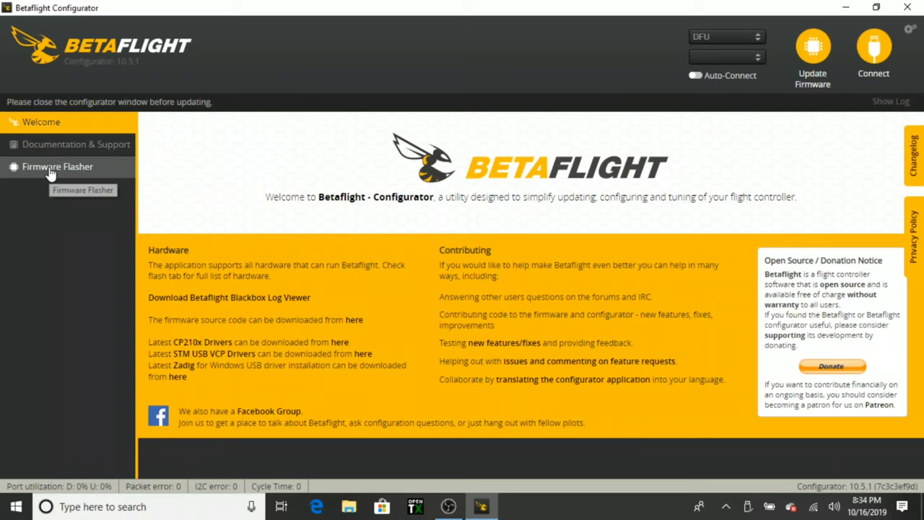
Go to the Firmware Flasher page and let the release information load
{"action": "left_click", "coordinate": [58, 166]}
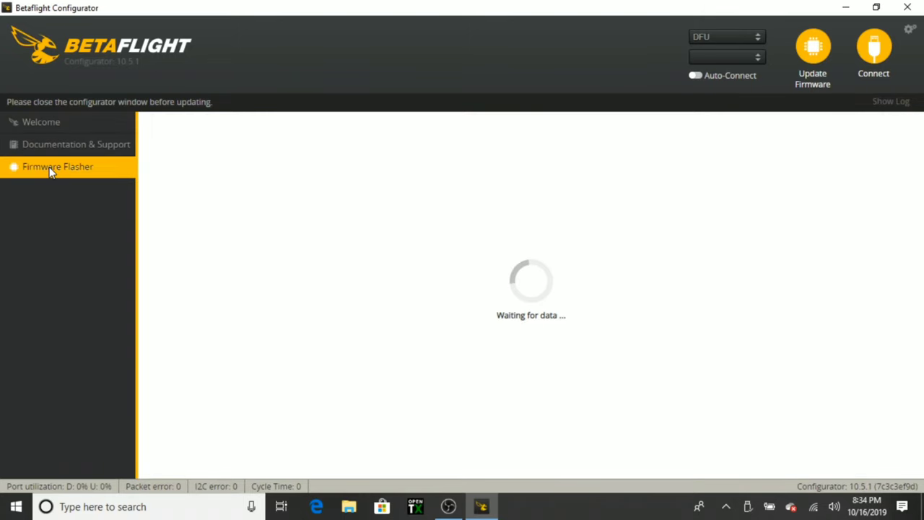
{"action": "left_click", "coordinate": [57, 167]}
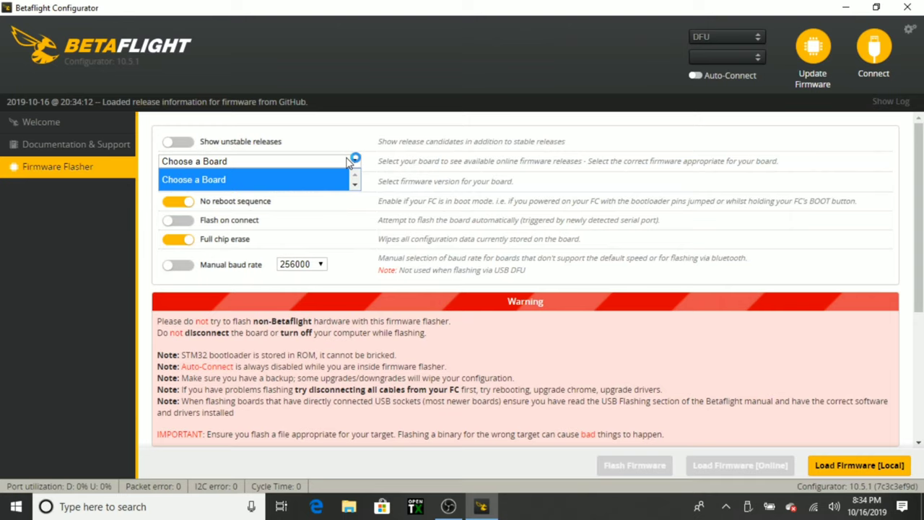
Load Betaflight 4.1.0 for the REVOLTOSD board online and start flashing it
{"action": "left_click", "coordinate": [257, 160]}
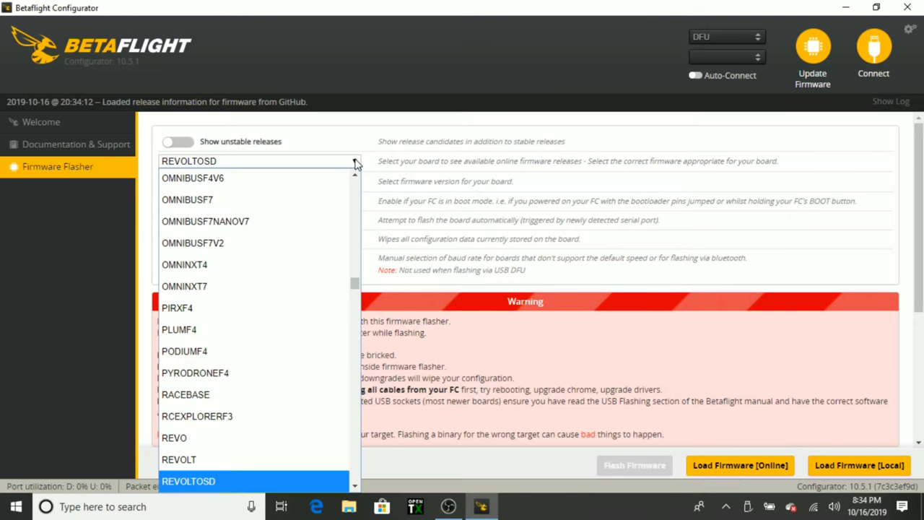
{"action": "left_click", "coordinate": [188, 480]}
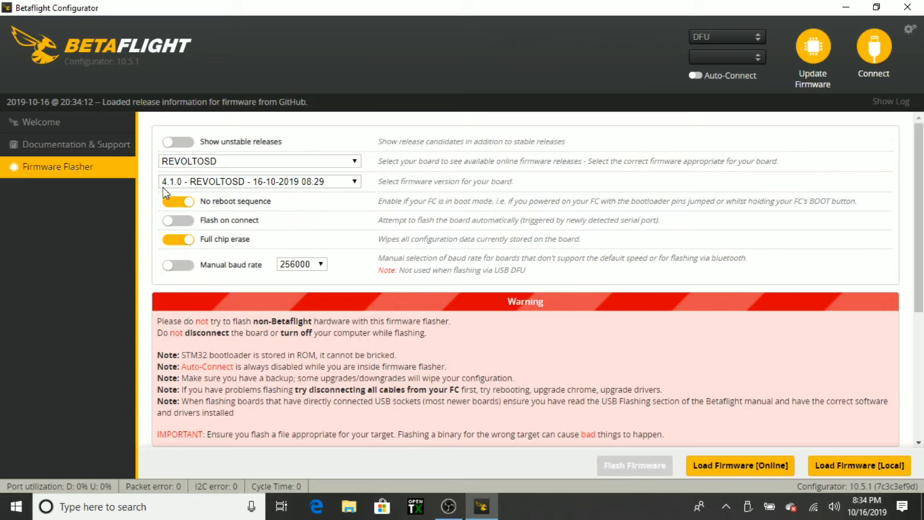
{"action": "left_click", "coordinate": [177, 201]}
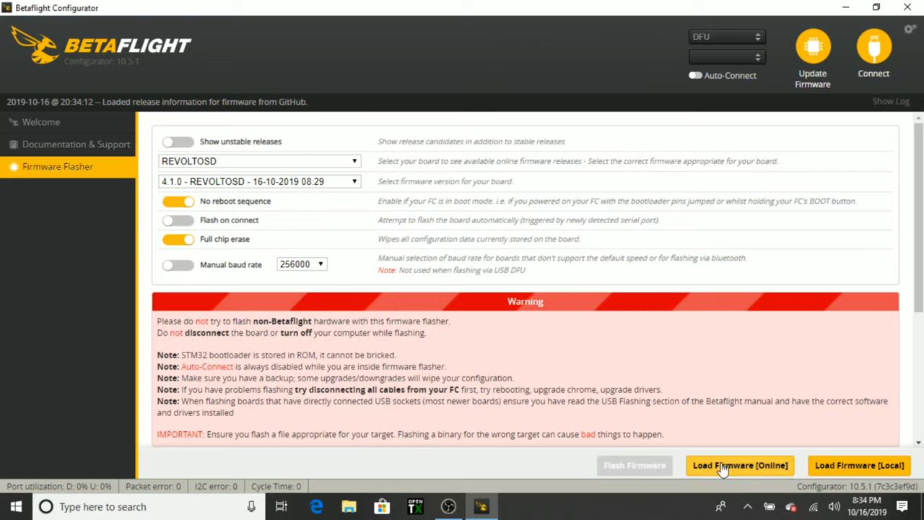
{"action": "left_click", "coordinate": [739, 465]}
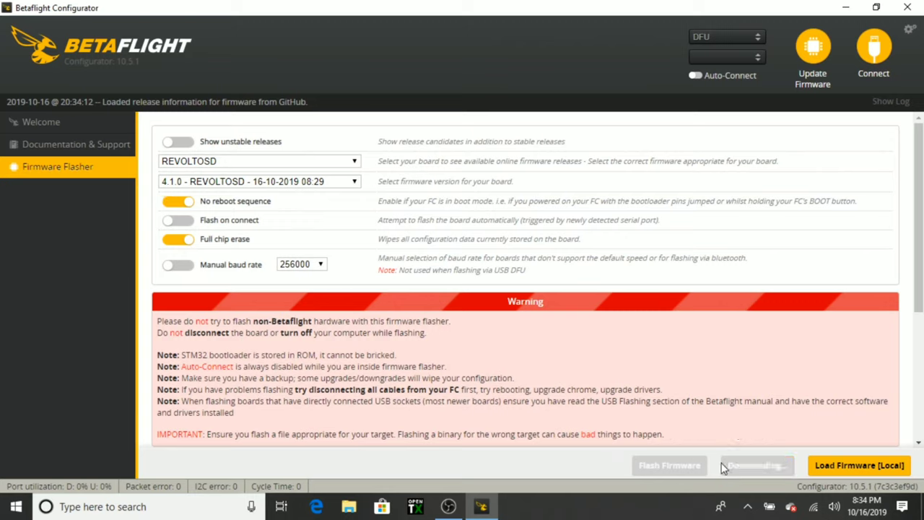
{"action": "left_click", "coordinate": [754, 465]}
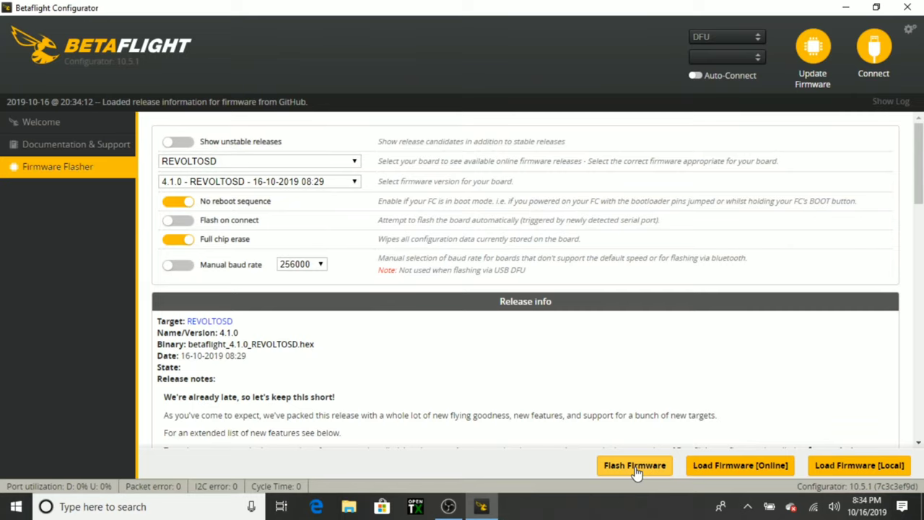
{"action": "mouse_move", "coordinate": [635, 472]}
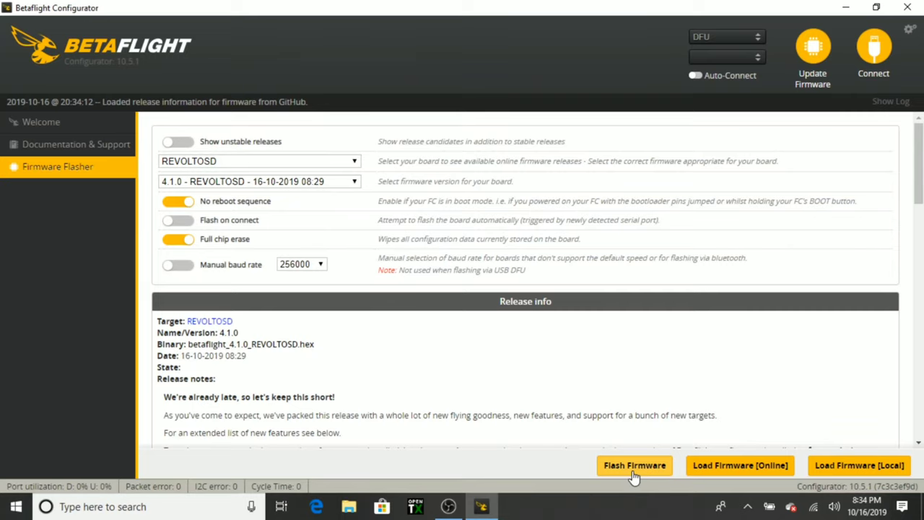
{"action": "left_click", "coordinate": [634, 465]}
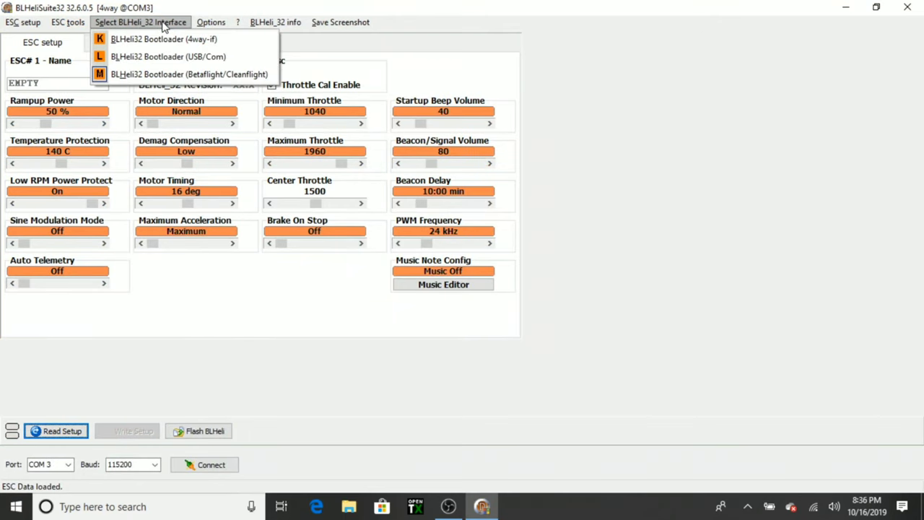
{"action": "mouse_move", "coordinate": [184, 74]}
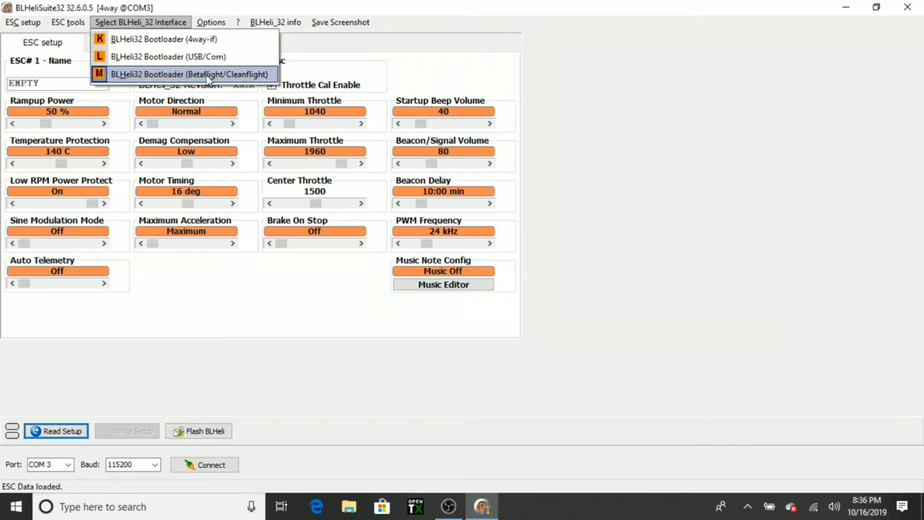
Connect via the BLHeli32 Betaflight bootloader interface and read the four ESCs' setup
{"action": "left_click", "coordinate": [186, 75]}
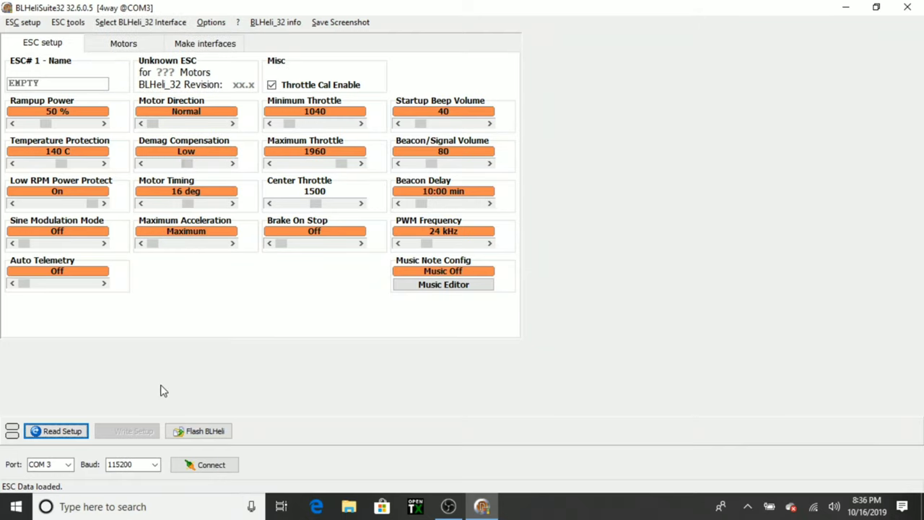
{"action": "left_click", "coordinate": [205, 464]}
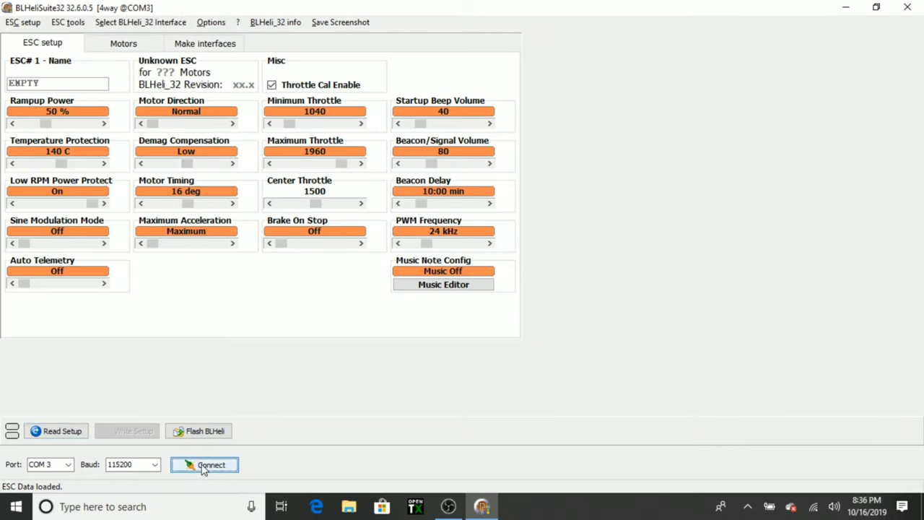
{"action": "left_click", "coordinate": [205, 464]}
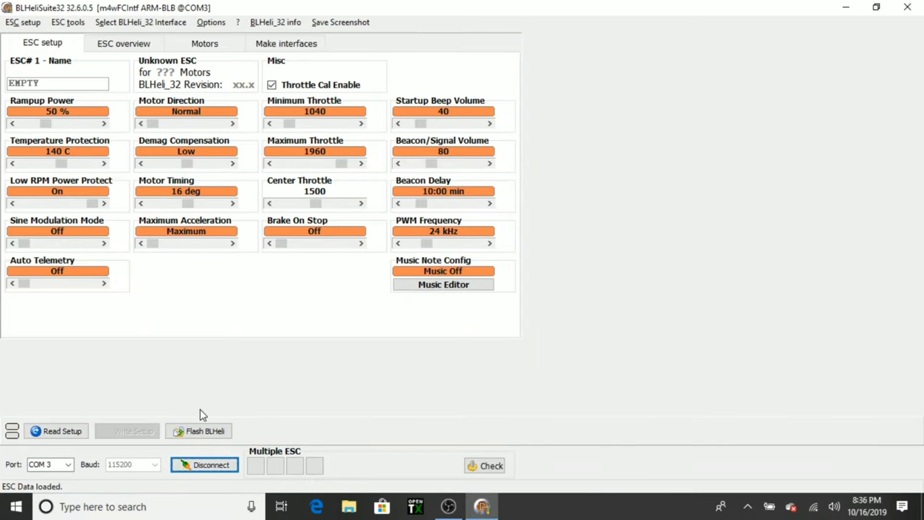
{"action": "mouse_move", "coordinate": [205, 397]}
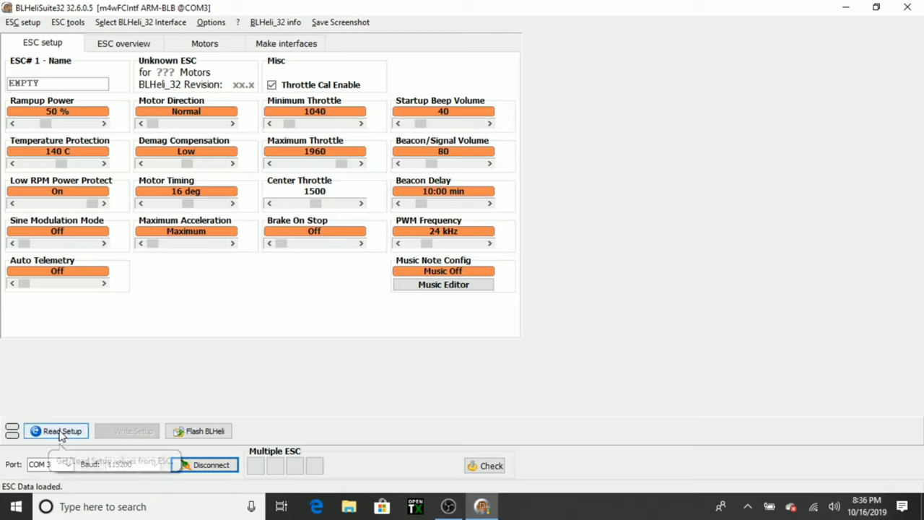
{"action": "mouse_move", "coordinate": [61, 430]}
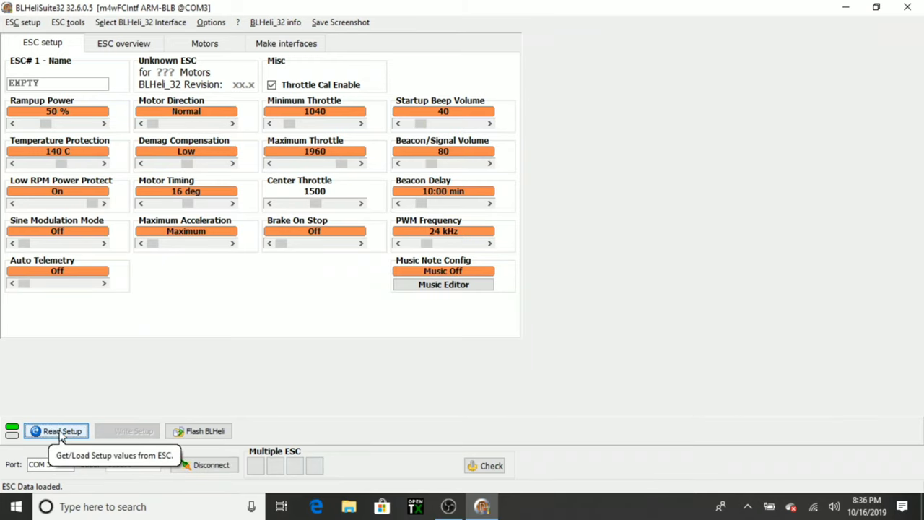
{"action": "left_click", "coordinate": [61, 431]}
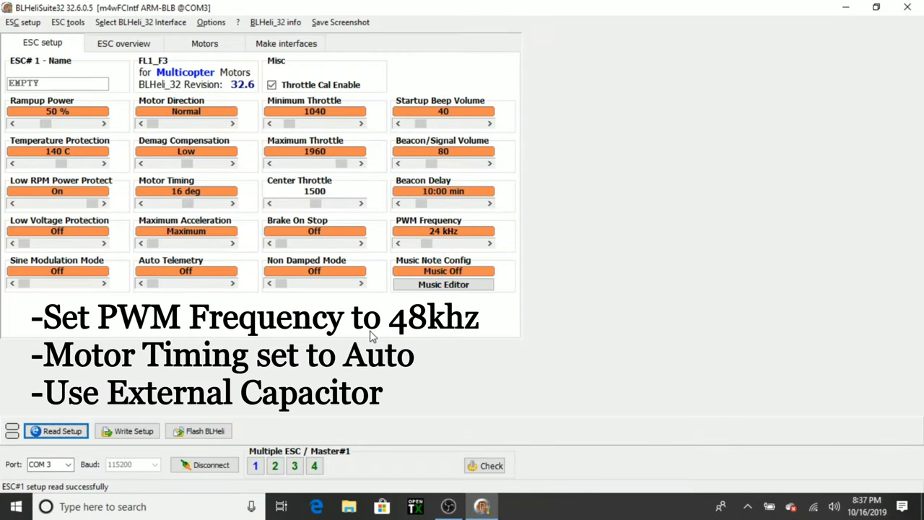
{"action": "mouse_move", "coordinate": [393, 287]}
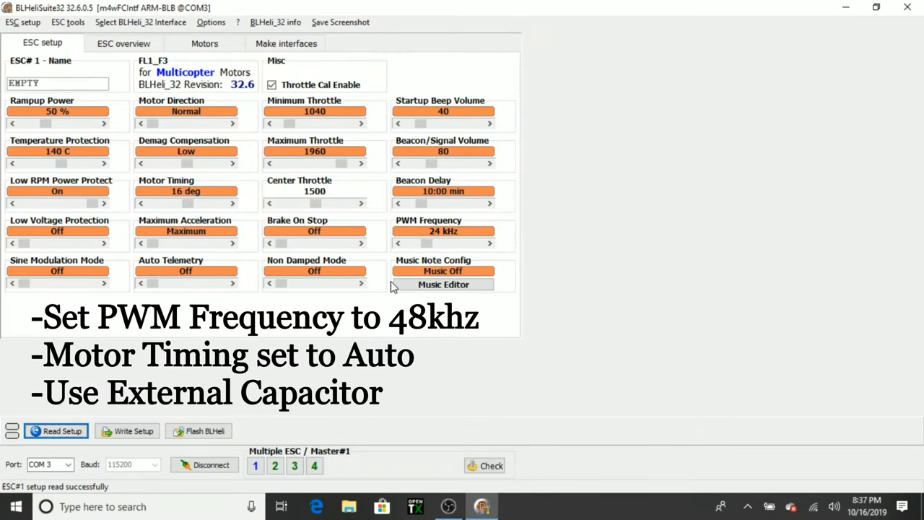
{"action": "mouse_move", "coordinate": [488, 244]}
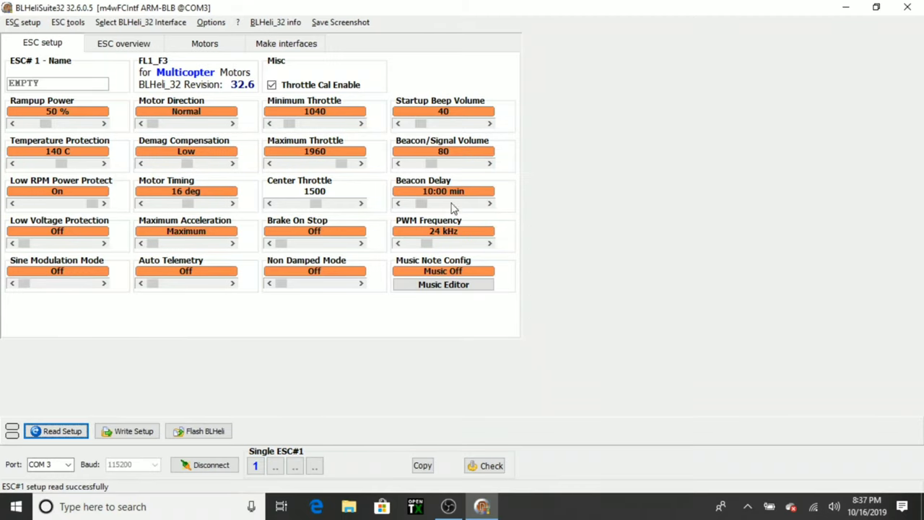
Raise the ESC PWM frequency to 48 kHz and write the setup
{"action": "left_click", "coordinate": [490, 243]}
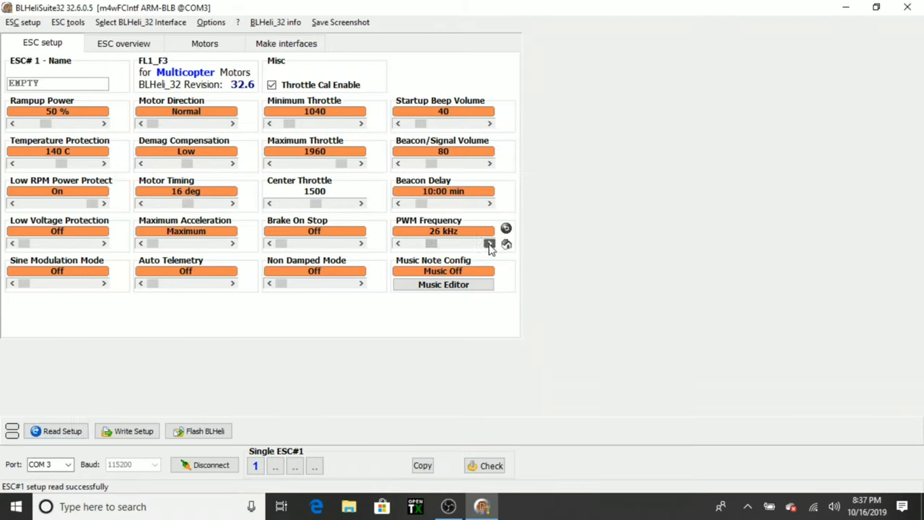
{"action": "left_click", "coordinate": [490, 243]}
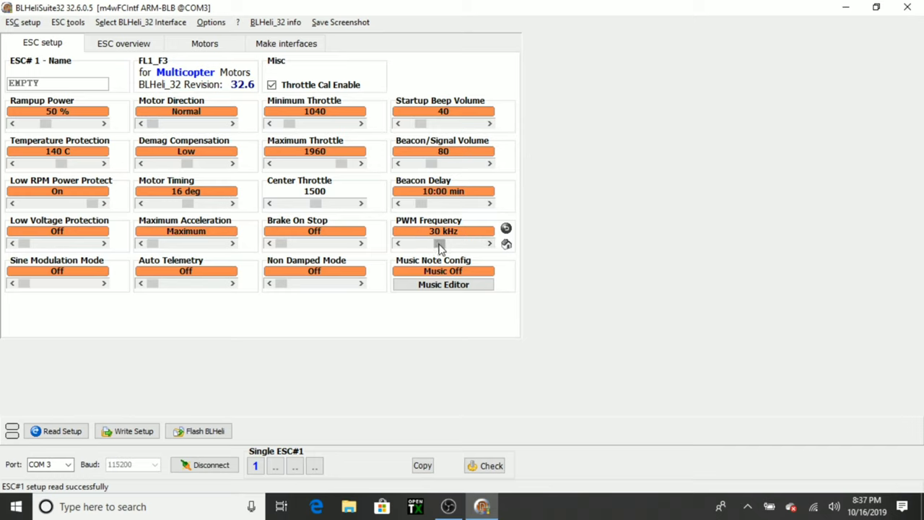
{"action": "left_click", "coordinate": [488, 243]}
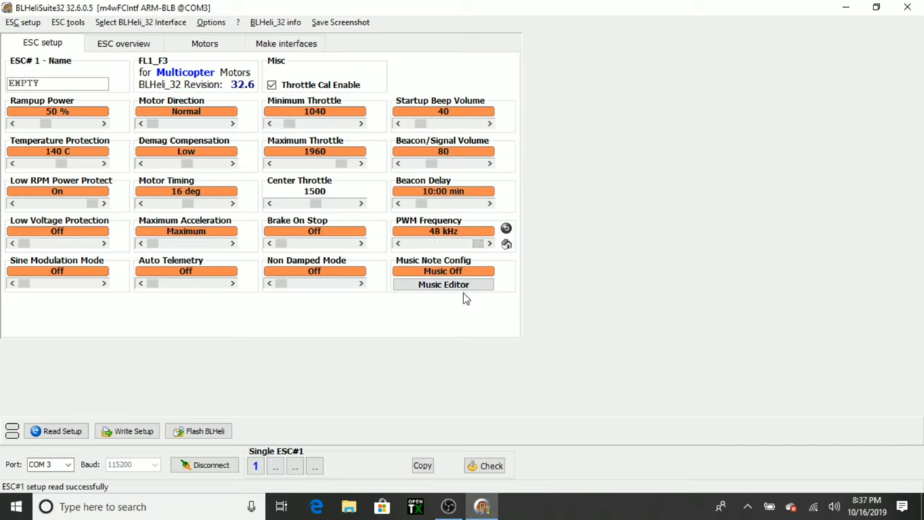
{"action": "mouse_move", "coordinate": [424, 303]}
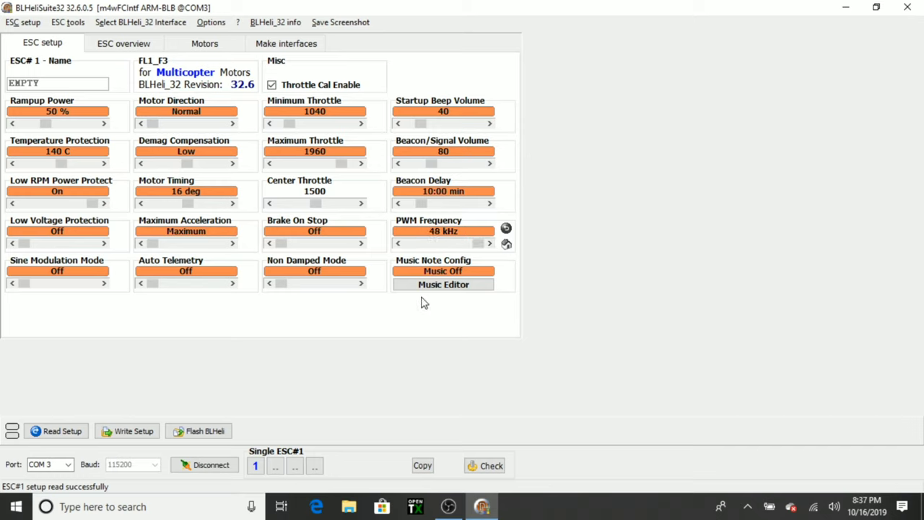
{"action": "mouse_move", "coordinate": [231, 205]}
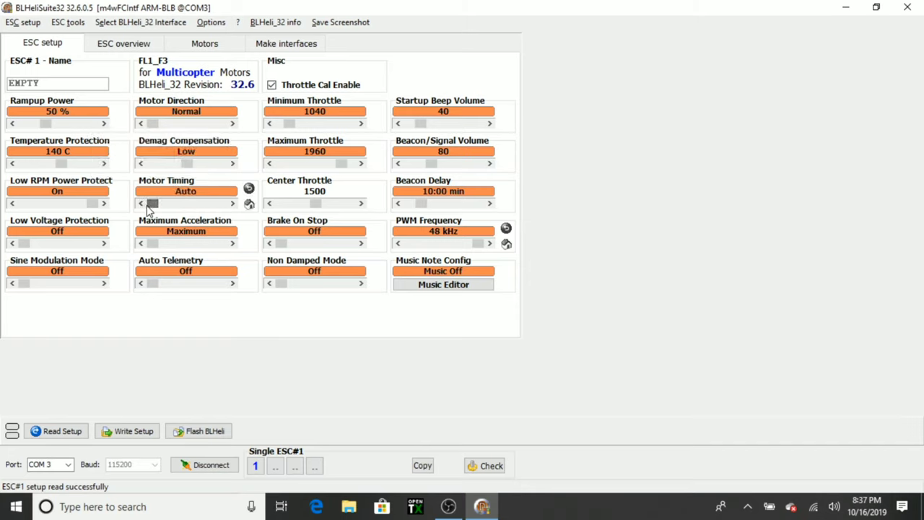
{"action": "mouse_move", "coordinate": [240, 380]}
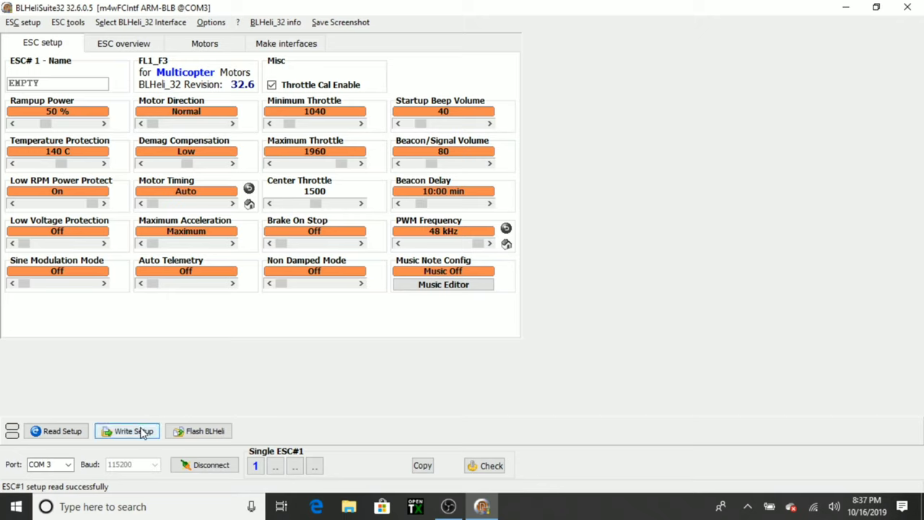
{"action": "mouse_move", "coordinate": [138, 432]}
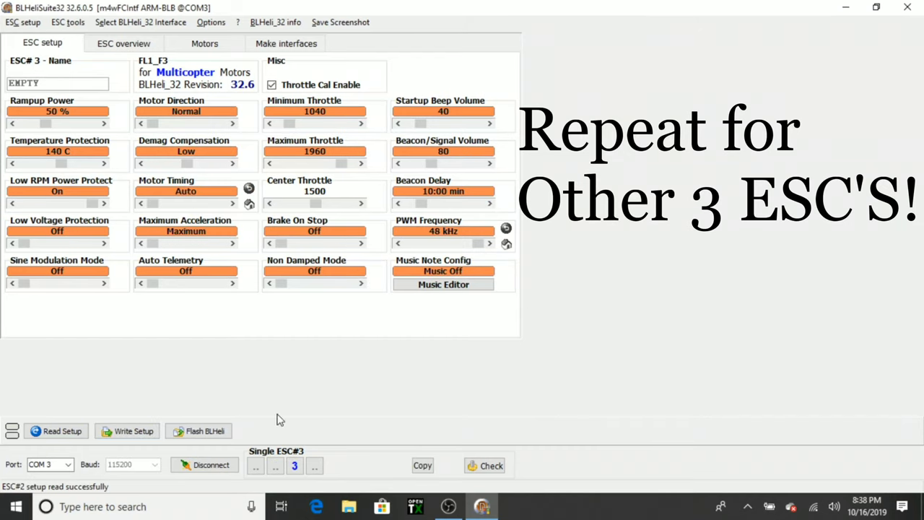
{"action": "left_click", "coordinate": [314, 466]}
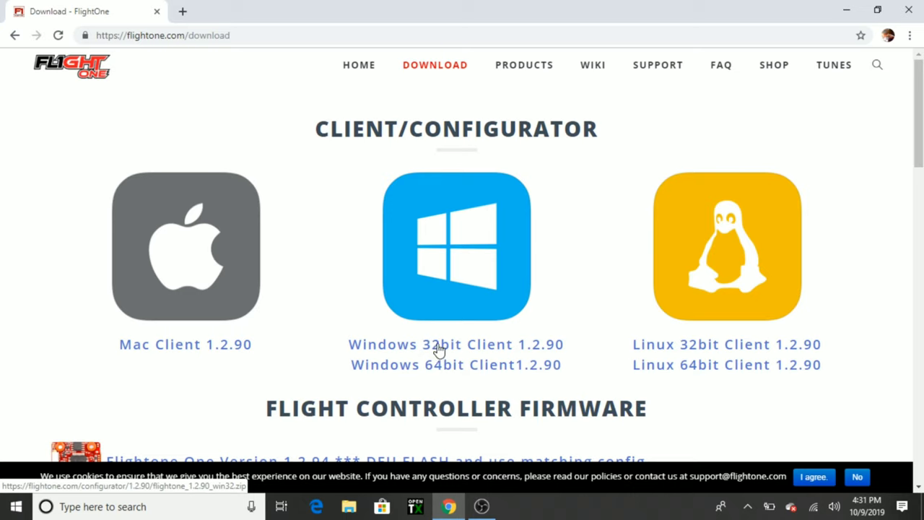
Download the Windows 32-bit FlightOne 1.2.90 client and extract it into Downloads
{"action": "left_click", "coordinate": [457, 345]}
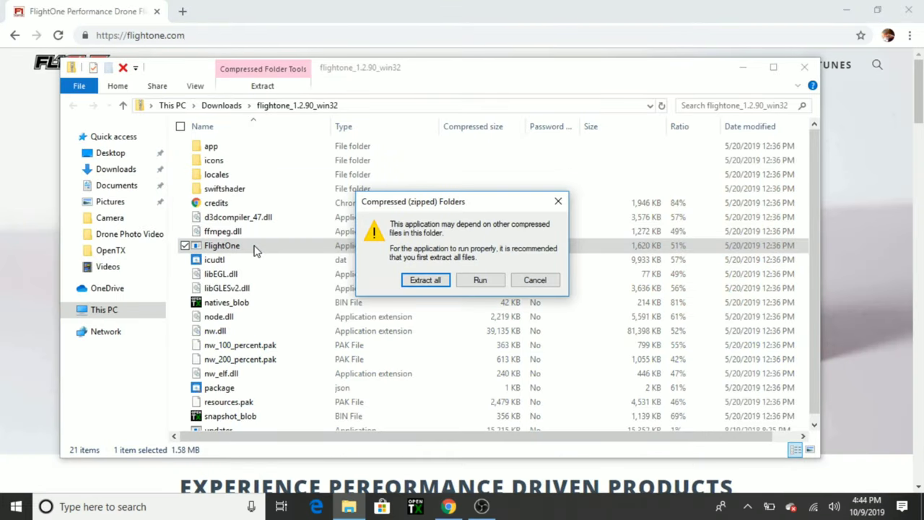
{"action": "left_click", "coordinate": [480, 279]}
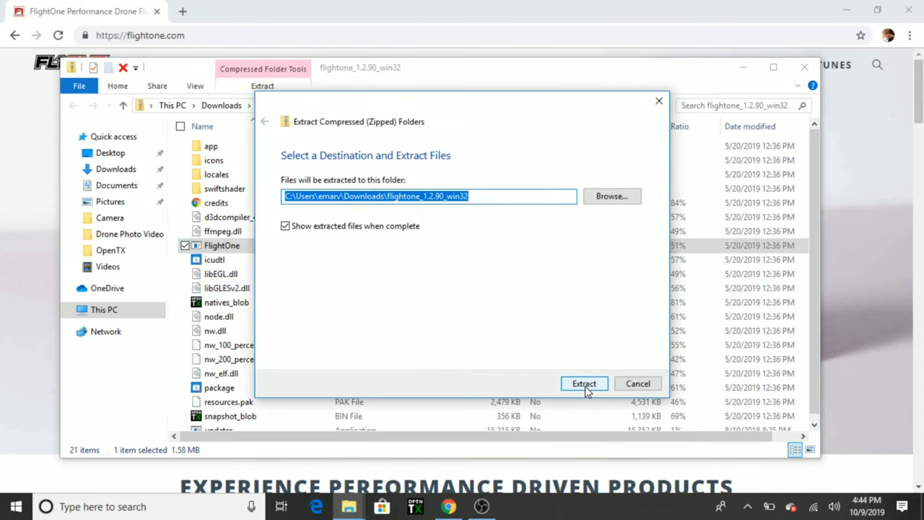
{"action": "left_click", "coordinate": [584, 384]}
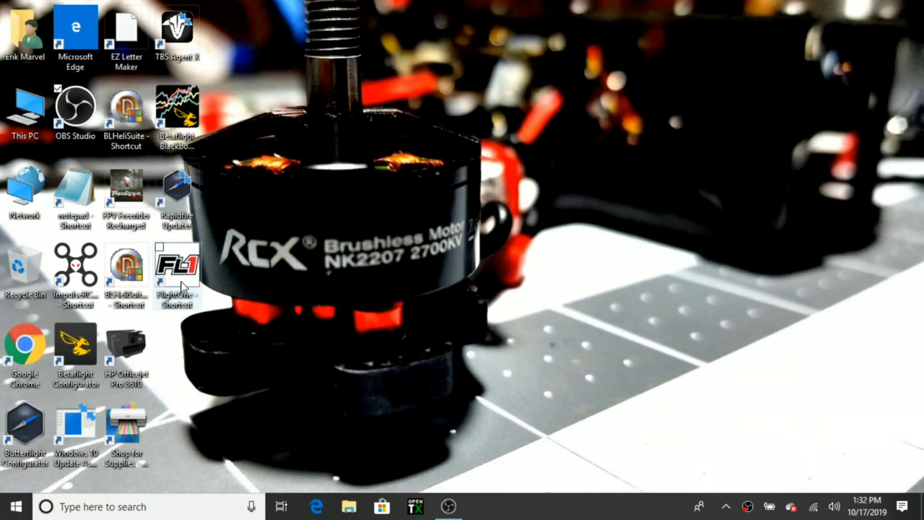
Launch FlightOne Configurator and start flashing FlightOne firmware from the Migration page
{"action": "double_click", "coordinate": [177, 266]}
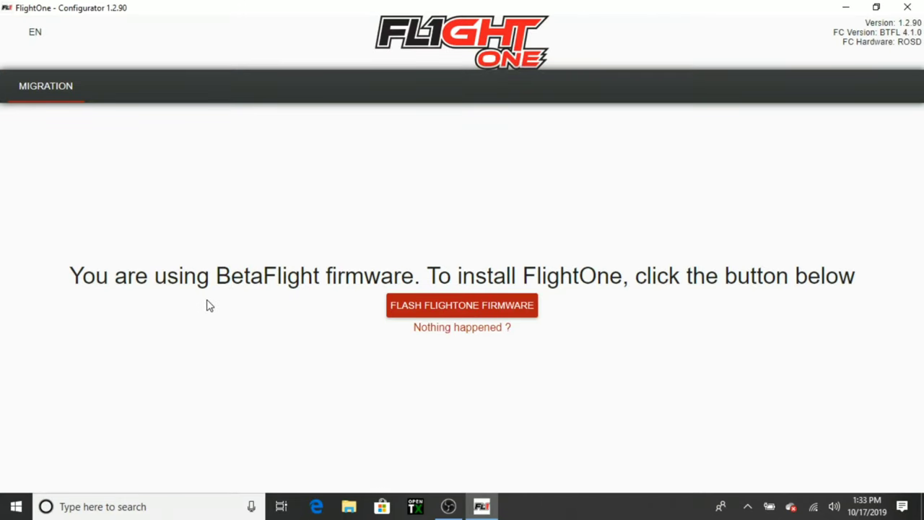
{"action": "mouse_move", "coordinate": [421, 299]}
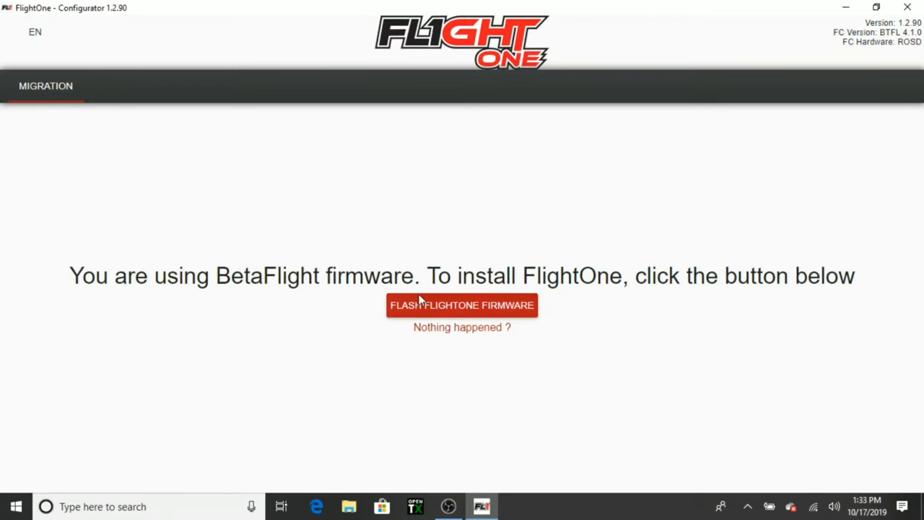
{"action": "mouse_move", "coordinate": [498, 277]}
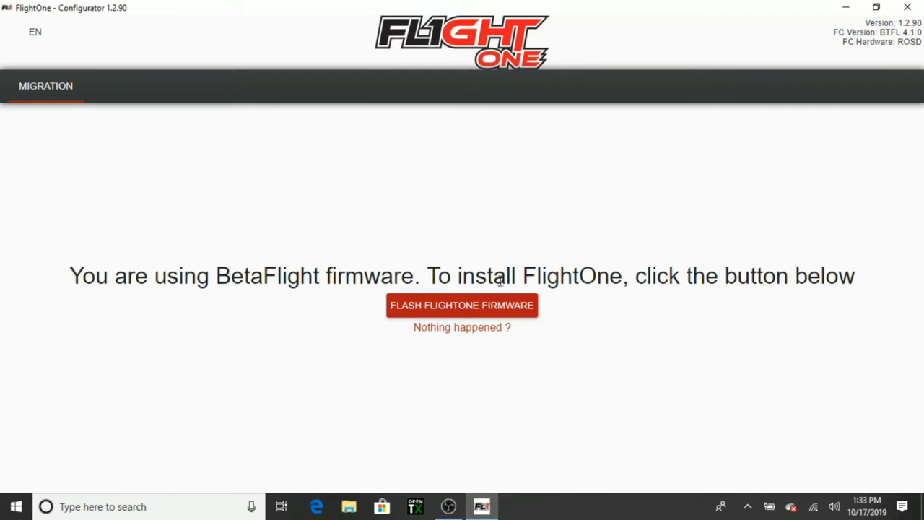
{"action": "mouse_move", "coordinate": [445, 310]}
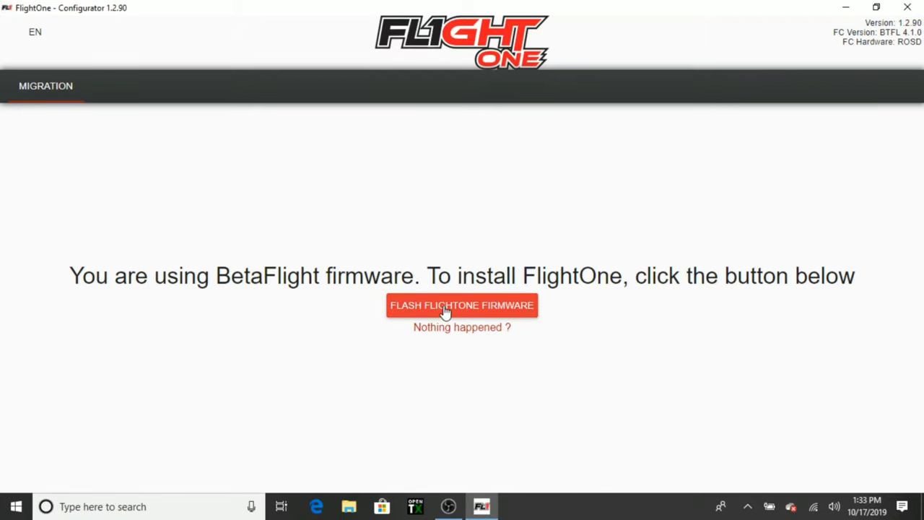
{"action": "left_click", "coordinate": [462, 306]}
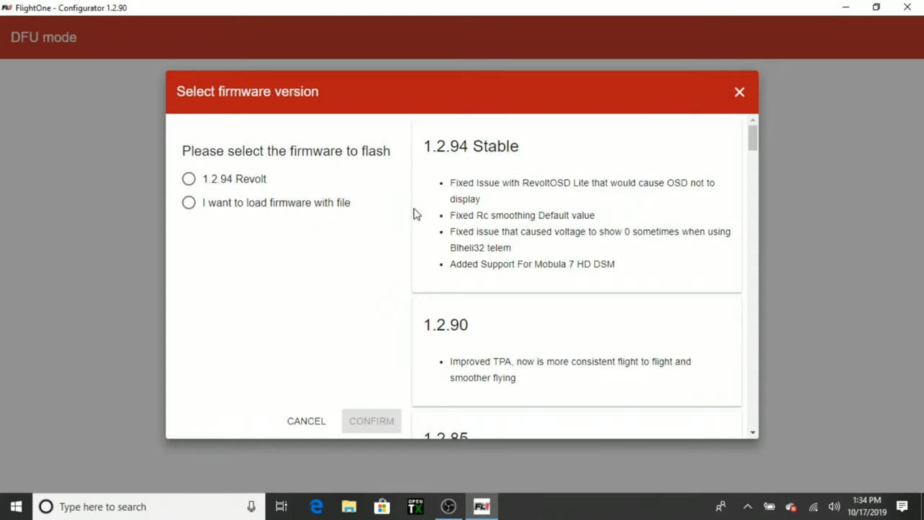
{"action": "mouse_move", "coordinate": [460, 161]}
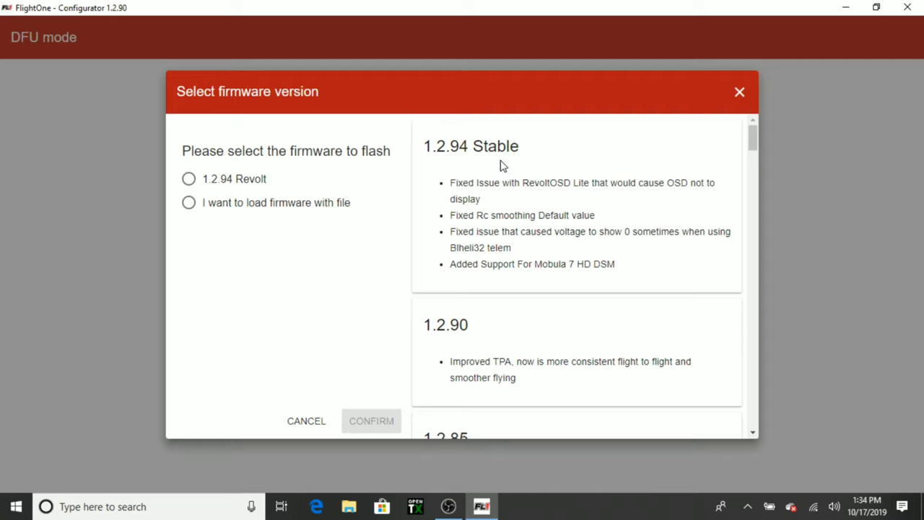
{"action": "mouse_move", "coordinate": [280, 190]}
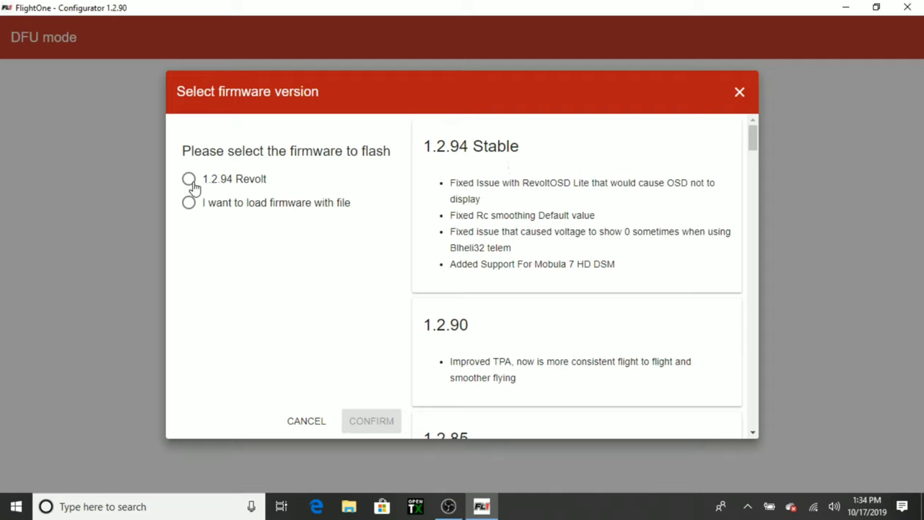
Select the 1.2.94 Revolt firmware version and confirm the flash
{"action": "left_click", "coordinate": [189, 180]}
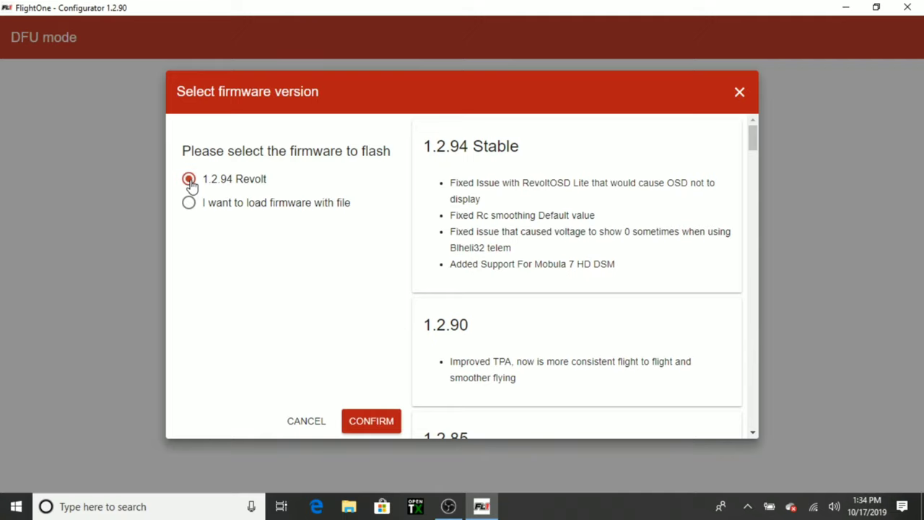
{"action": "left_click", "coordinate": [189, 178]}
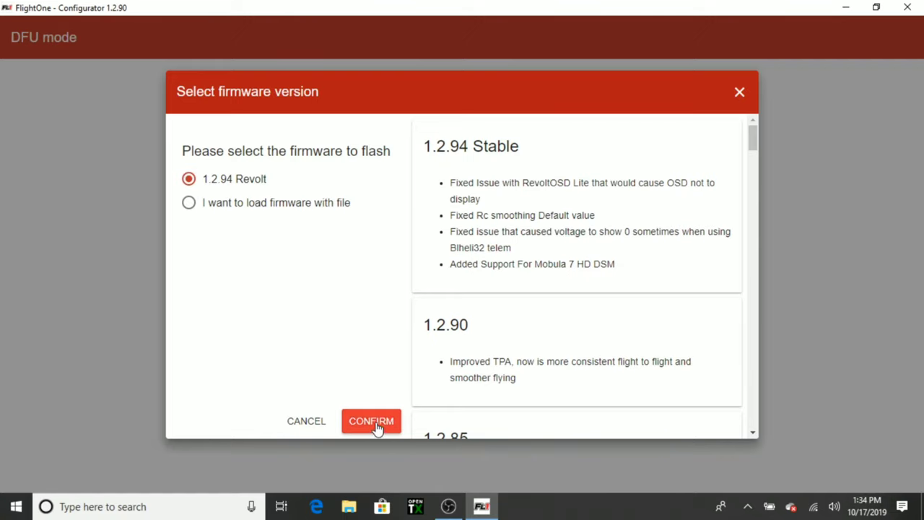
{"action": "left_click", "coordinate": [371, 421]}
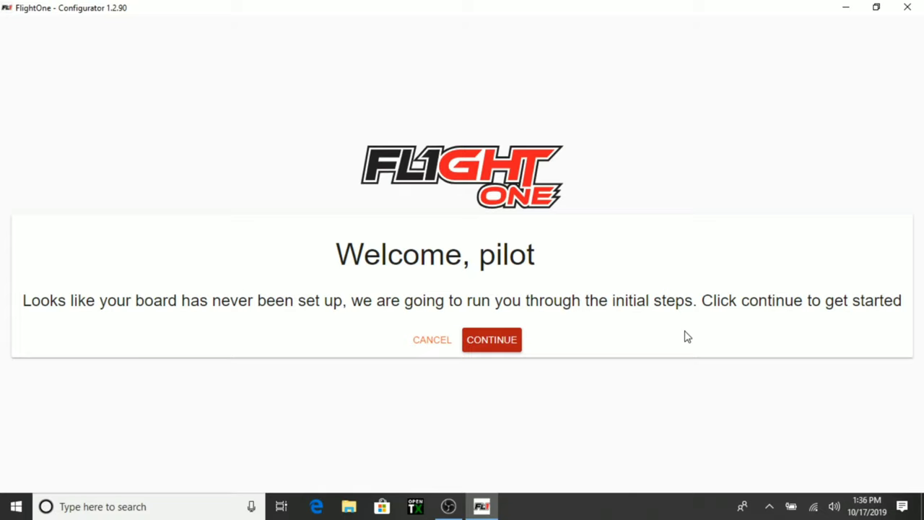
{"action": "mouse_move", "coordinate": [668, 342]}
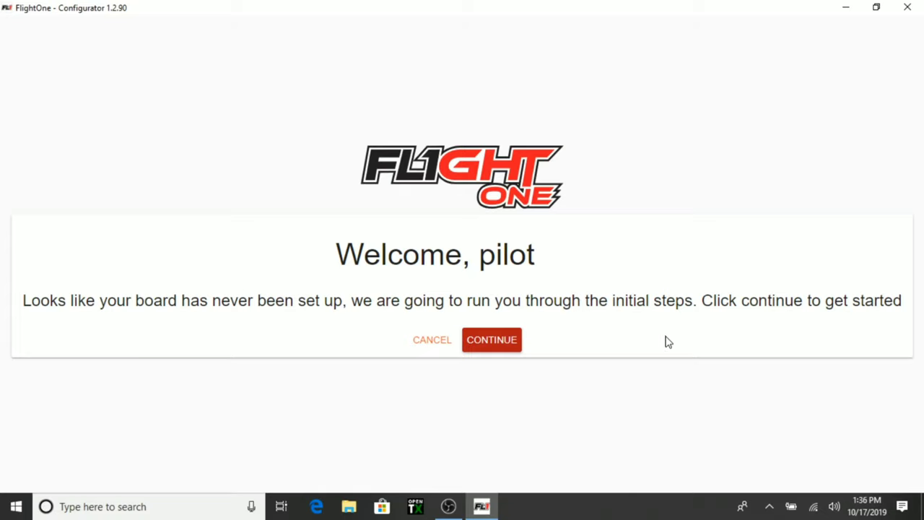
{"action": "mouse_move", "coordinate": [564, 342]}
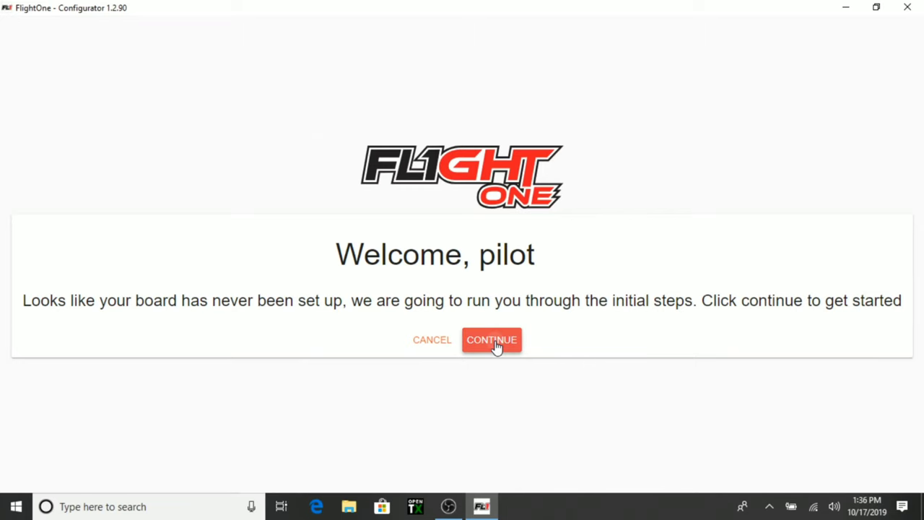
Begin the setup wizard and choose Crossfire as the receiver
{"action": "left_click", "coordinate": [492, 340]}
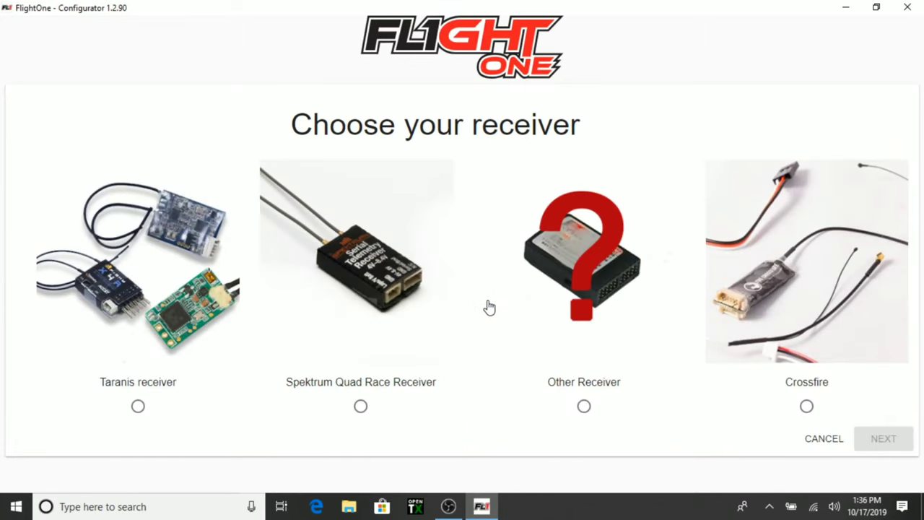
{"action": "mouse_move", "coordinate": [727, 288]}
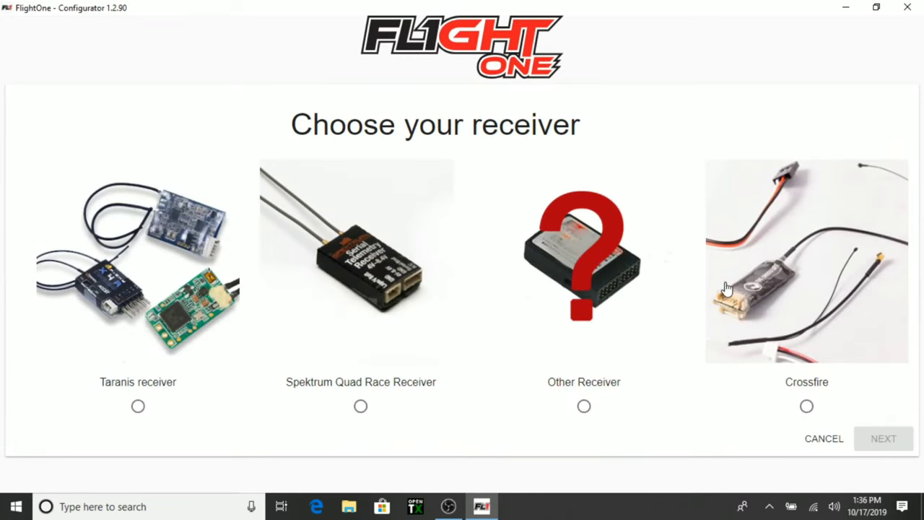
{"action": "mouse_move", "coordinate": [788, 296]}
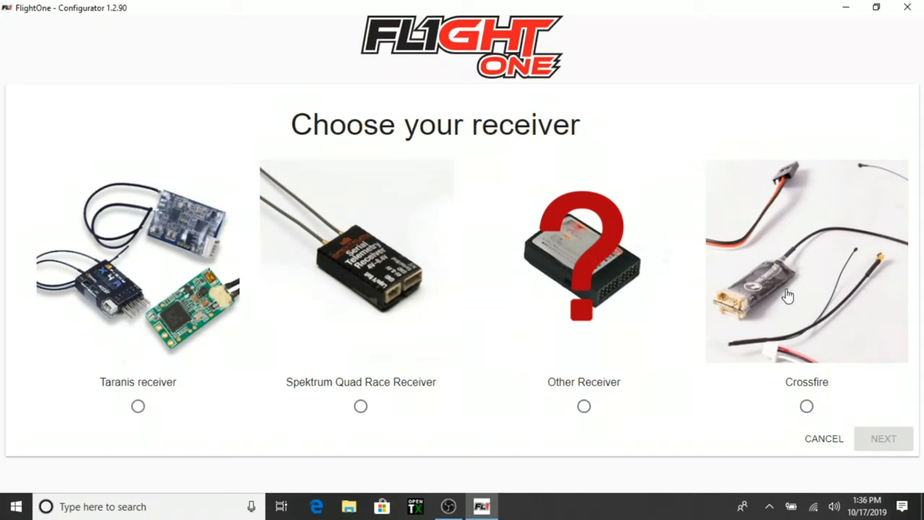
{"action": "left_click", "coordinate": [805, 406]}
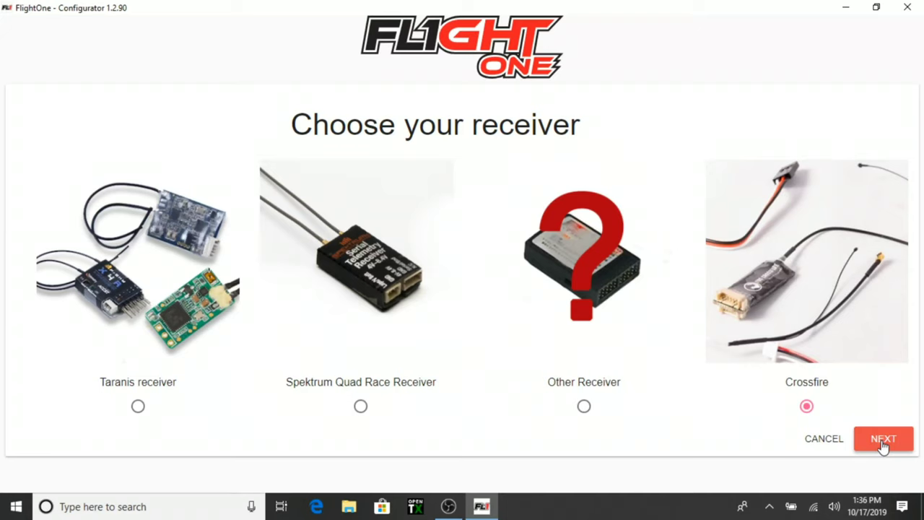
{"action": "left_click", "coordinate": [886, 439]}
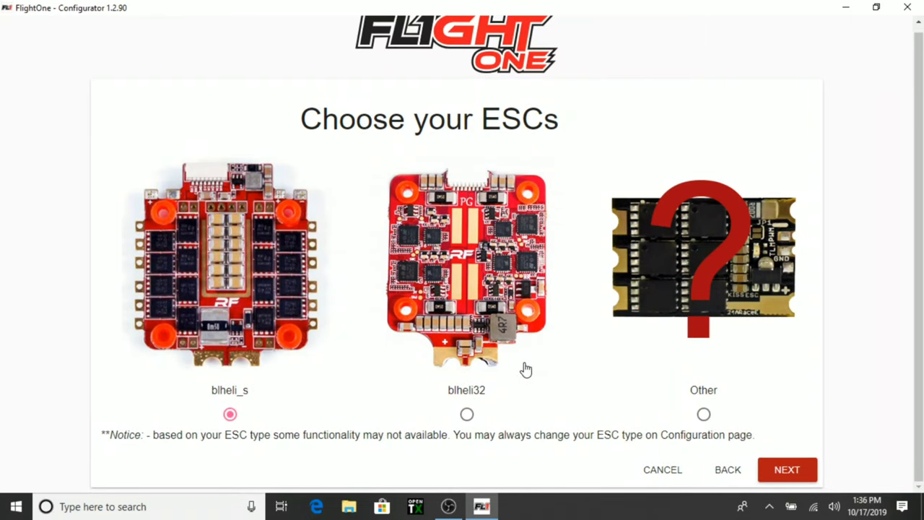
{"action": "mouse_move", "coordinate": [465, 416]}
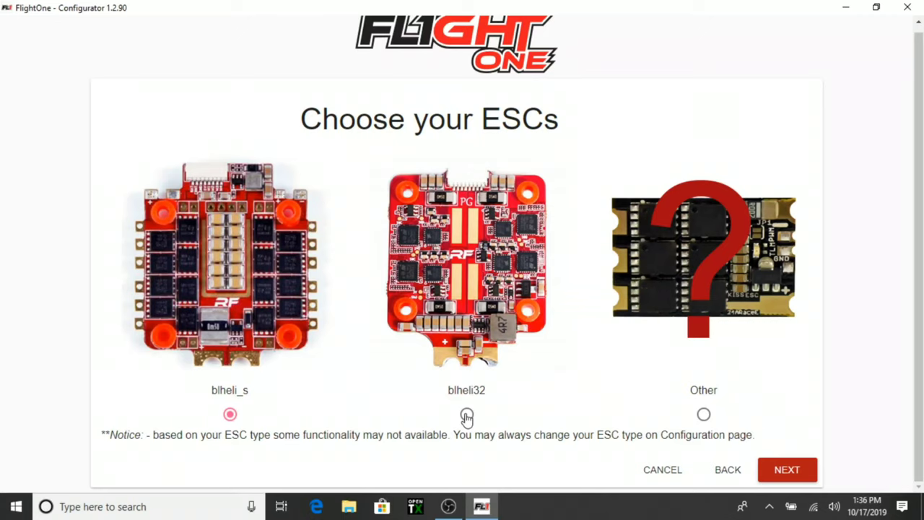
Choose blheli32 as the ESC type and continue the wizard
{"action": "left_click", "coordinate": [466, 415]}
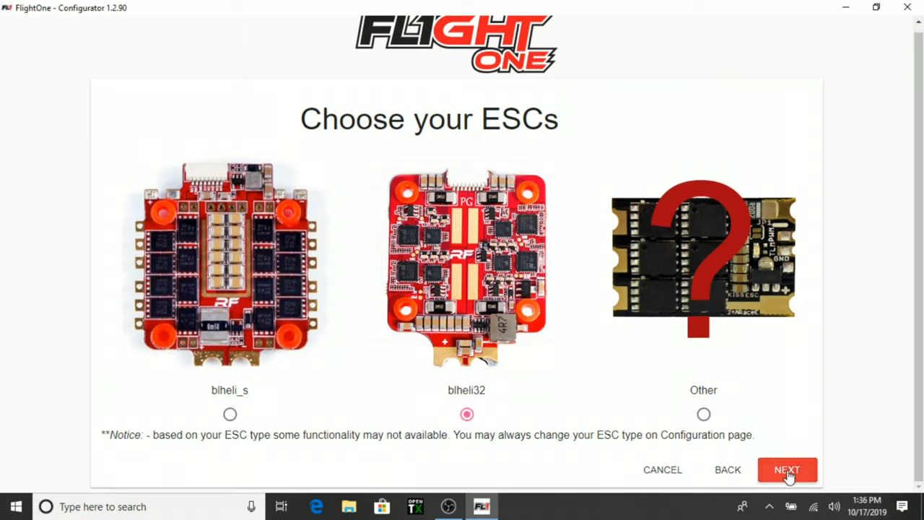
{"action": "left_click", "coordinate": [787, 469]}
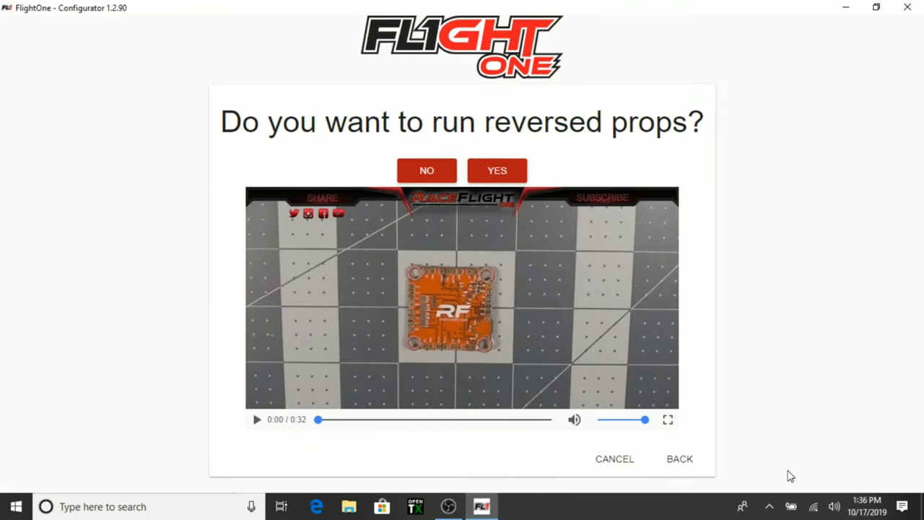
{"action": "mouse_move", "coordinate": [749, 408]}
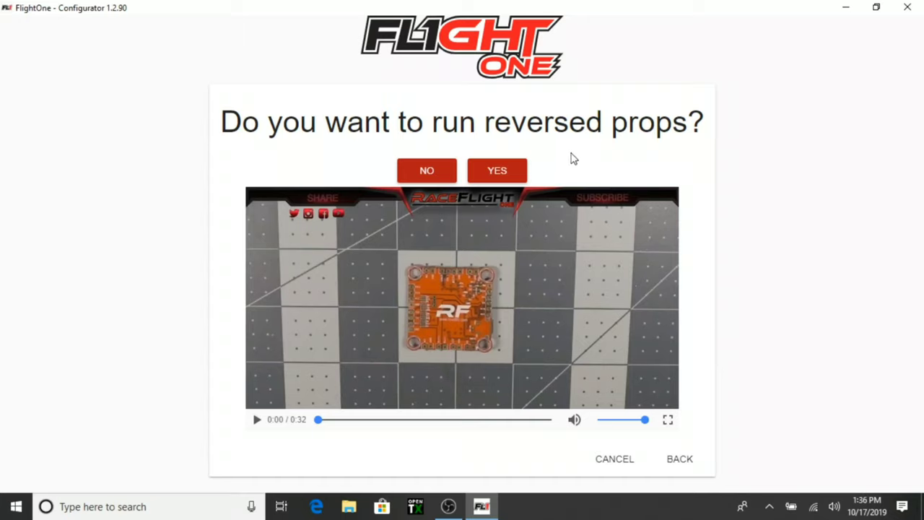
{"action": "mouse_move", "coordinate": [589, 162]}
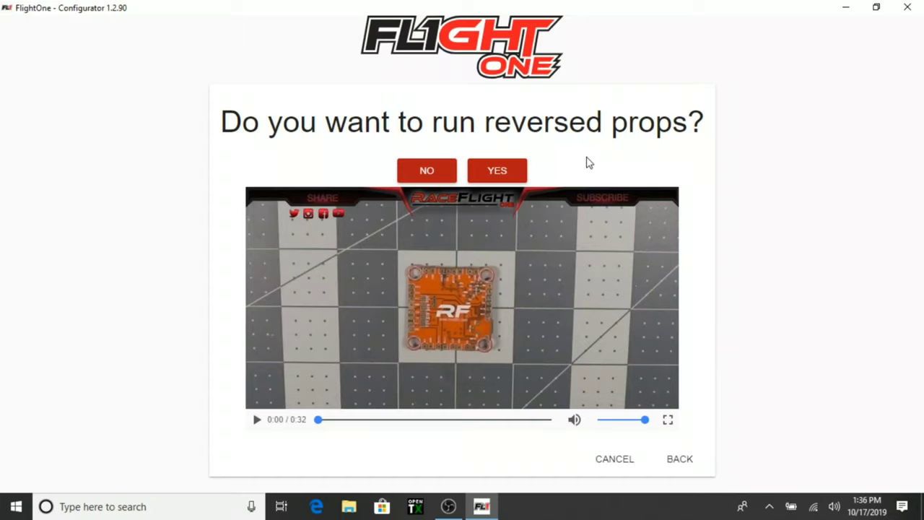
{"action": "mouse_move", "coordinate": [498, 171]}
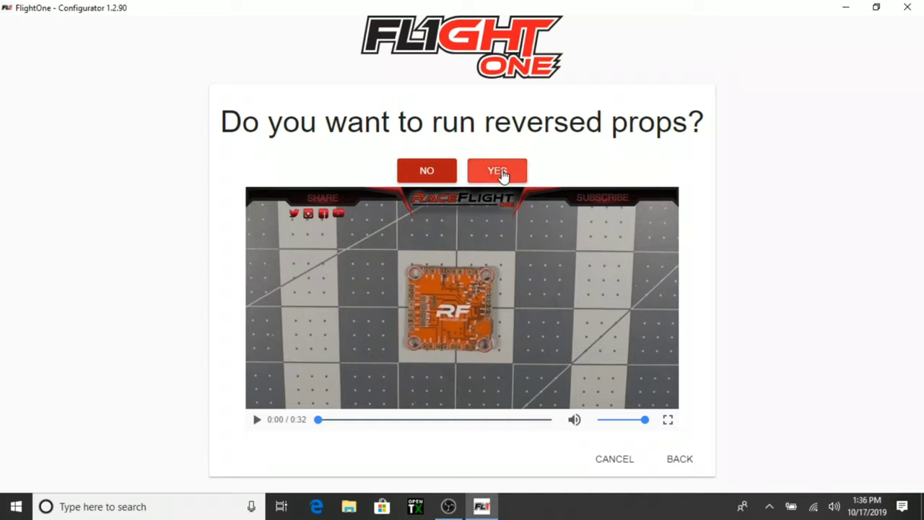
{"action": "mouse_move", "coordinate": [258, 427]}
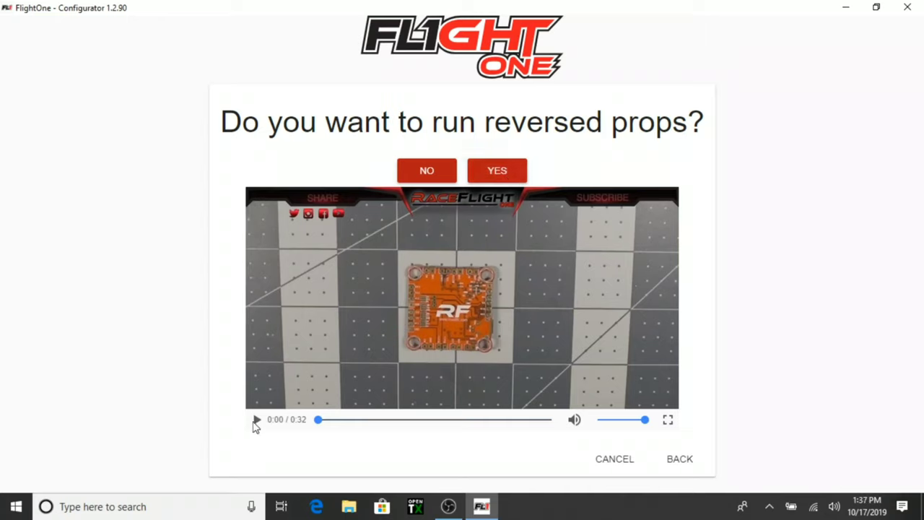
{"action": "mouse_move", "coordinate": [260, 421]}
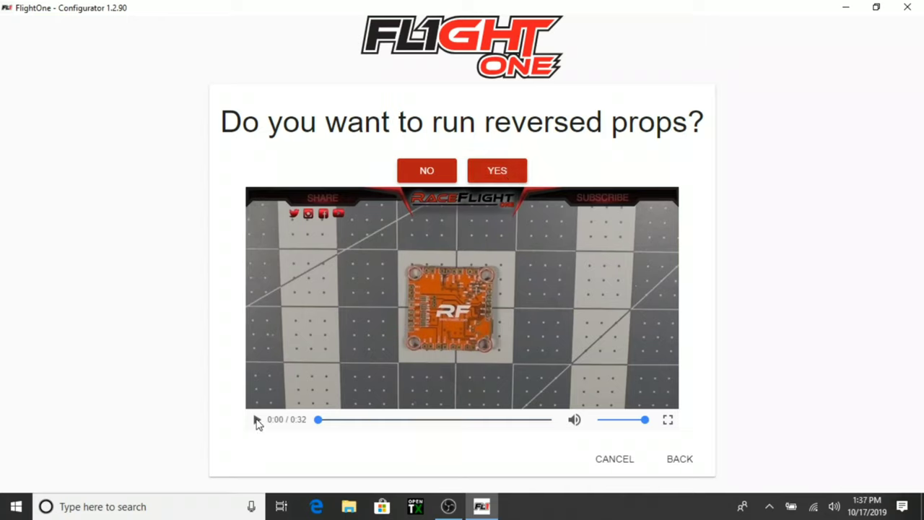
Watch the reversed props video, accept reversed props, and finish the wizard
{"action": "left_click", "coordinate": [256, 419]}
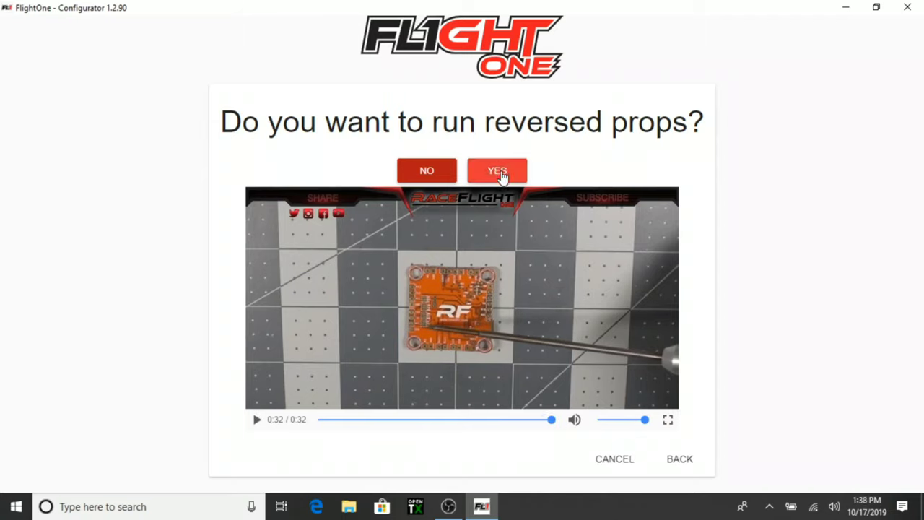
{"action": "left_click", "coordinate": [497, 171]}
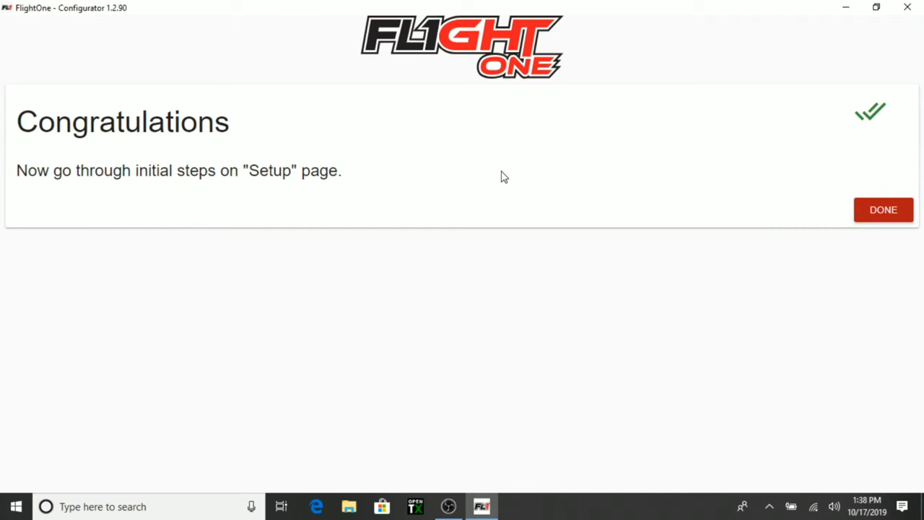
{"action": "left_click", "coordinate": [883, 209]}
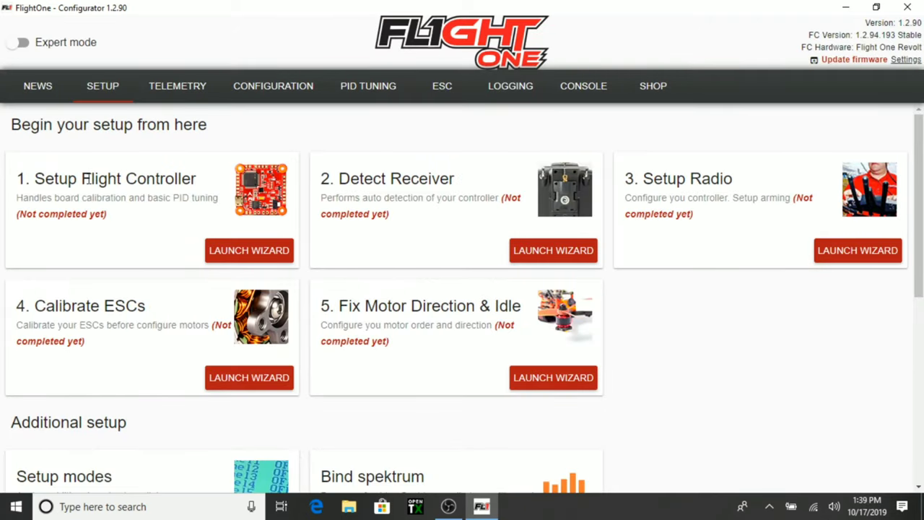
{"action": "mouse_move", "coordinate": [238, 250]}
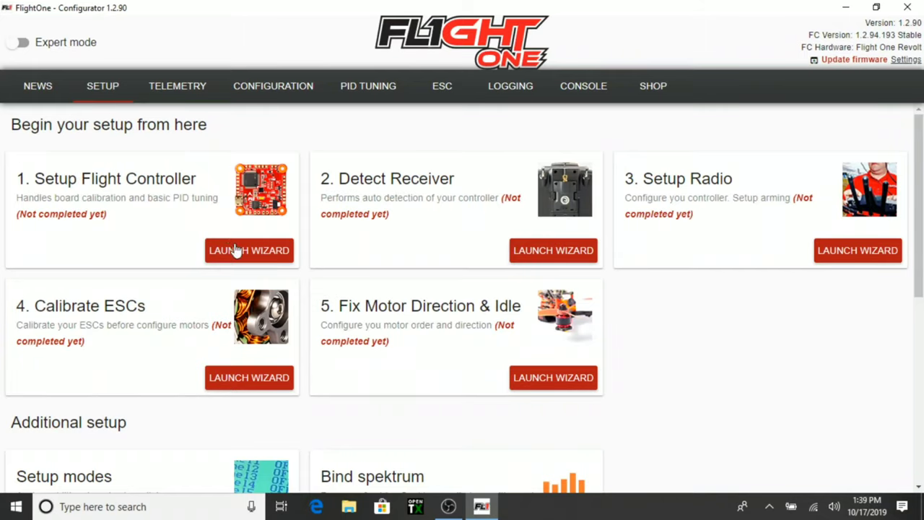
Start the flight controller wizard, choosing Racing use and a 4" or 5" quad size
{"action": "left_click", "coordinate": [248, 250]}
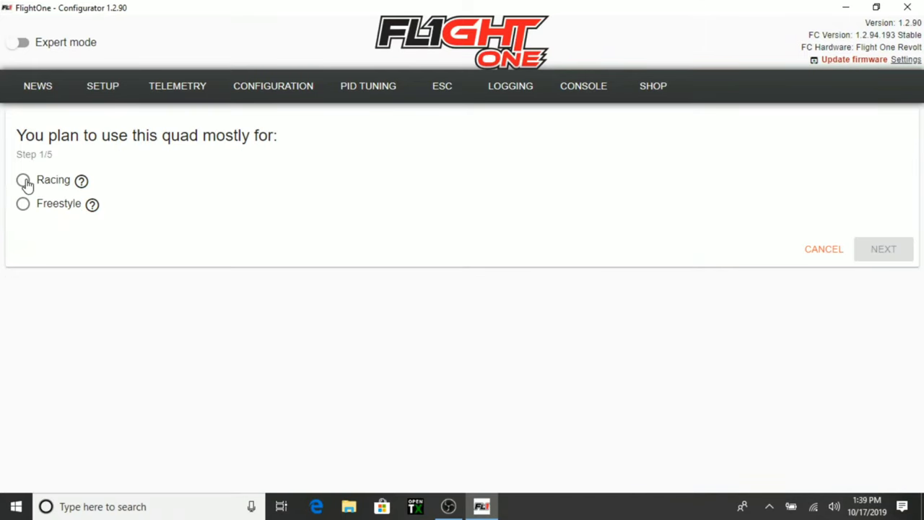
{"action": "left_click", "coordinate": [22, 180]}
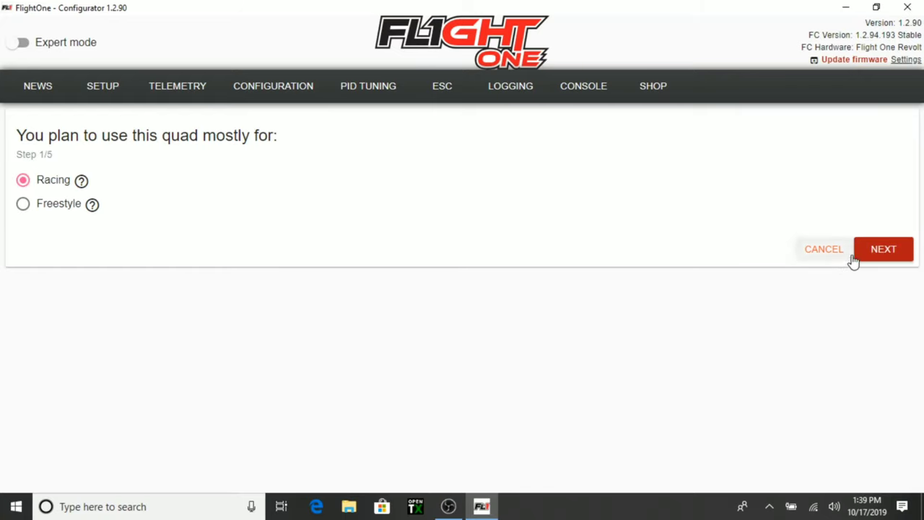
{"action": "left_click", "coordinate": [882, 249]}
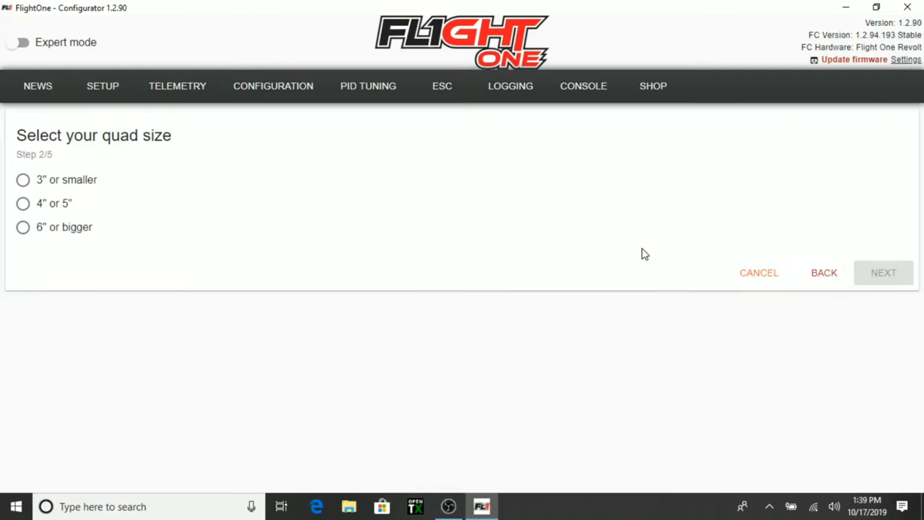
{"action": "mouse_move", "coordinate": [119, 141]}
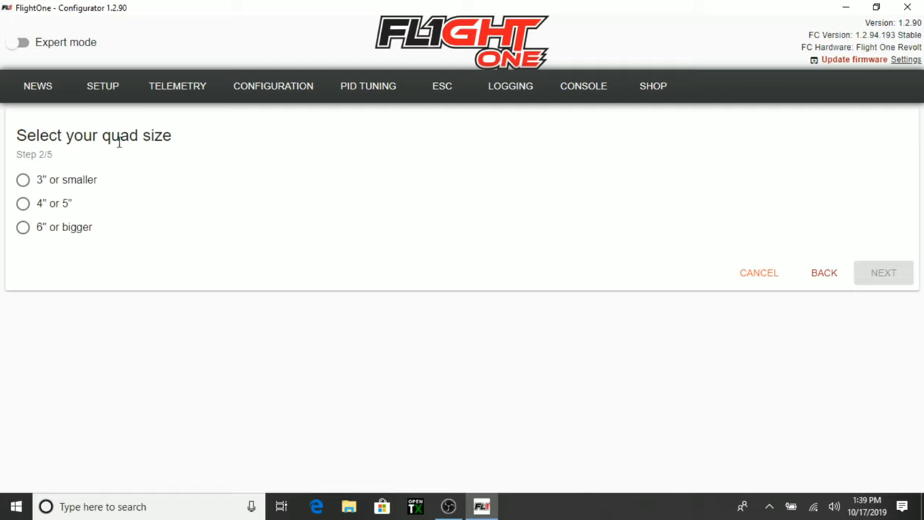
{"action": "left_click", "coordinate": [23, 203]}
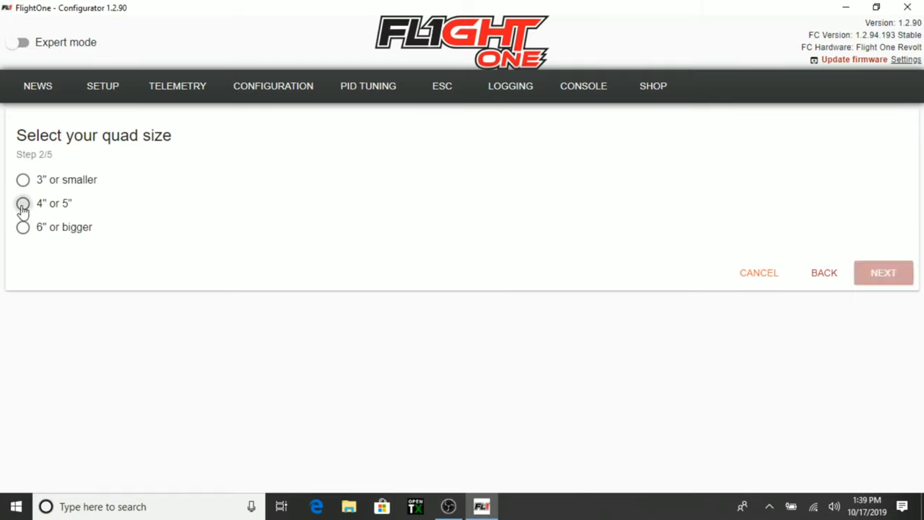
{"action": "left_click", "coordinate": [22, 203]}
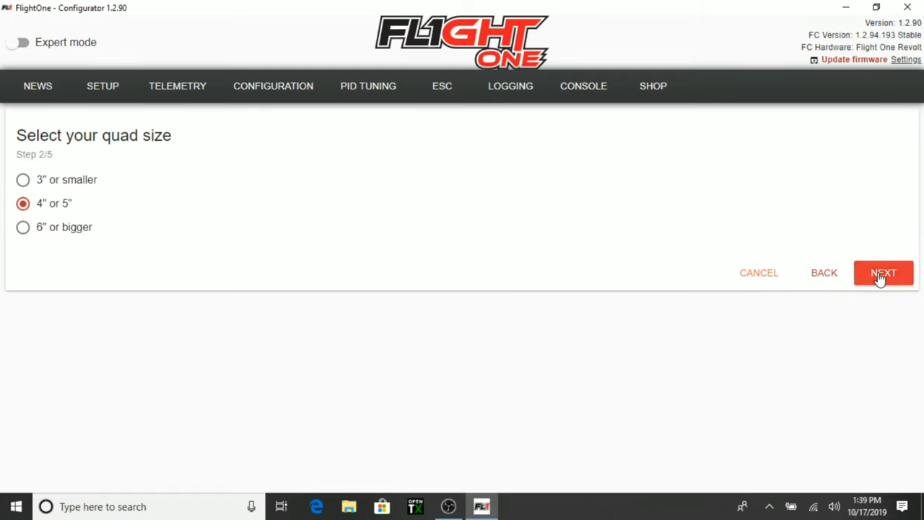
{"action": "left_click", "coordinate": [883, 272]}
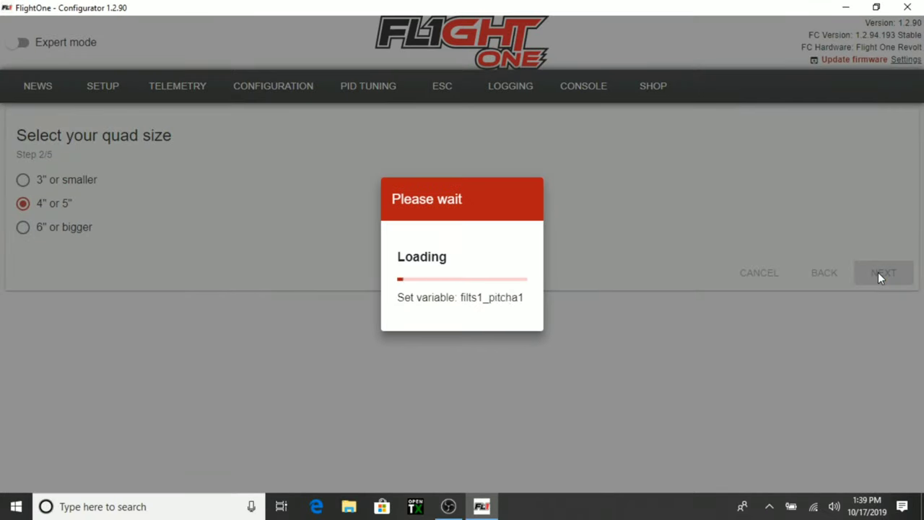
Confirm the flat and tilted board orientation steps and finish the wizard
{"action": "left_click", "coordinate": [886, 273]}
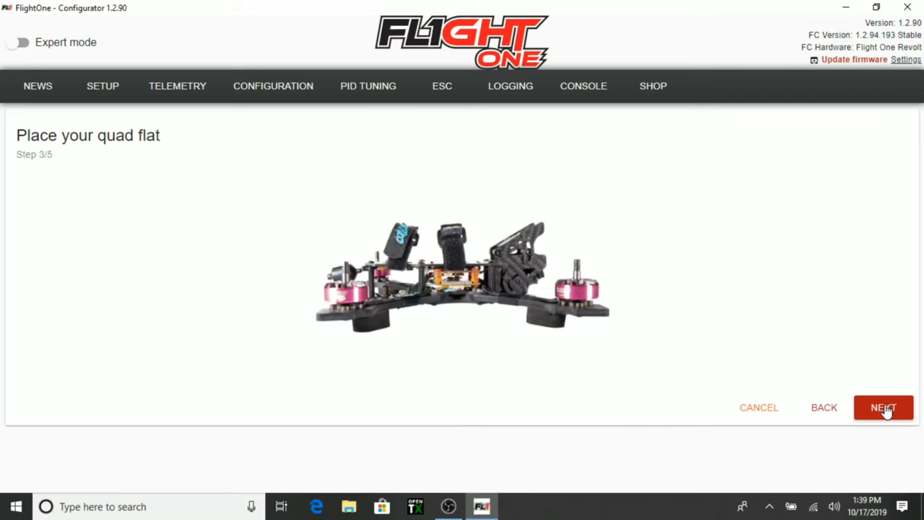
{"action": "left_click", "coordinate": [883, 407]}
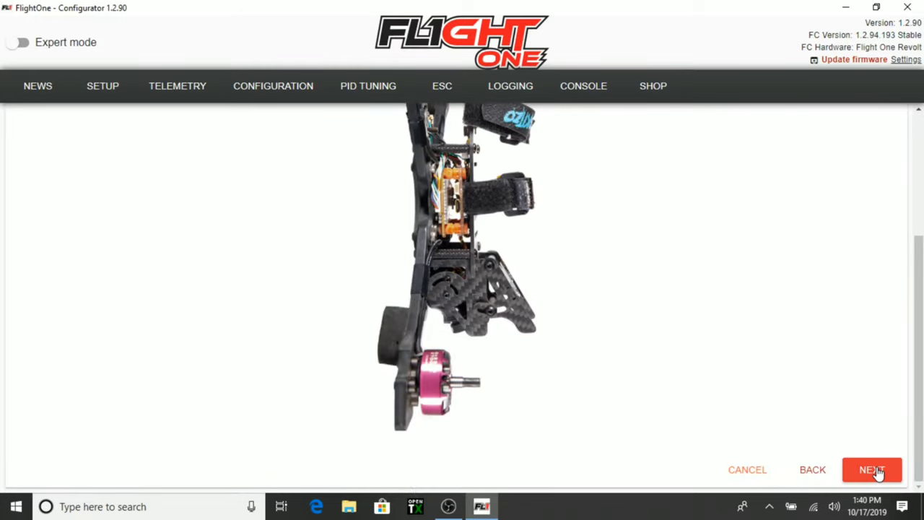
{"action": "left_click", "coordinate": [872, 470]}
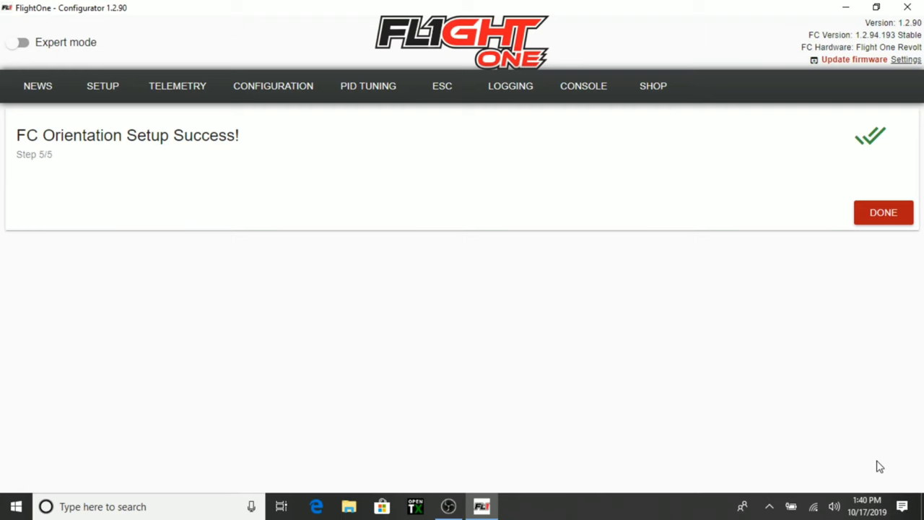
{"action": "left_click", "coordinate": [883, 212]}
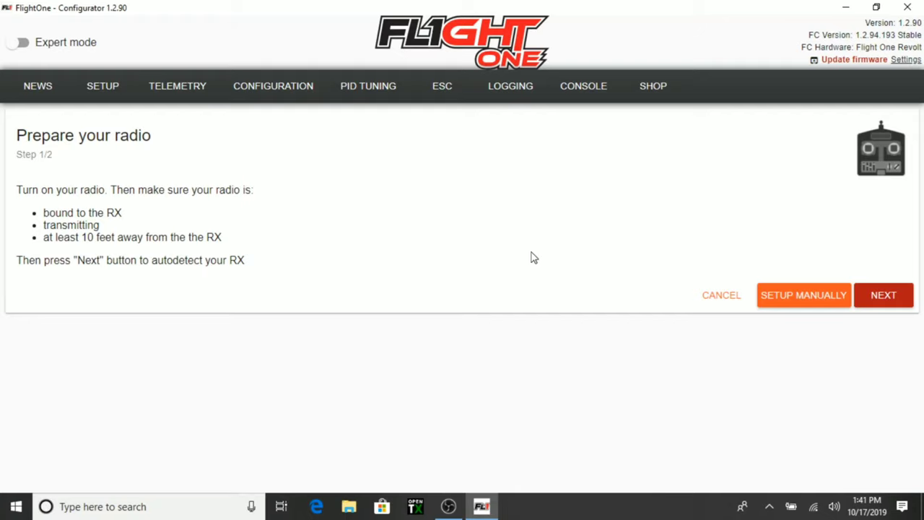
{"action": "mouse_move", "coordinate": [229, 222]}
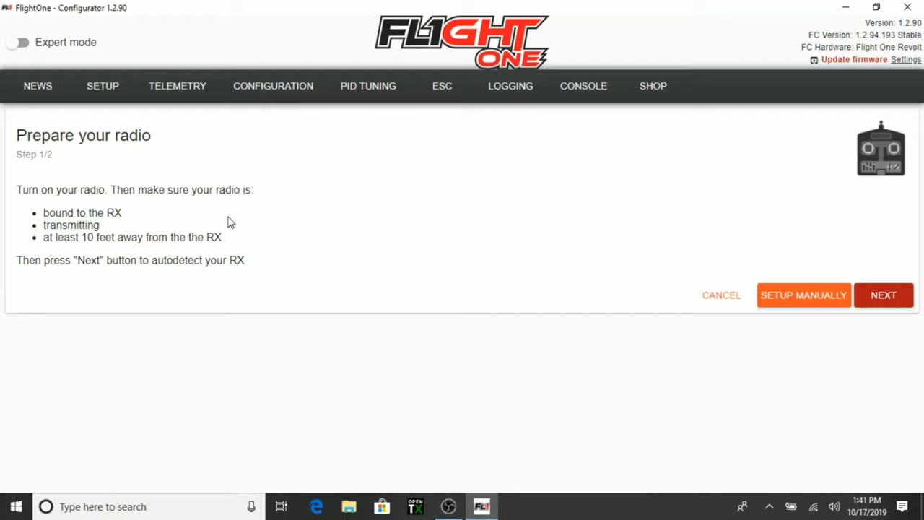
{"action": "mouse_move", "coordinate": [152, 226]}
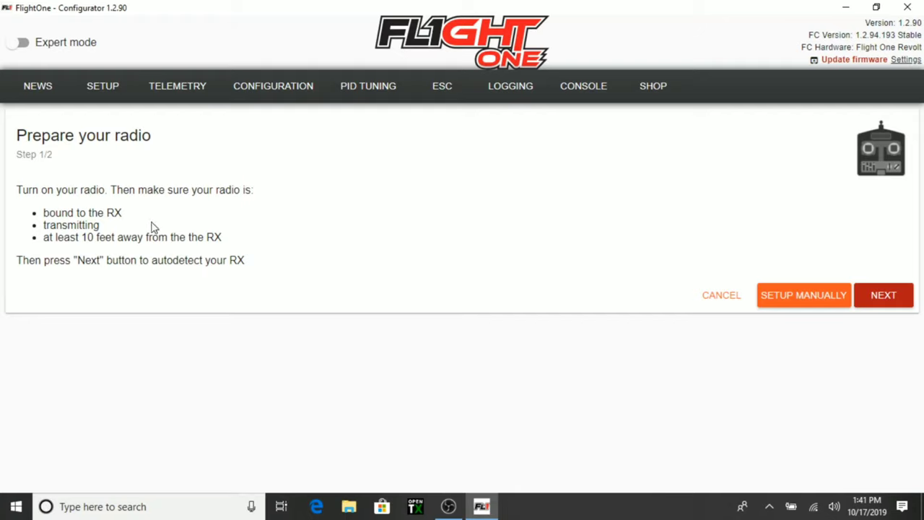
{"action": "mouse_move", "coordinate": [246, 220]}
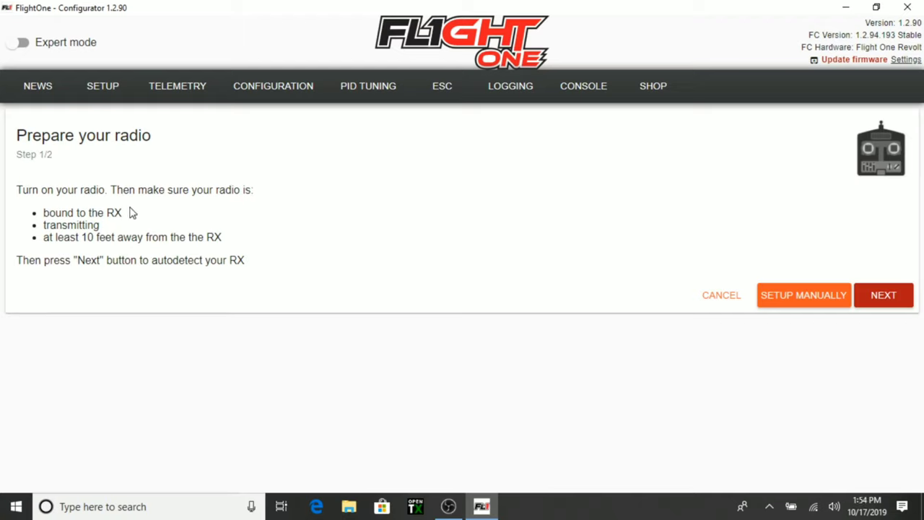
{"action": "mouse_move", "coordinate": [117, 237]}
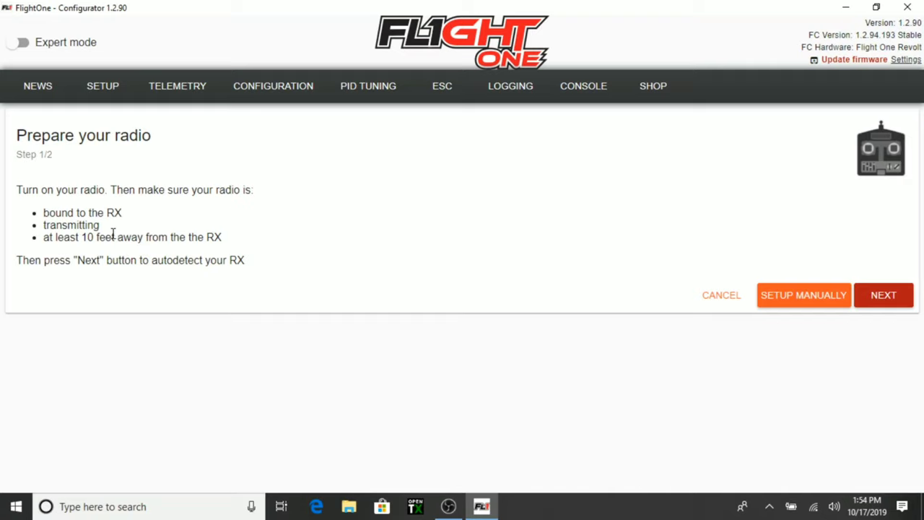
{"action": "mouse_move", "coordinate": [105, 236]}
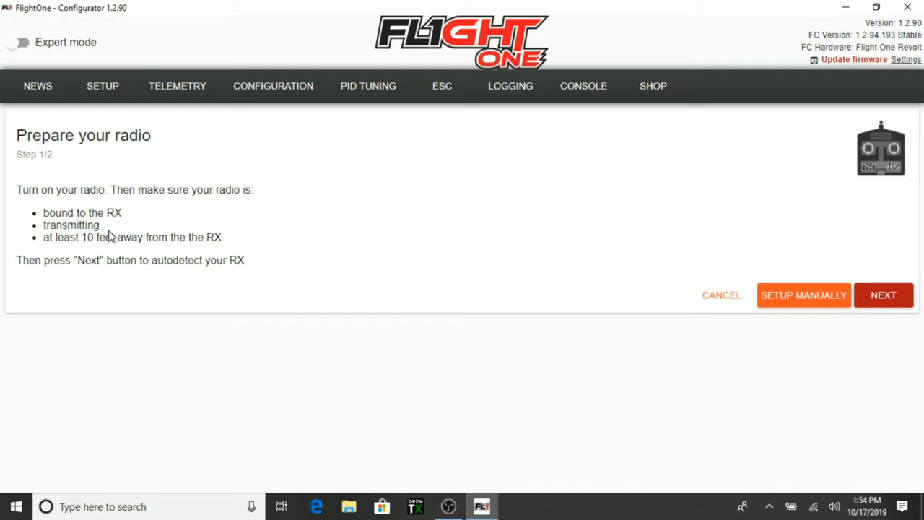
{"action": "mouse_move", "coordinate": [121, 231]}
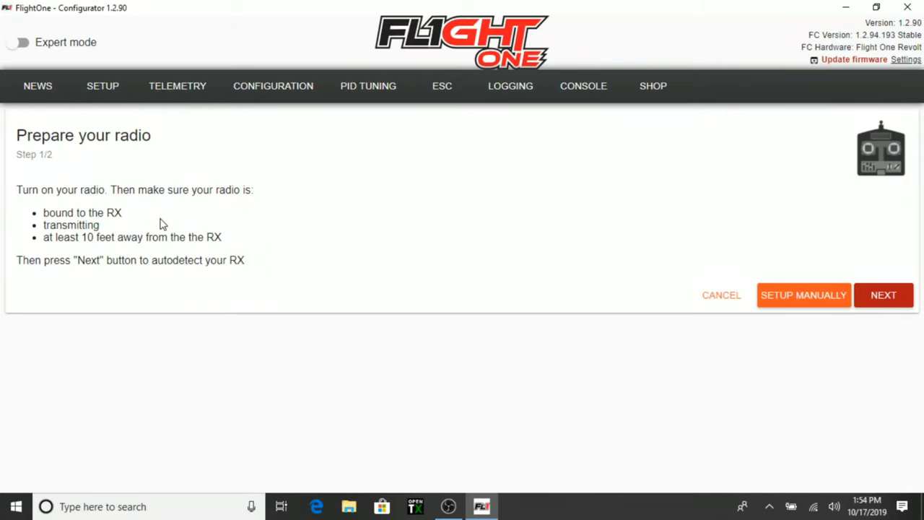
{"action": "mouse_move", "coordinate": [180, 221]}
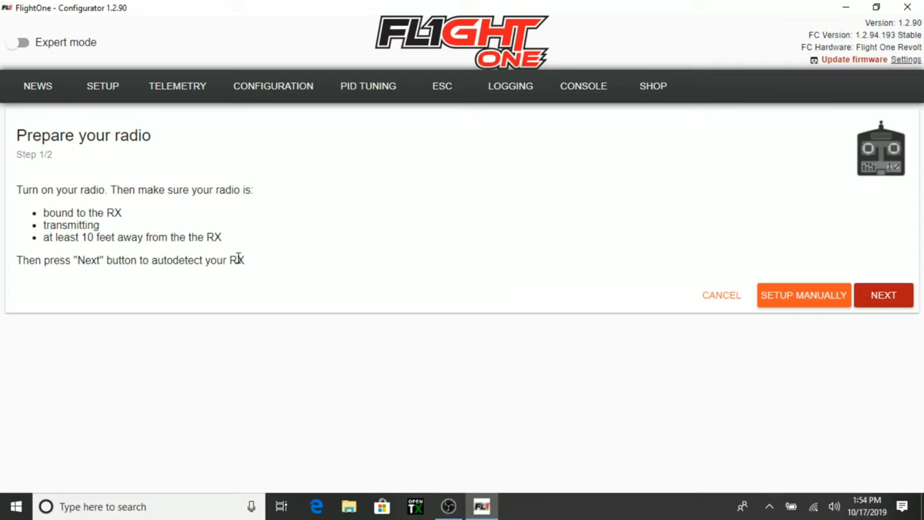
{"action": "mouse_move", "coordinate": [435, 262]}
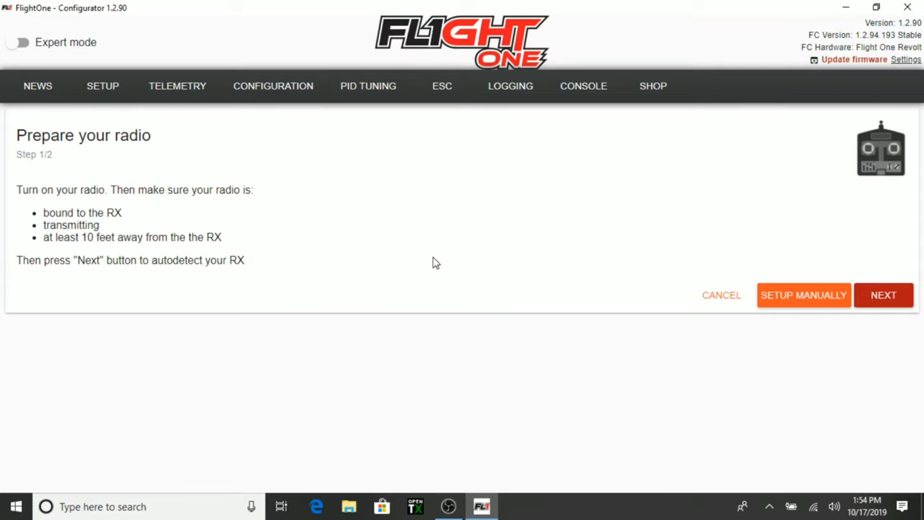
Autodetect the receiver and close the Detect Receiver wizard
{"action": "left_click", "coordinate": [884, 295]}
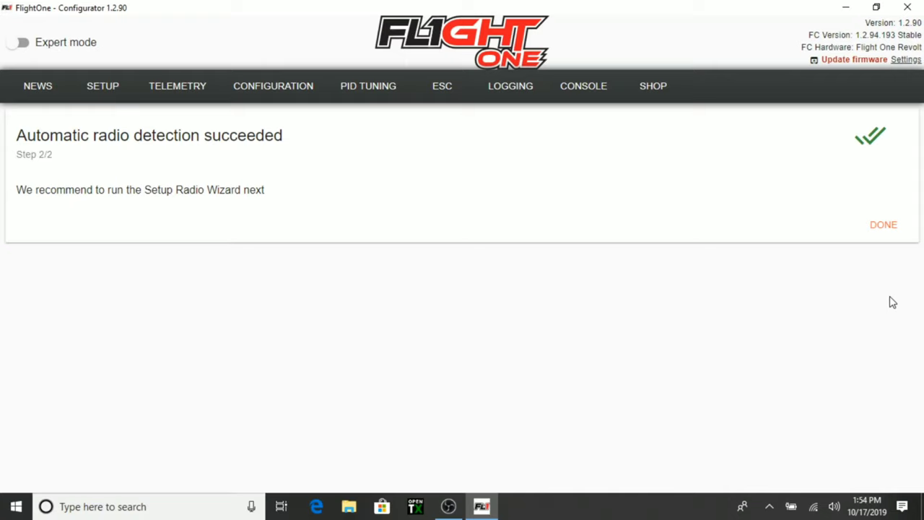
{"action": "mouse_move", "coordinate": [144, 218]}
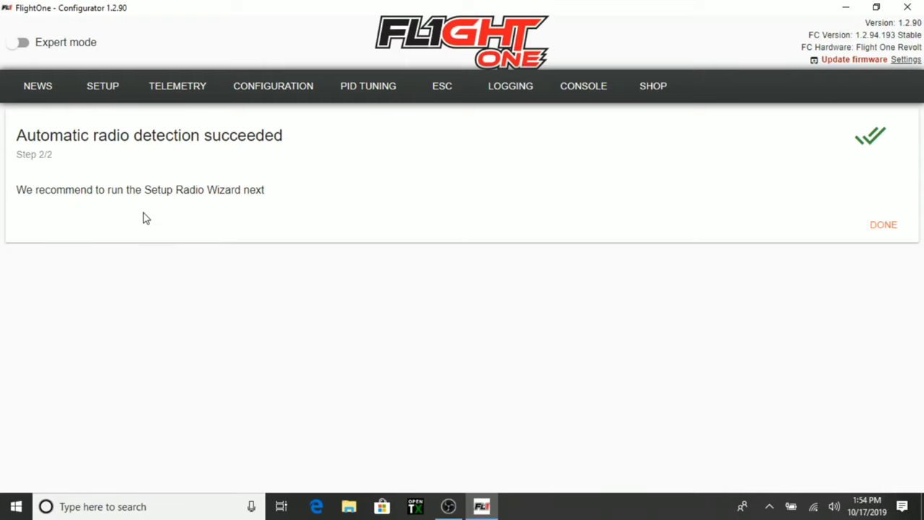
{"action": "mouse_move", "coordinate": [290, 183]}
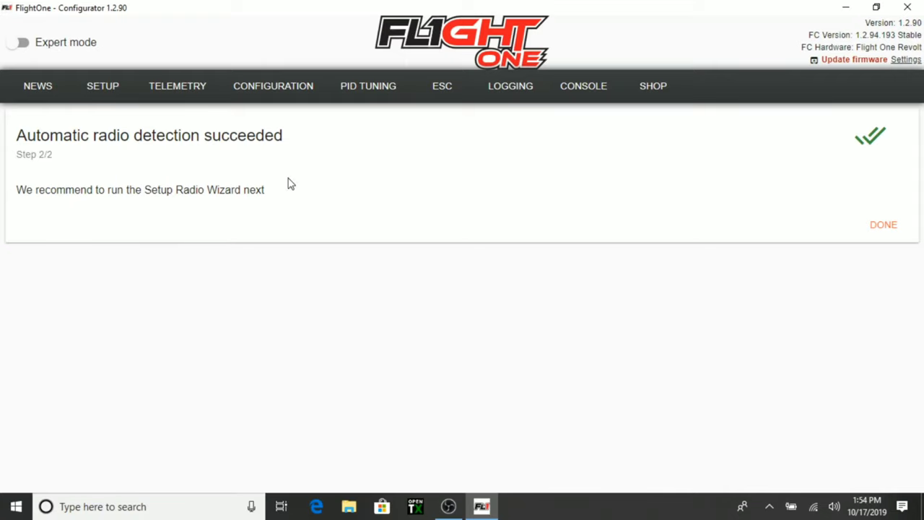
{"action": "left_click", "coordinate": [883, 225]}
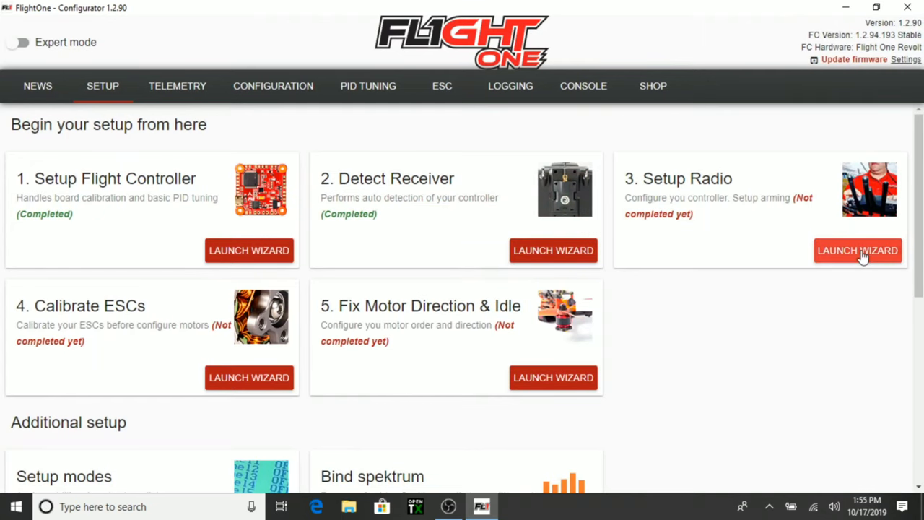
Launch the radio wizard and capture the circled and centred stick positions with throttle idle
{"action": "left_click", "coordinate": [857, 250]}
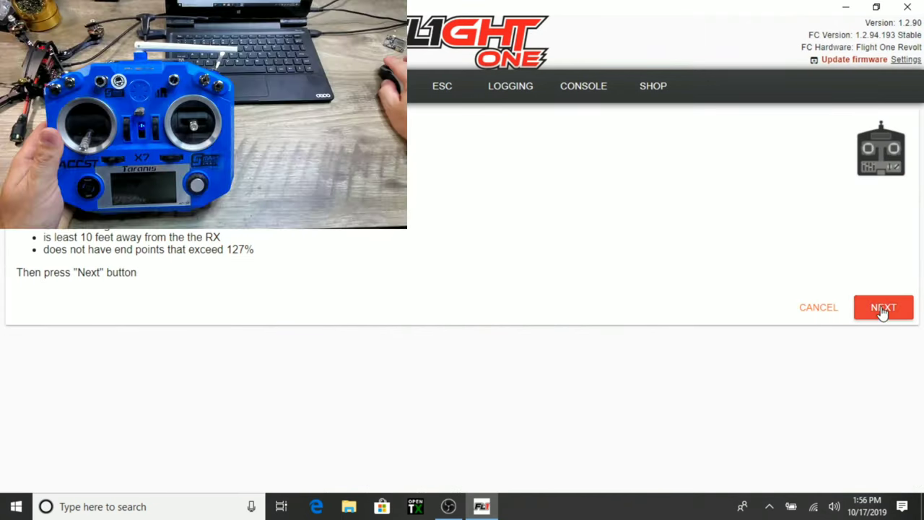
{"action": "left_click", "coordinate": [883, 307]}
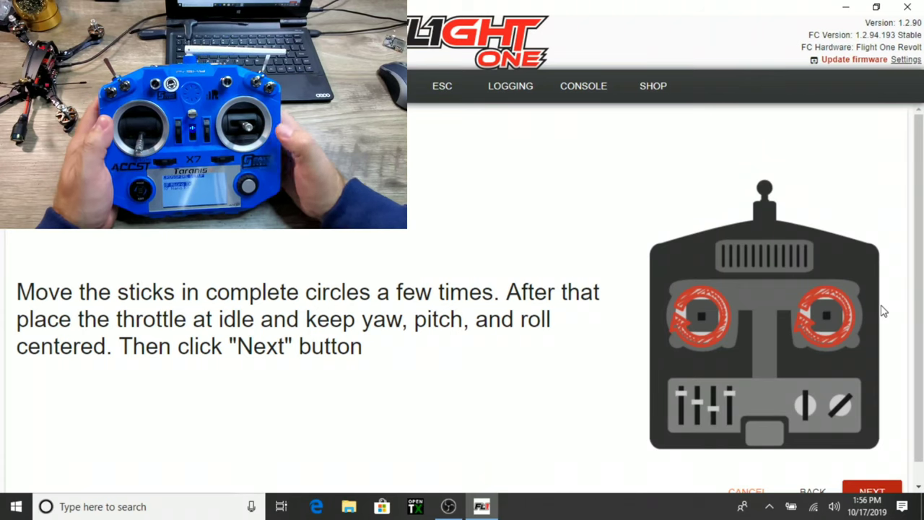
{"action": "mouse_move", "coordinate": [830, 268]}
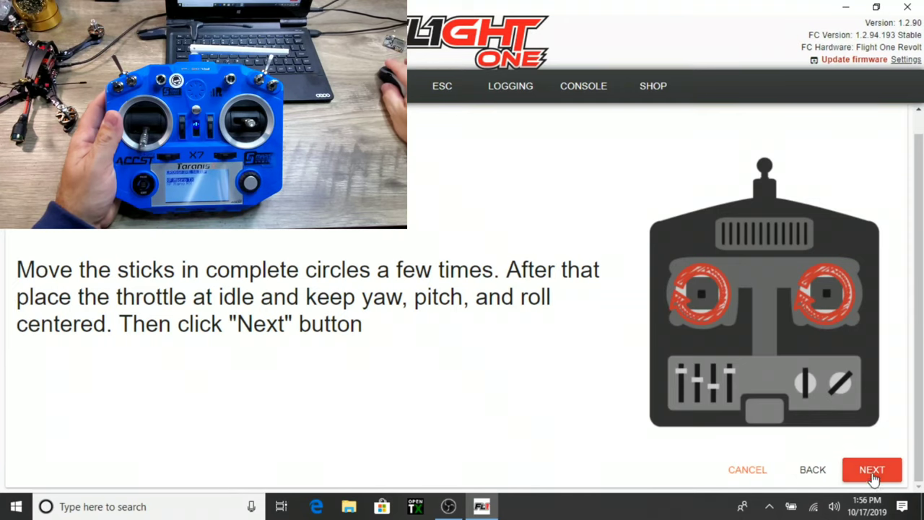
{"action": "left_click", "coordinate": [872, 470]}
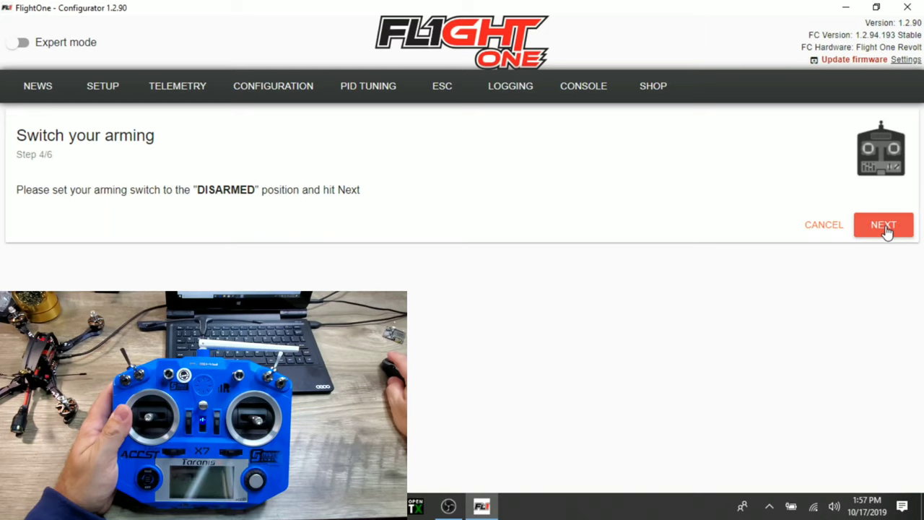
Record the disarmed and armed arming switch positions and close the radio wizard
{"action": "left_click", "coordinate": [884, 224]}
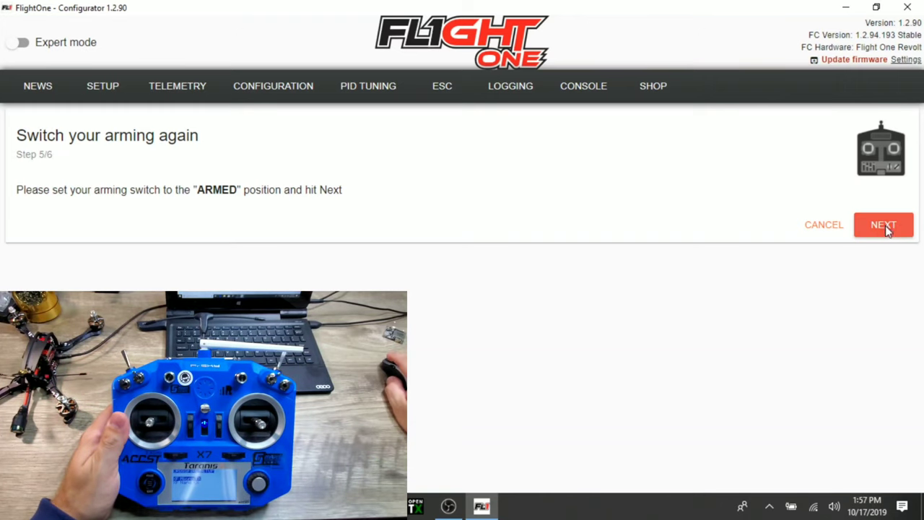
{"action": "left_click", "coordinate": [885, 225]}
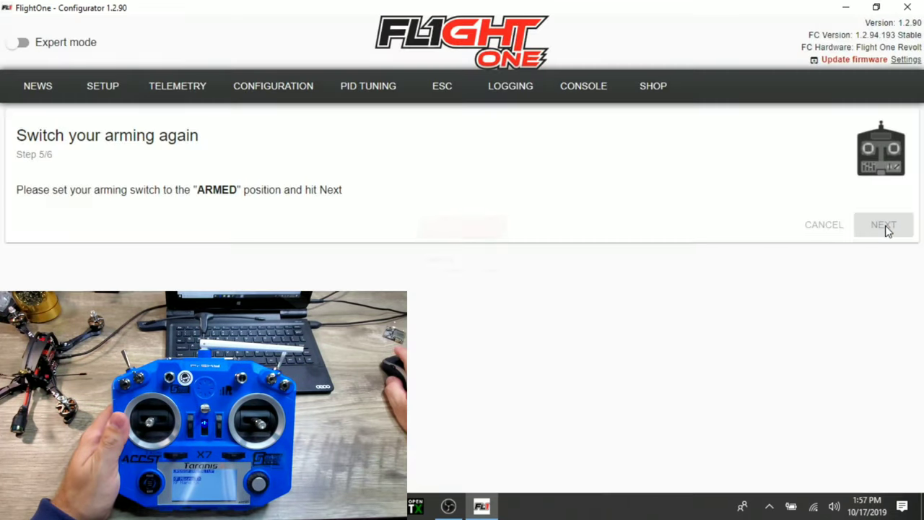
{"action": "left_click", "coordinate": [885, 225]}
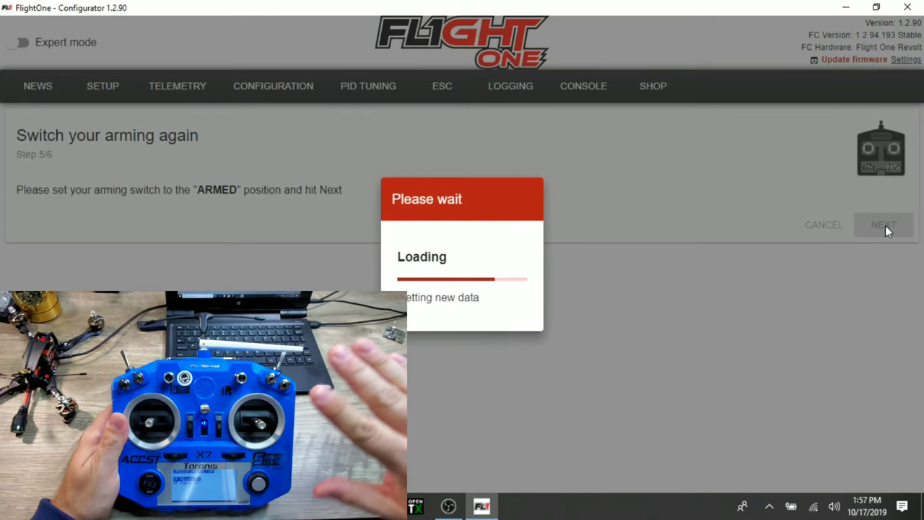
{"action": "left_click", "coordinate": [883, 225]}
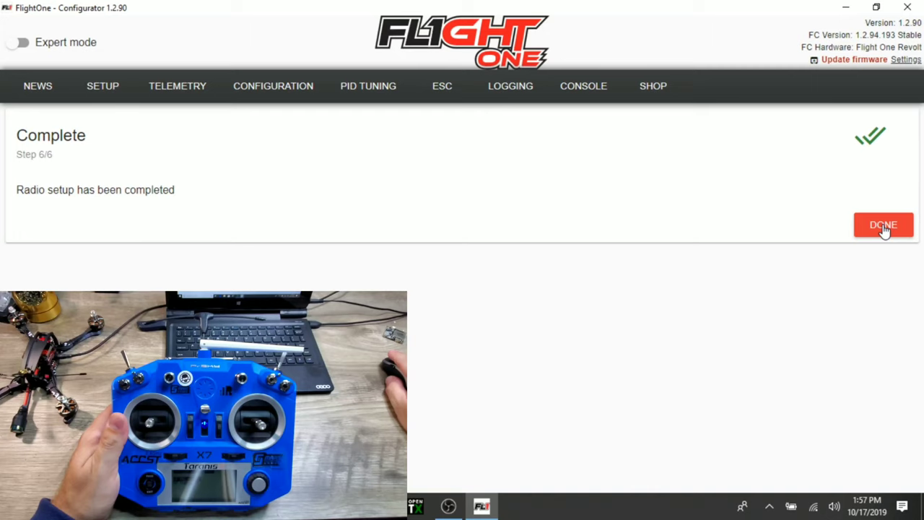
{"action": "left_click", "coordinate": [884, 225]}
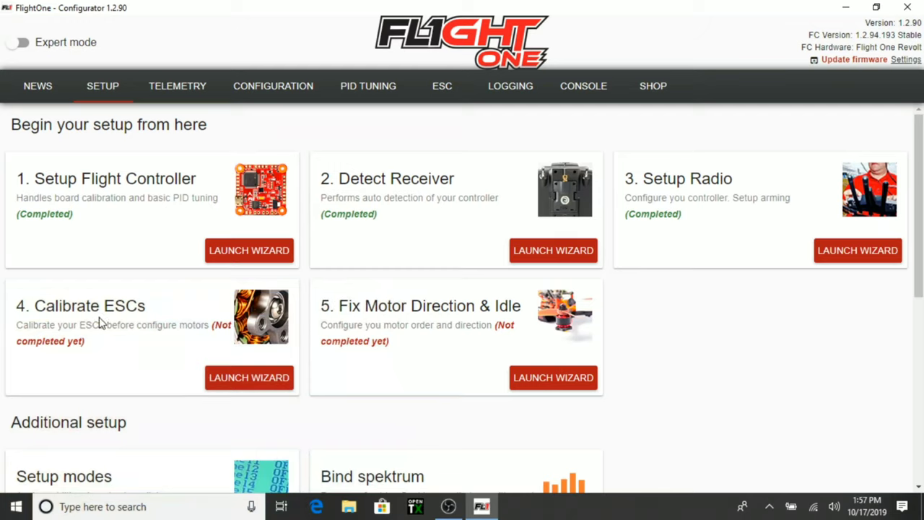
{"action": "mouse_move", "coordinate": [75, 356]}
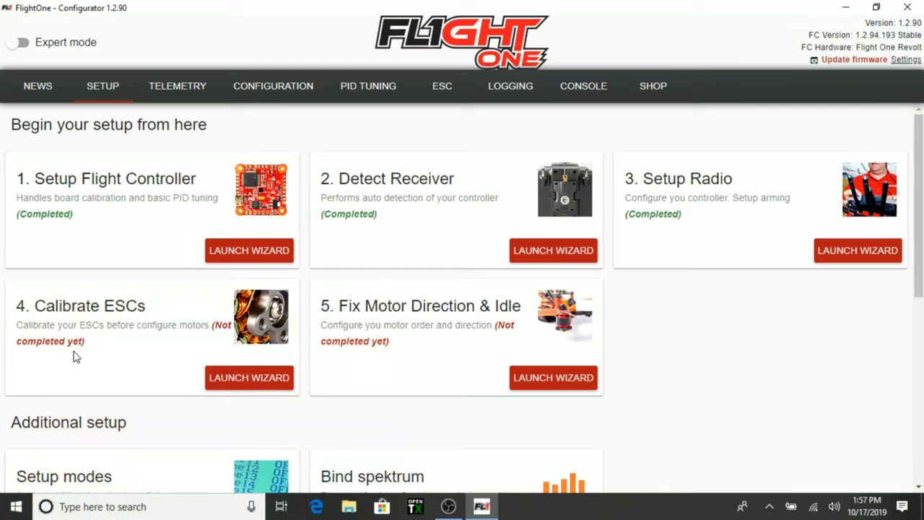
{"action": "mouse_move", "coordinate": [139, 341]}
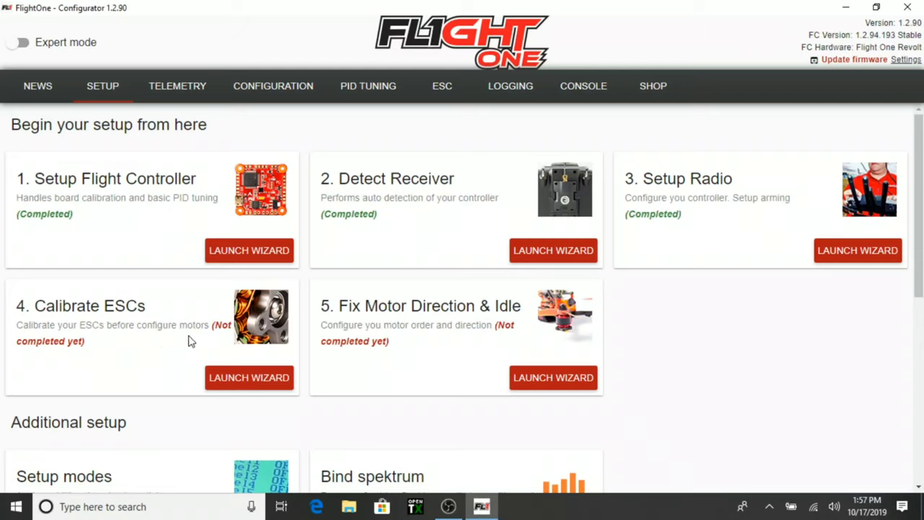
{"action": "mouse_move", "coordinate": [125, 325]}
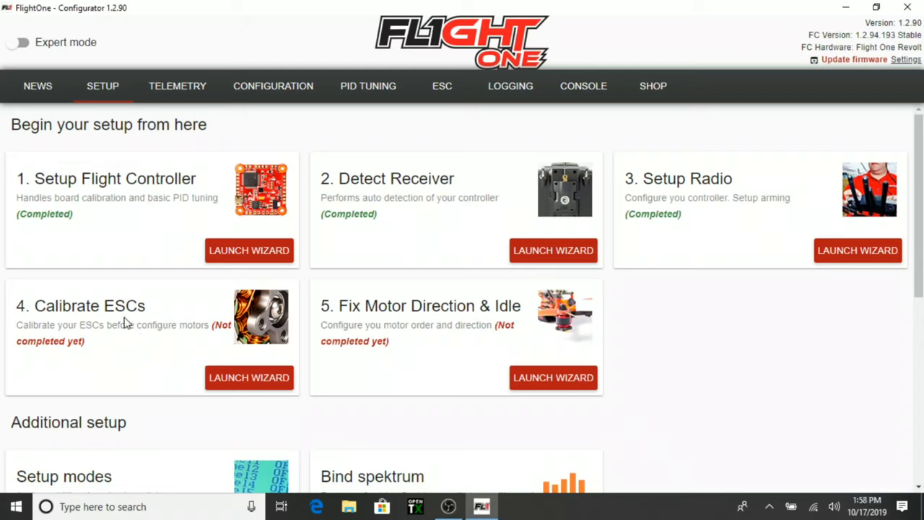
{"action": "mouse_move", "coordinate": [248, 379]}
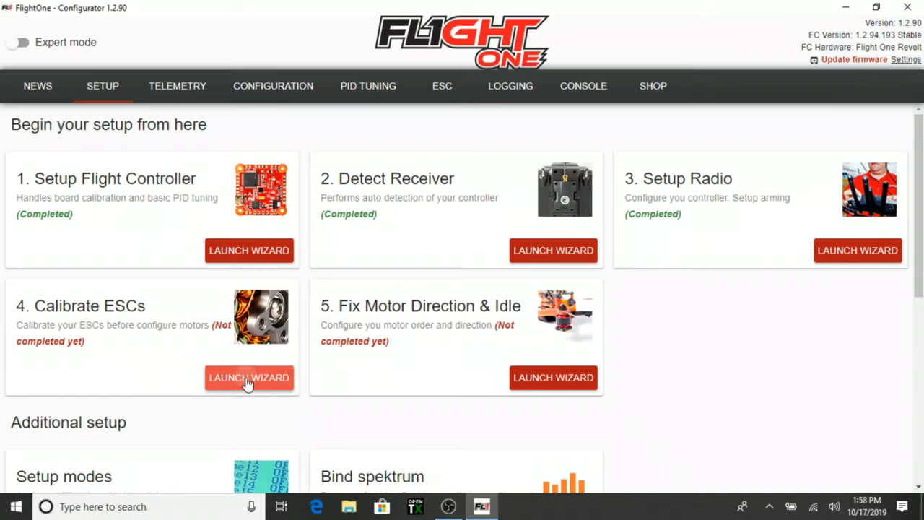
Calibrate the ESCs with props removed, plugging in the battery and waiting for the tones
{"action": "left_click", "coordinate": [249, 378]}
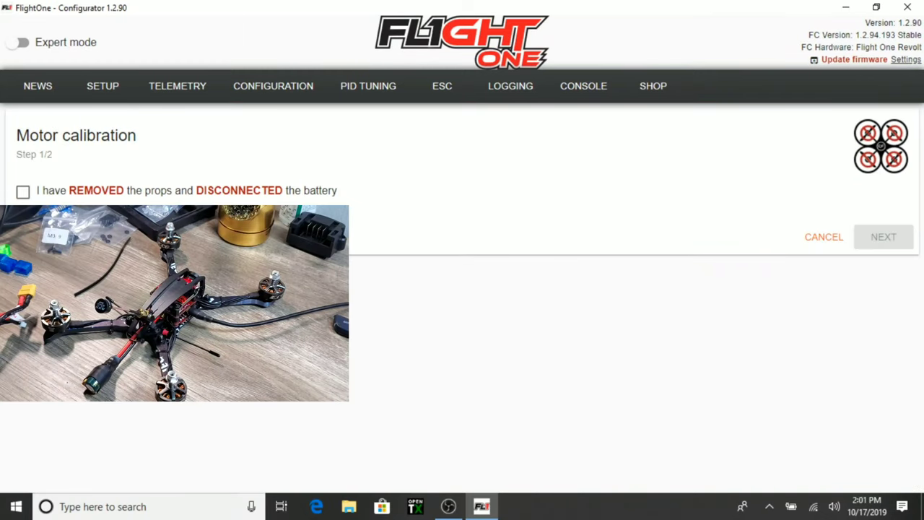
{"action": "mouse_move", "coordinate": [280, 202]}
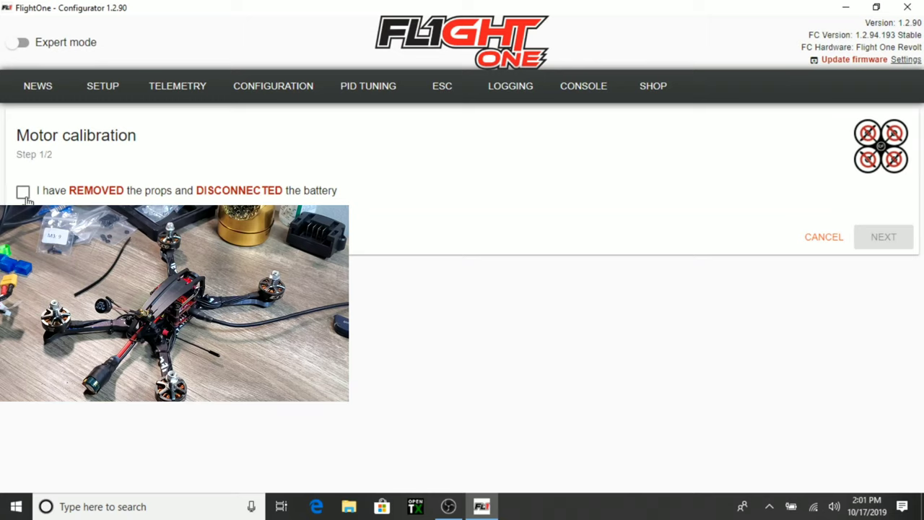
{"action": "left_click", "coordinate": [22, 191]}
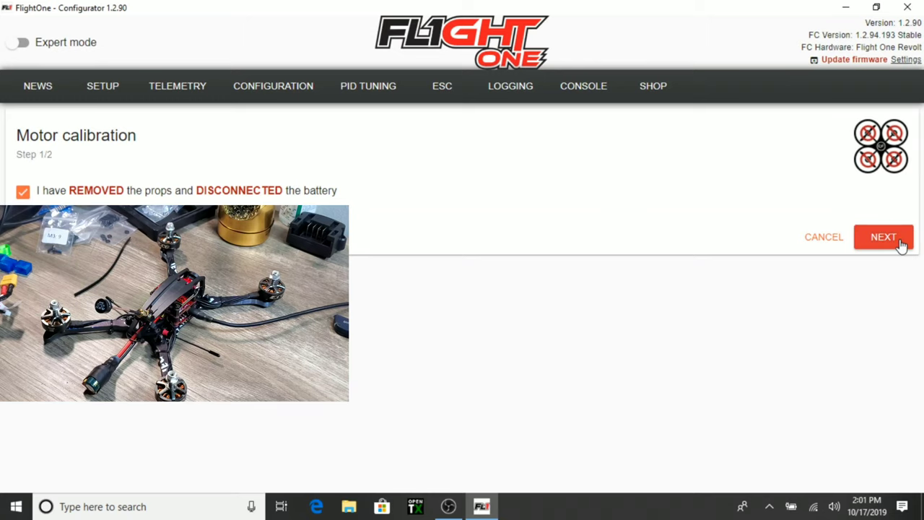
{"action": "left_click", "coordinate": [883, 237]}
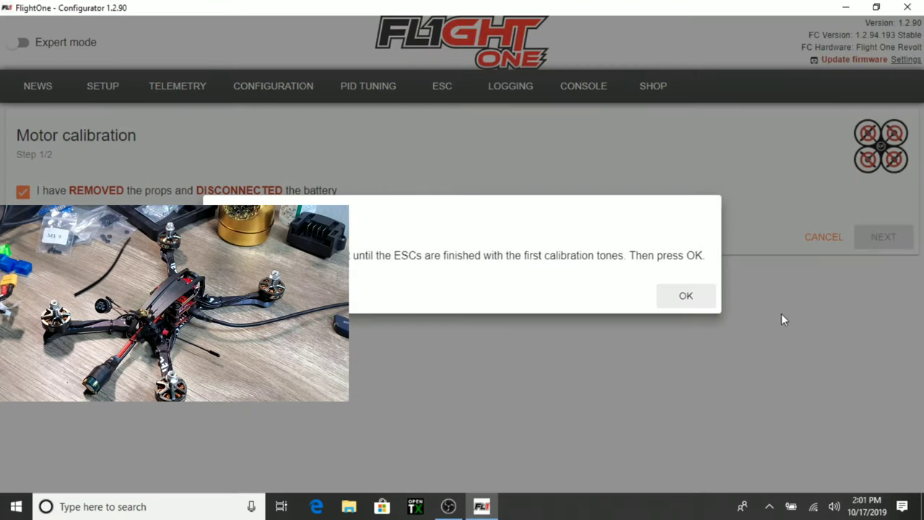
{"action": "mouse_move", "coordinate": [426, 276]}
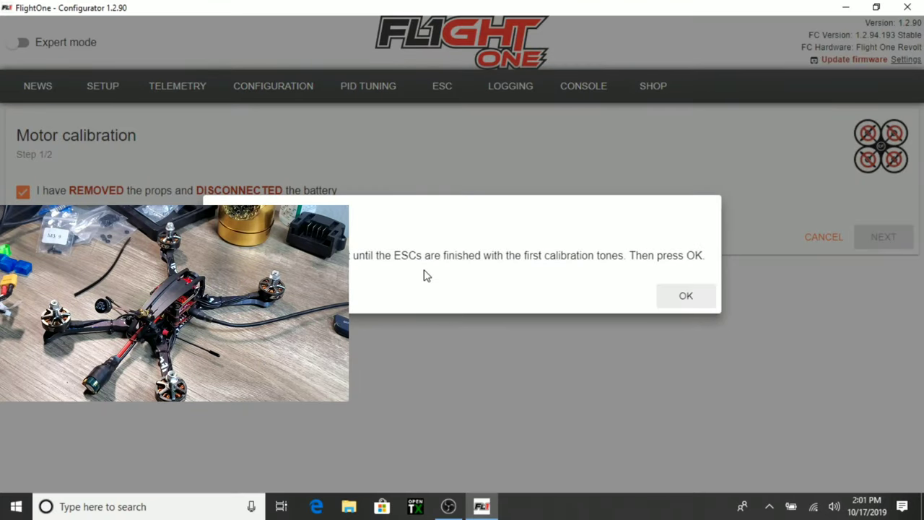
{"action": "mouse_move", "coordinate": [562, 297]}
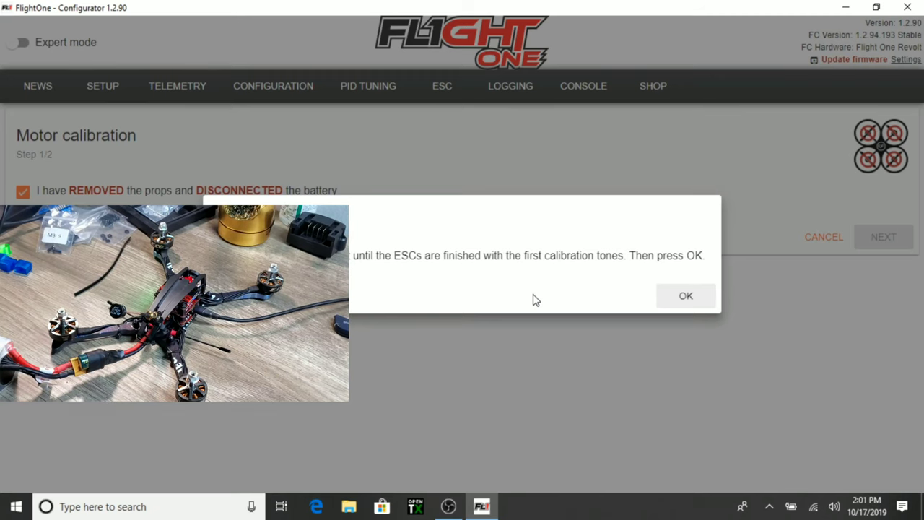
{"action": "mouse_move", "coordinate": [558, 362]}
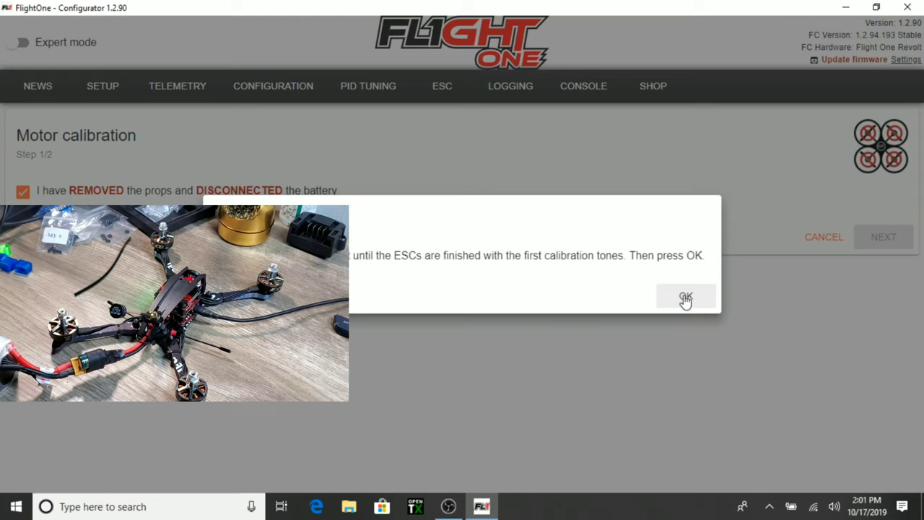
{"action": "left_click", "coordinate": [685, 296]}
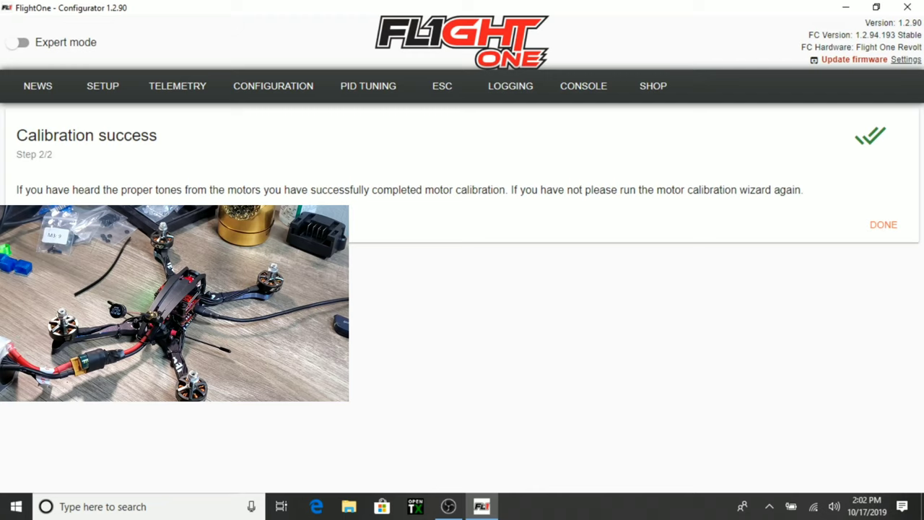
{"action": "mouse_move", "coordinate": [455, 222]}
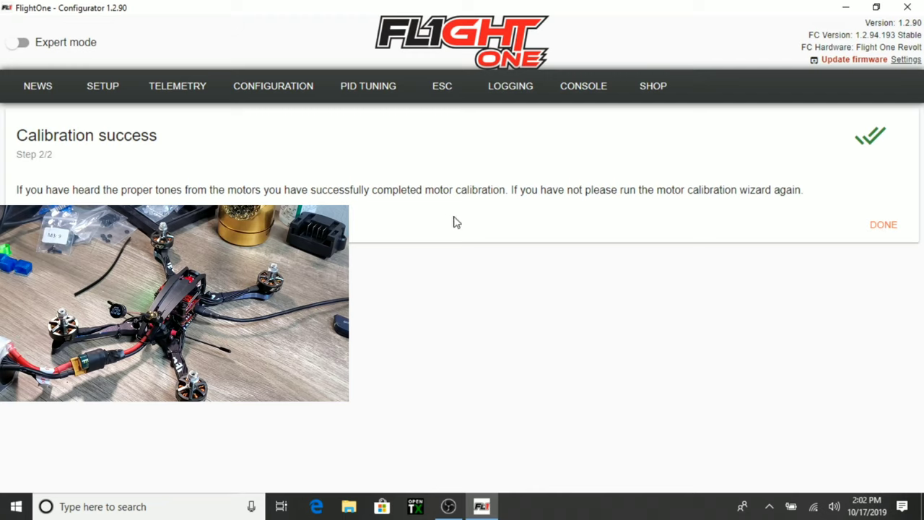
{"action": "mouse_move", "coordinate": [655, 196]}
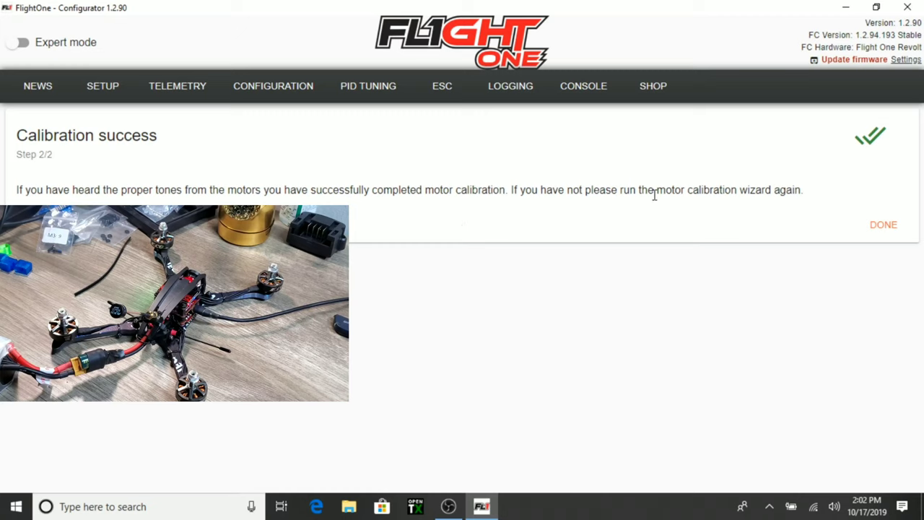
{"action": "mouse_move", "coordinate": [704, 231]}
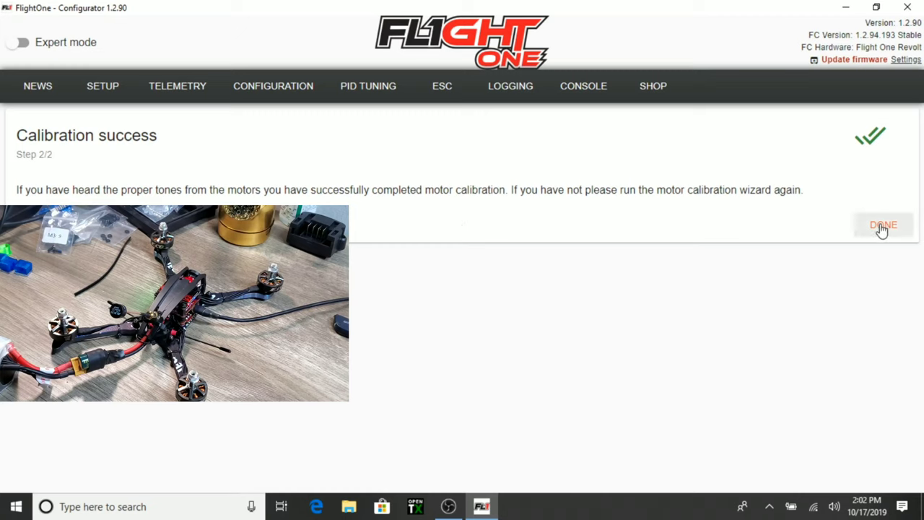
Close calibration and start Fix Motor Direction & Idle with props removed, battery connected
{"action": "left_click", "coordinate": [883, 225]}
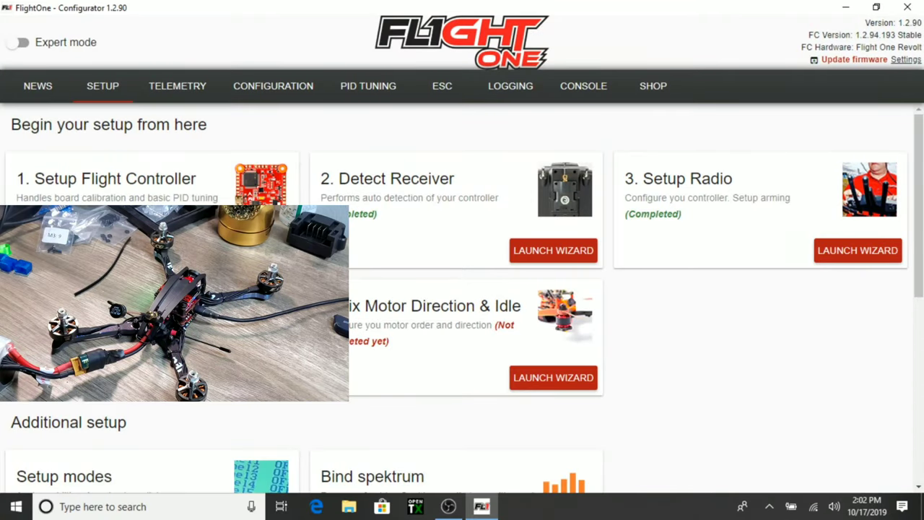
{"action": "mouse_move", "coordinate": [448, 320]}
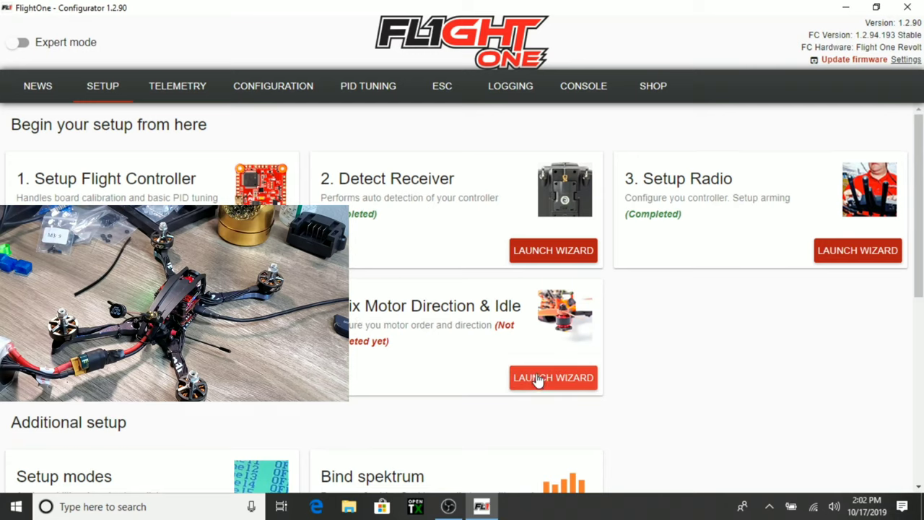
{"action": "left_click", "coordinate": [553, 378]}
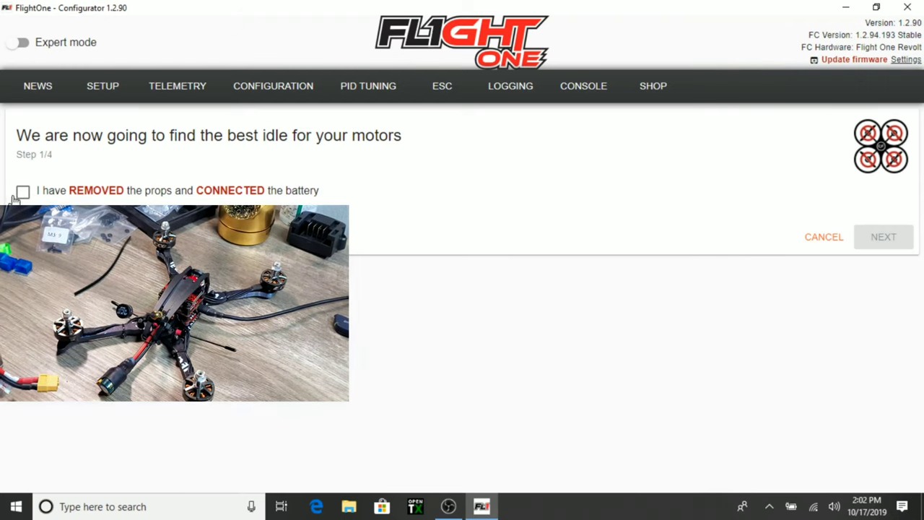
{"action": "left_click", "coordinate": [22, 190]}
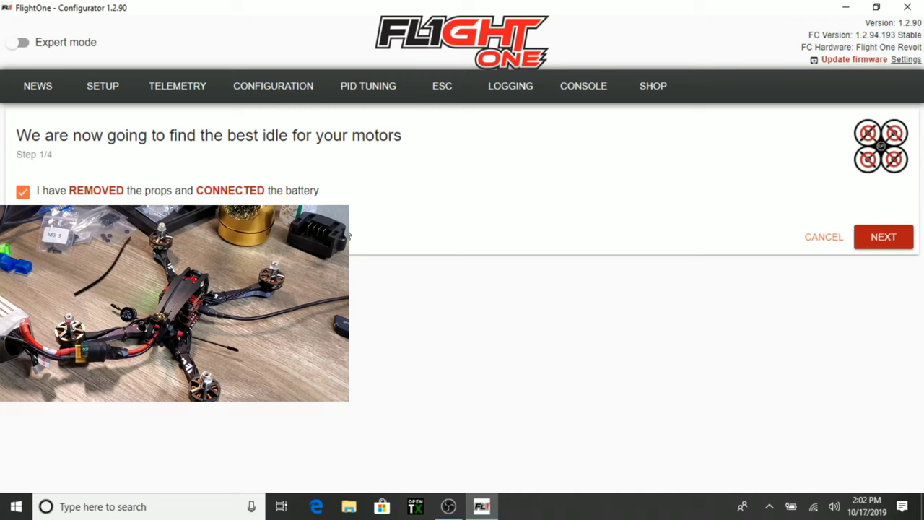
{"action": "mouse_move", "coordinate": [490, 225]}
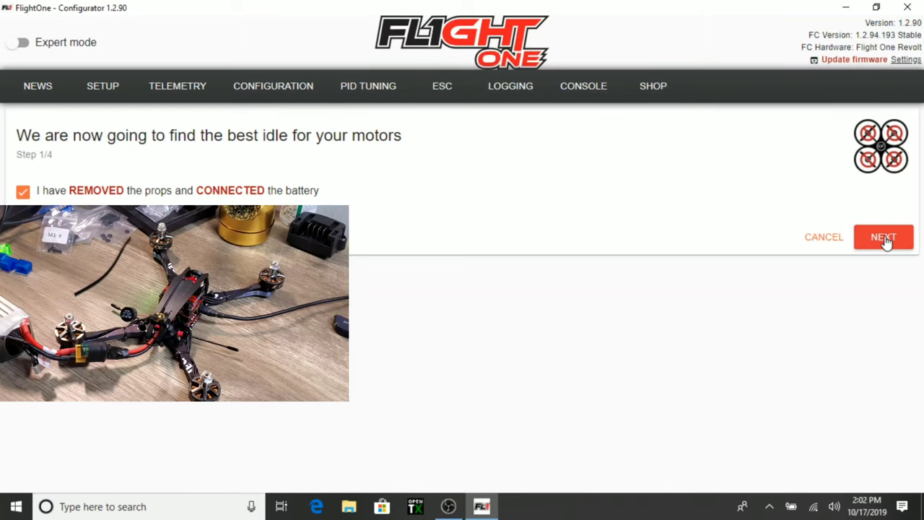
{"action": "left_click", "coordinate": [884, 237]}
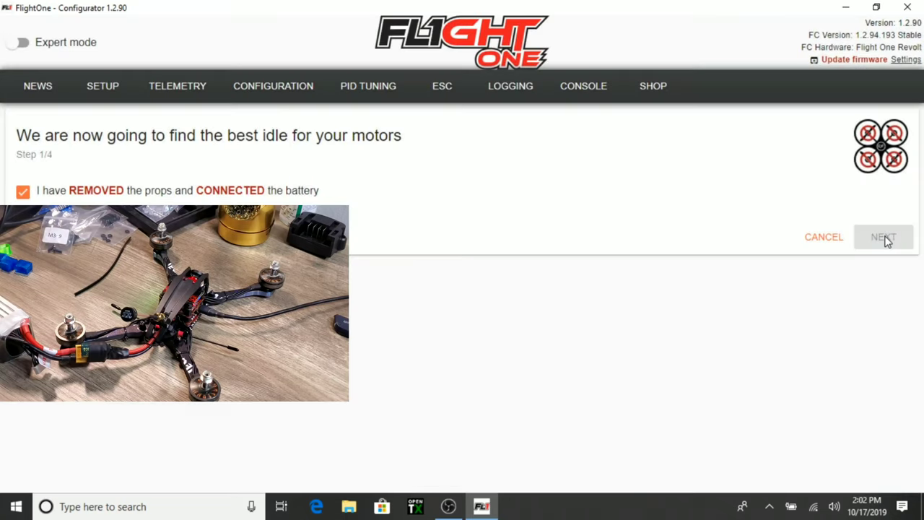
{"action": "left_click", "coordinate": [882, 236]}
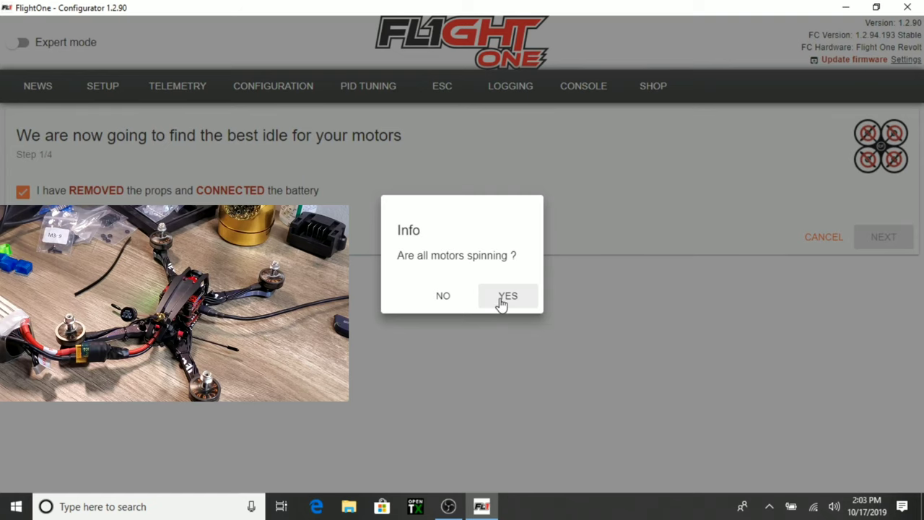
Confirm all motors spin and assign each spinning motor its position, e.g. Rear left, Rear right
{"action": "left_click", "coordinate": [508, 295]}
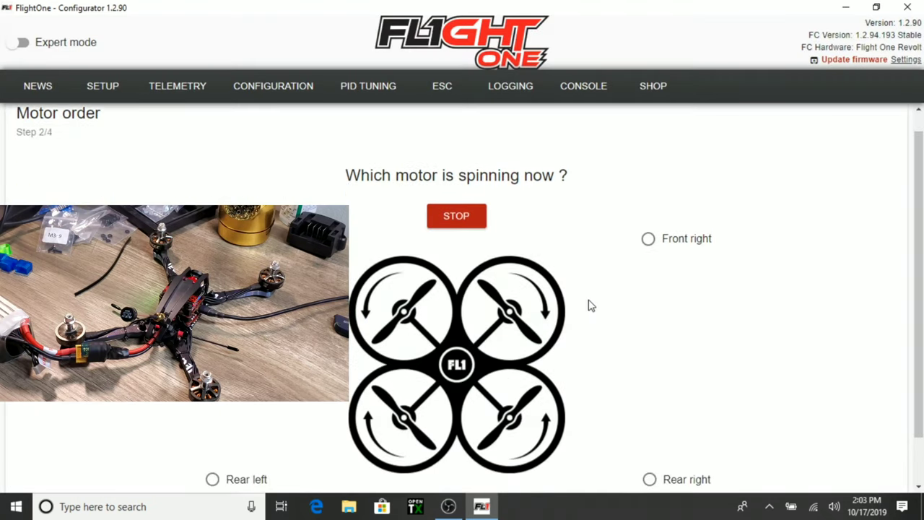
{"action": "scroll", "scroll_direction": "down", "scroll_amount": 3}
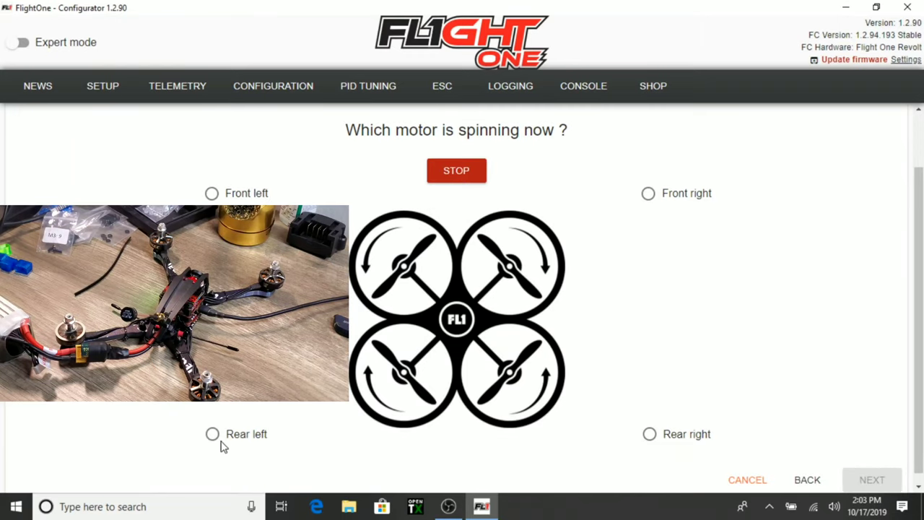
{"action": "left_click", "coordinate": [211, 434]}
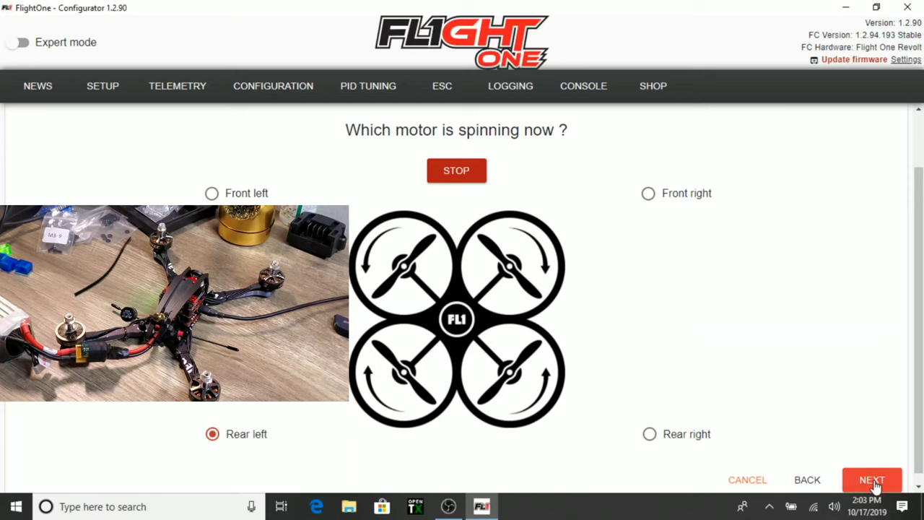
{"action": "left_click", "coordinate": [871, 479]}
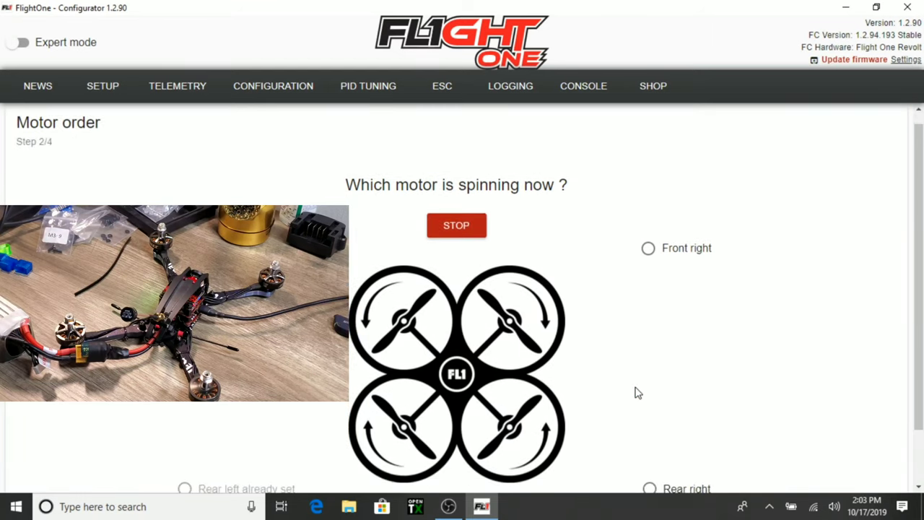
{"action": "left_click", "coordinate": [649, 424]}
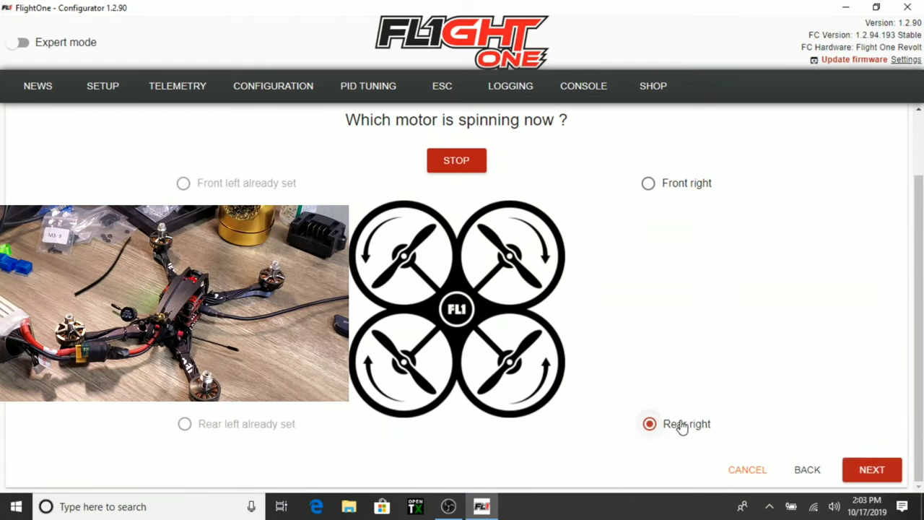
{"action": "left_click", "coordinate": [871, 470]}
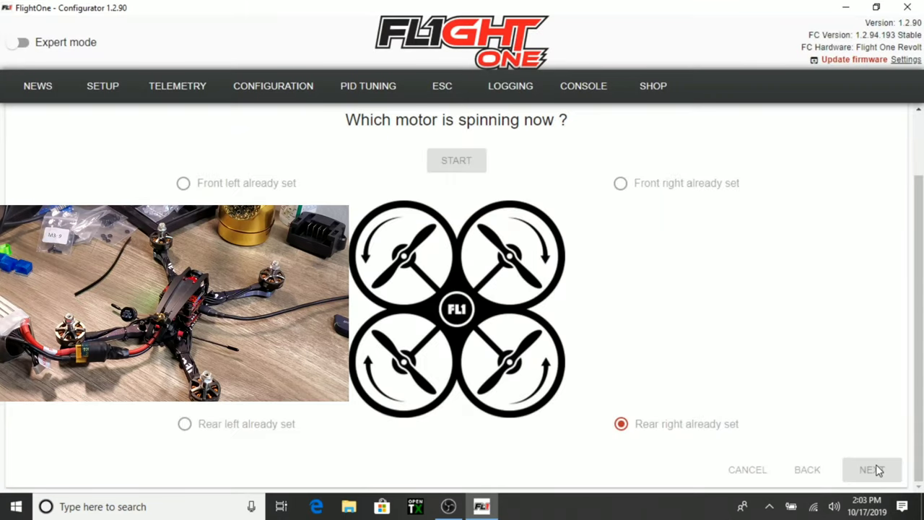
{"action": "left_click", "coordinate": [877, 470]}
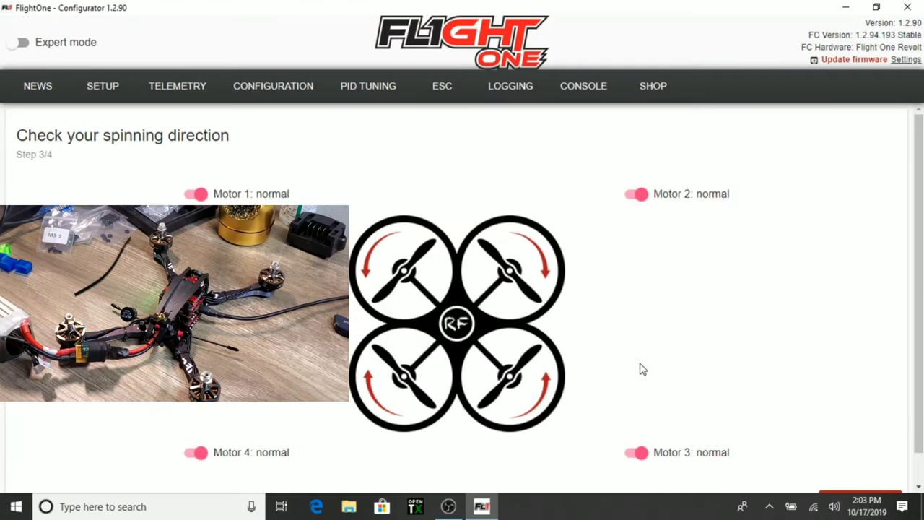
Leave all motors on normal direction and spin them up to check direction
{"action": "scroll", "scroll_direction": "down", "scroll_amount": 3}
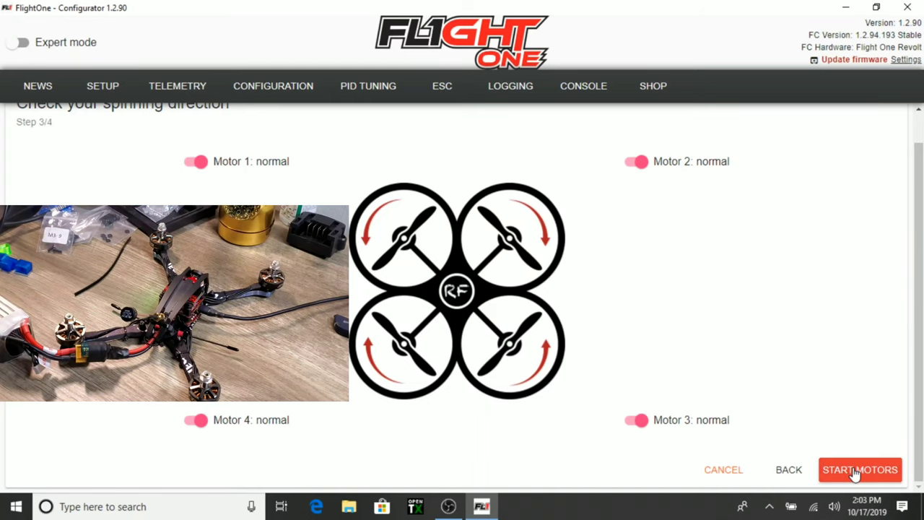
{"action": "left_click", "coordinate": [864, 470]}
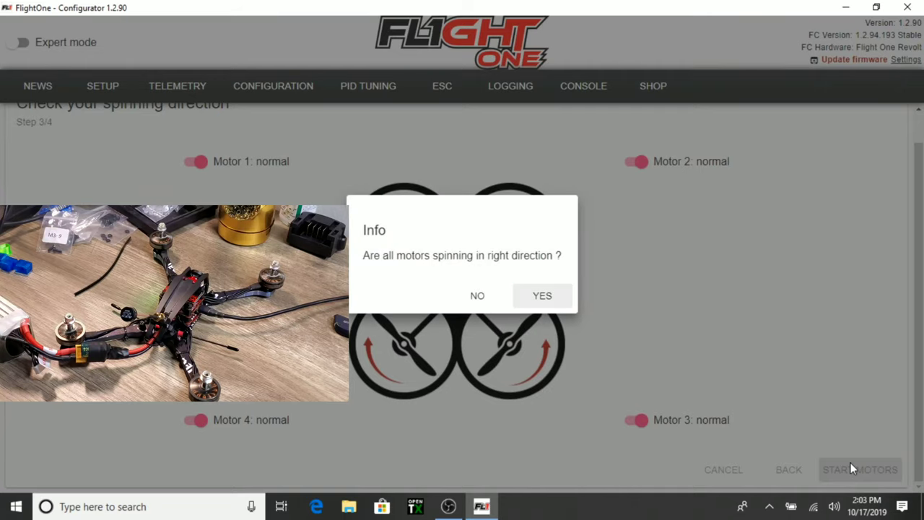
{"action": "mouse_move", "coordinate": [843, 451]}
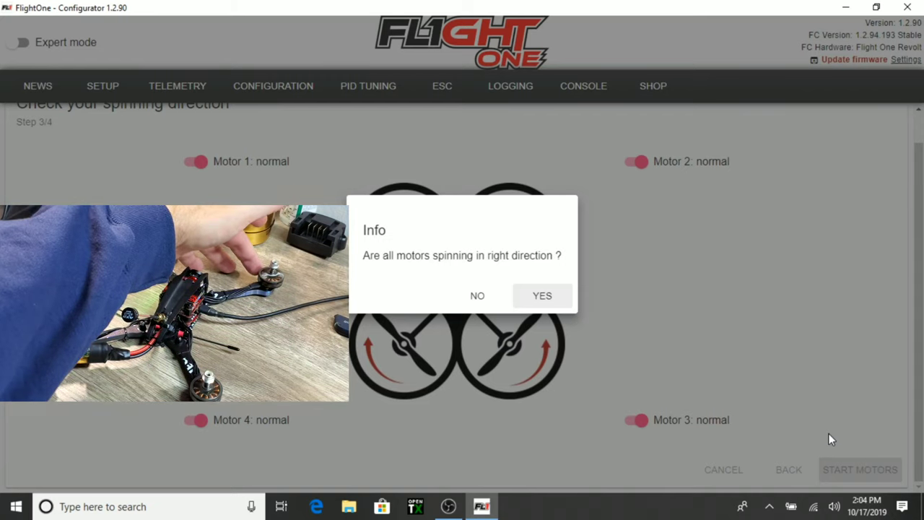
{"action": "mouse_move", "coordinate": [786, 401]}
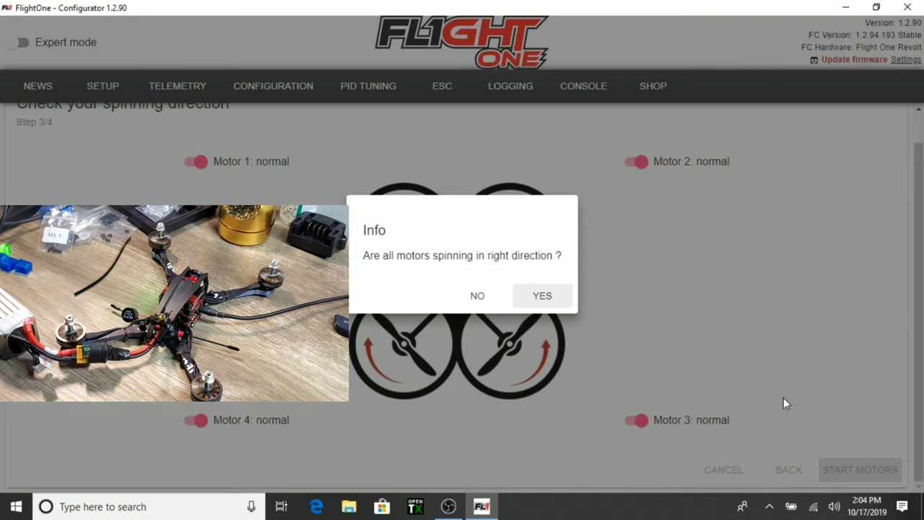
{"action": "mouse_move", "coordinate": [478, 304]}
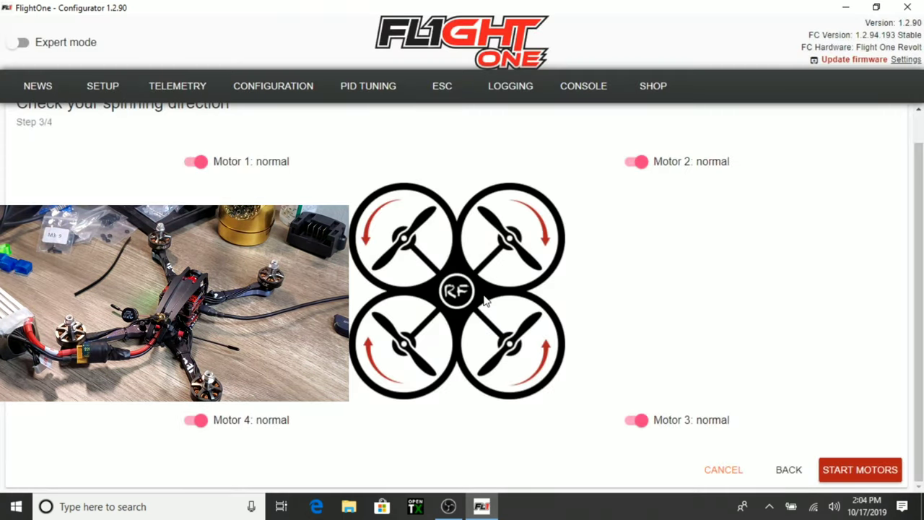
{"action": "mouse_move", "coordinate": [572, 322]}
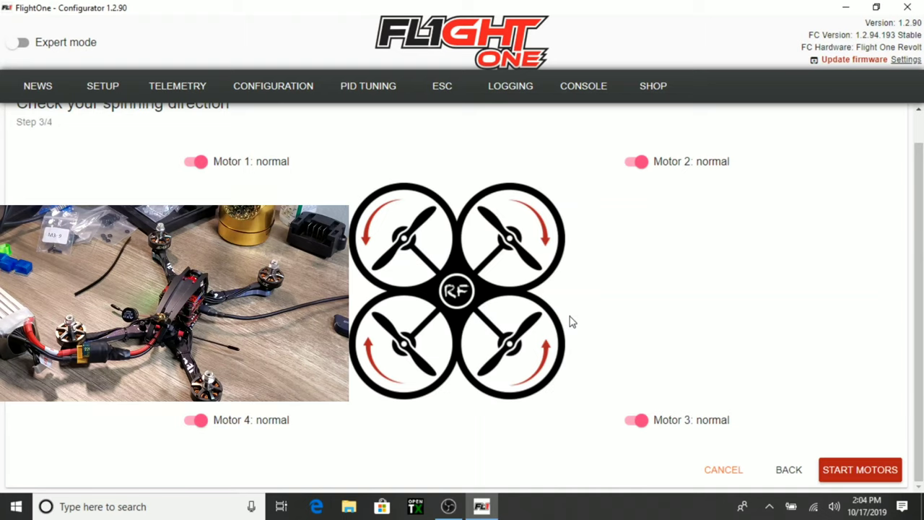
{"action": "mouse_move", "coordinate": [633, 162]}
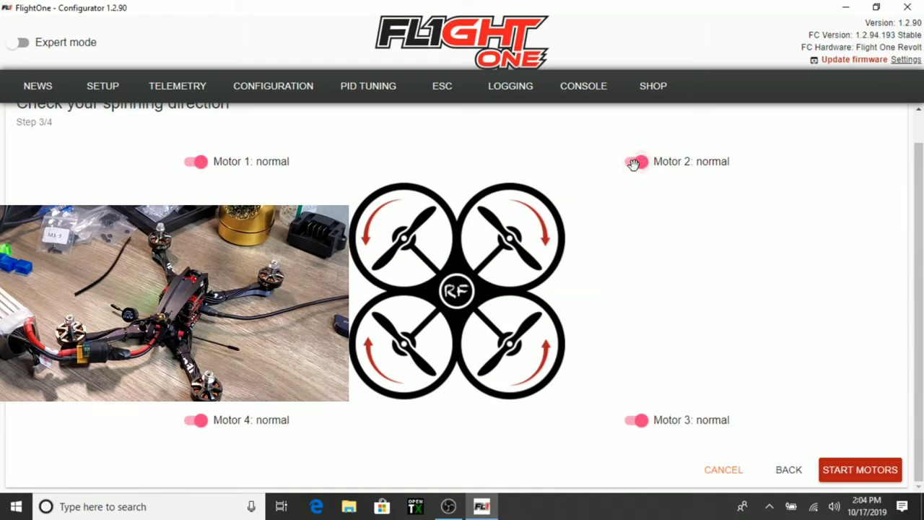
Report wrong spin, set Motor 4 to reversed, and confirm all motors now spin correctly
{"action": "left_click", "coordinate": [630, 161]}
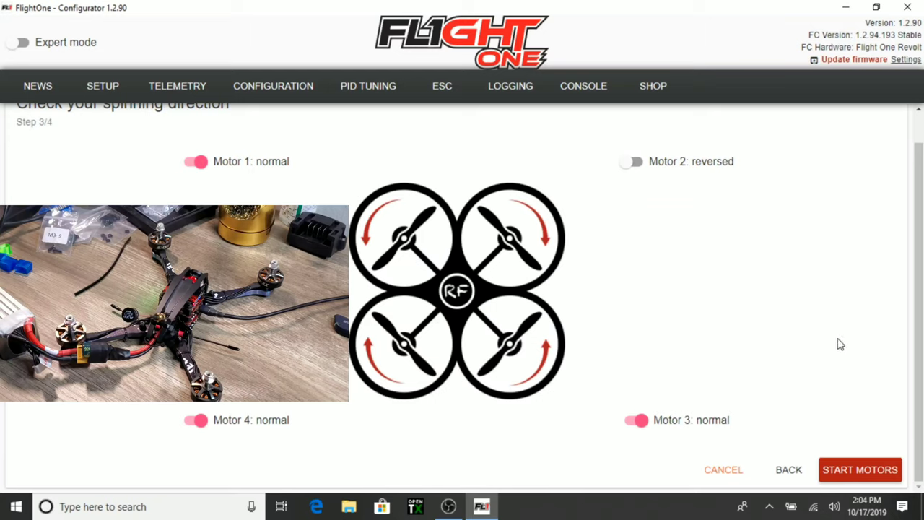
{"action": "mouse_move", "coordinate": [832, 441]}
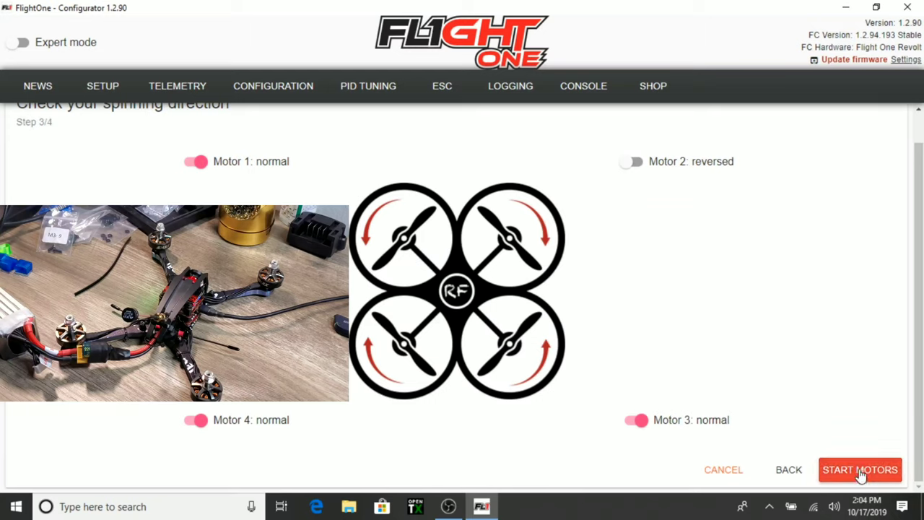
{"action": "left_click", "coordinate": [860, 470]}
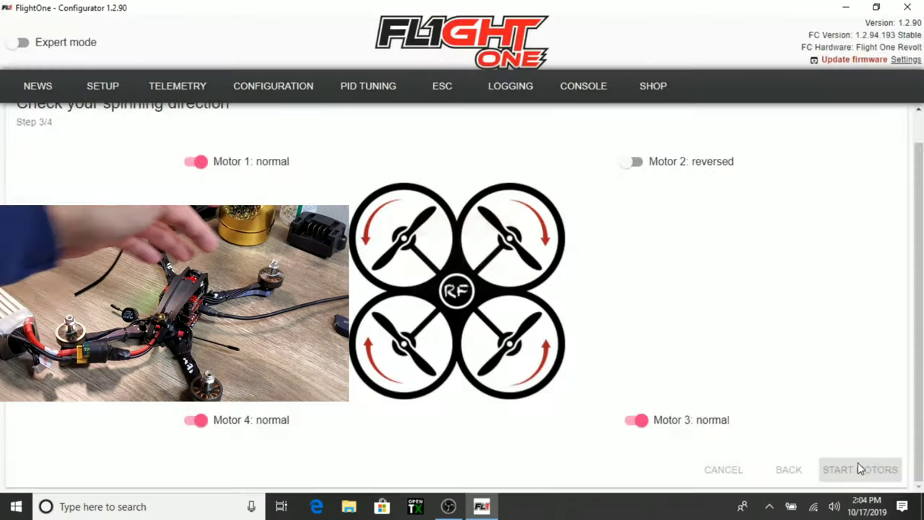
{"action": "left_click", "coordinate": [860, 469]}
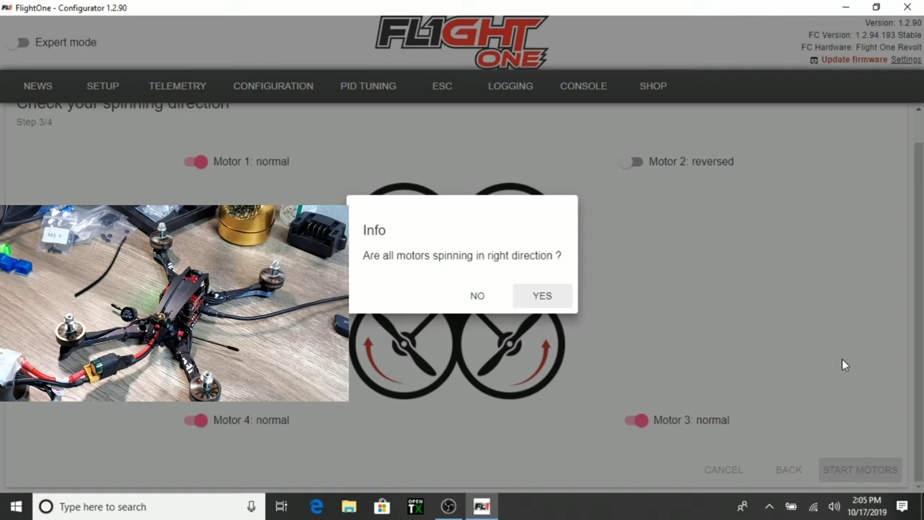
{"action": "left_click", "coordinate": [542, 296]}
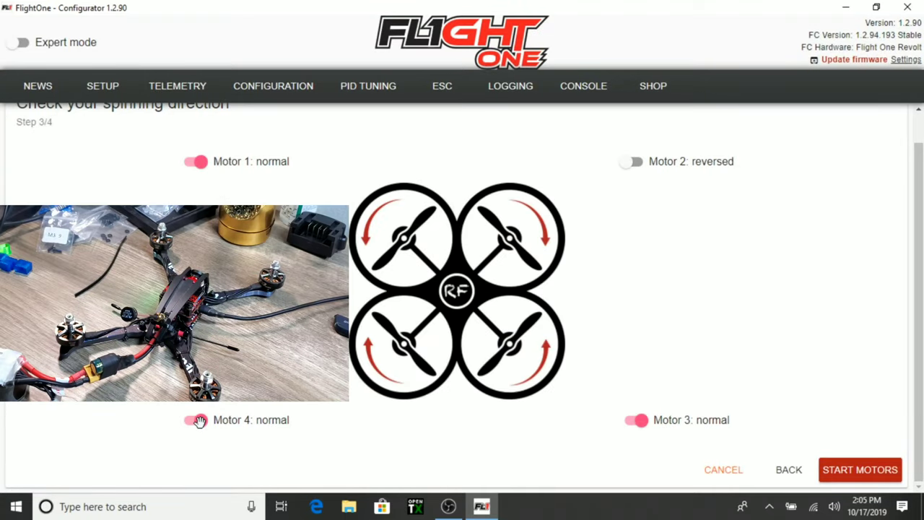
{"action": "left_click", "coordinate": [194, 419]}
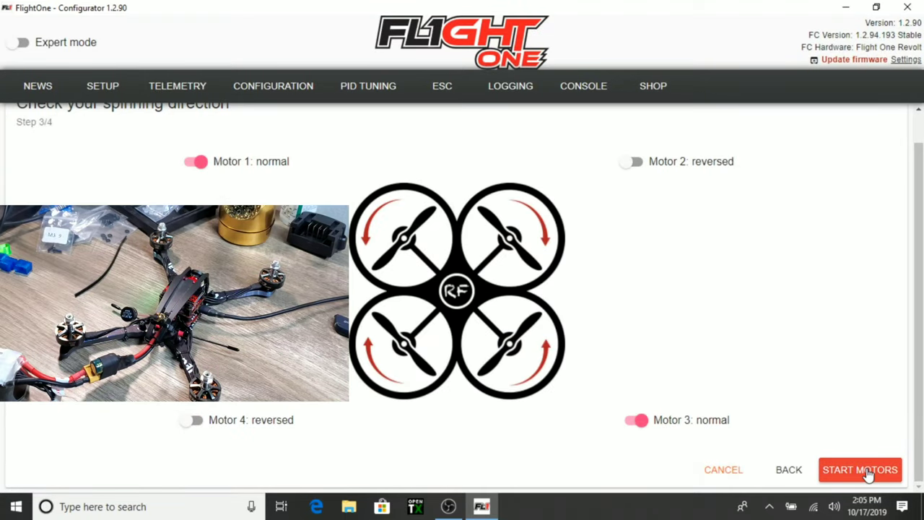
{"action": "left_click", "coordinate": [861, 469]}
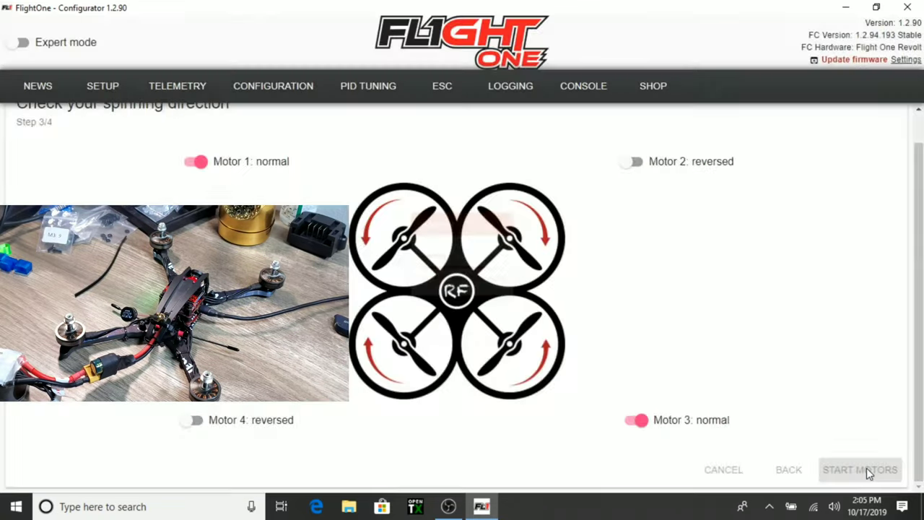
{"action": "left_click", "coordinate": [861, 469]}
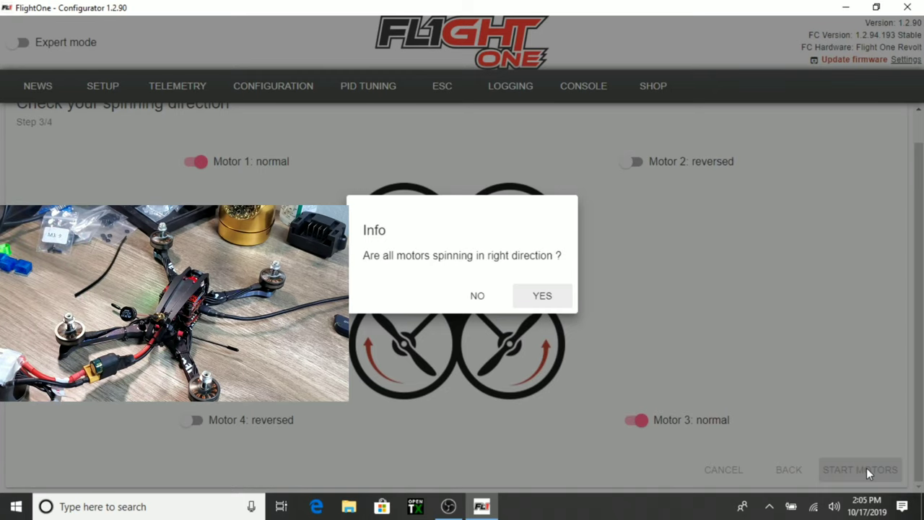
{"action": "left_click", "coordinate": [542, 295]}
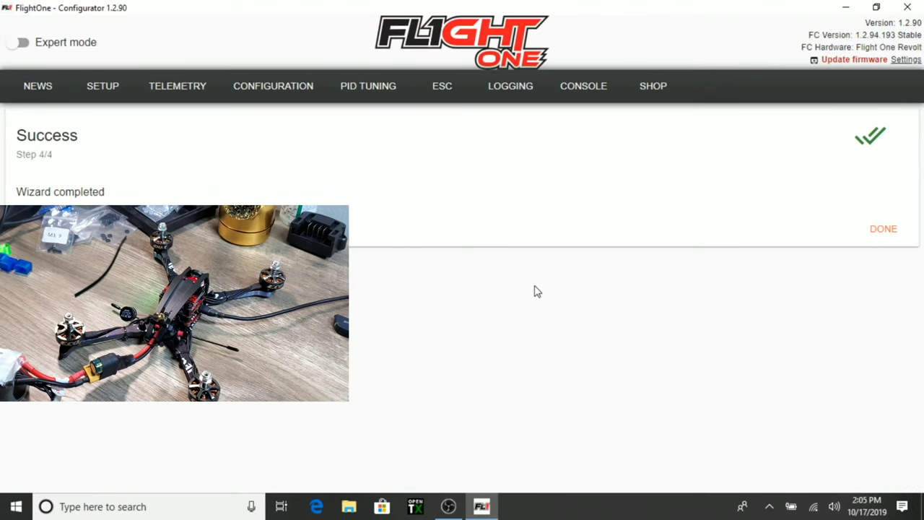
{"action": "mouse_move", "coordinate": [689, 232]}
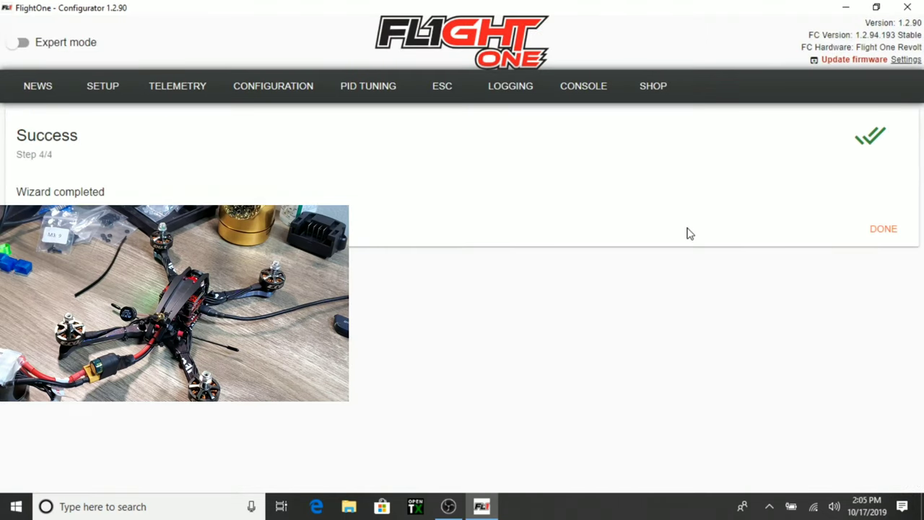
{"action": "mouse_move", "coordinate": [883, 231]}
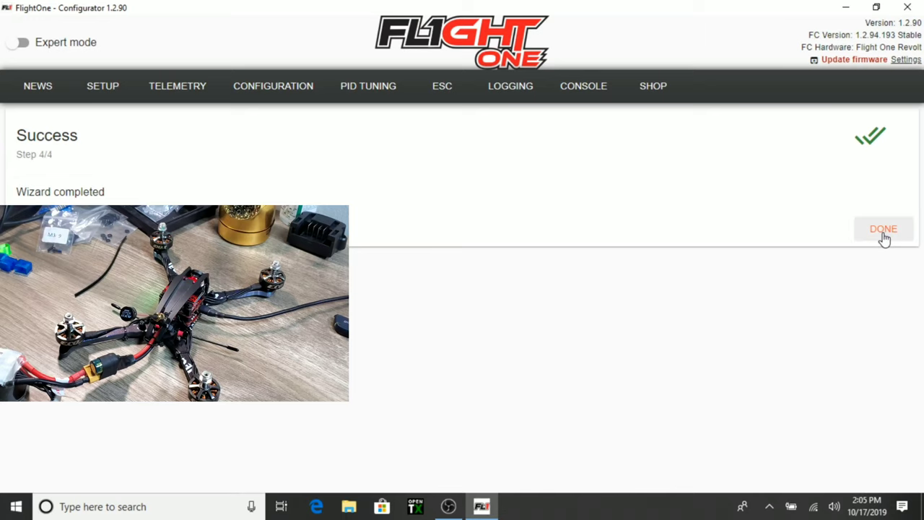
{"action": "mouse_move", "coordinate": [887, 237]}
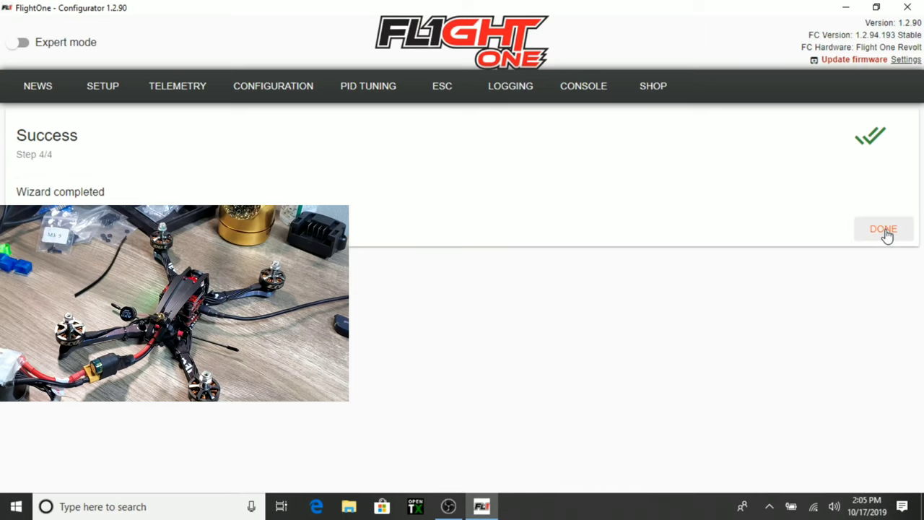
Close the motor direction wizard and scroll down to the Additional setup section
{"action": "left_click", "coordinate": [884, 229]}
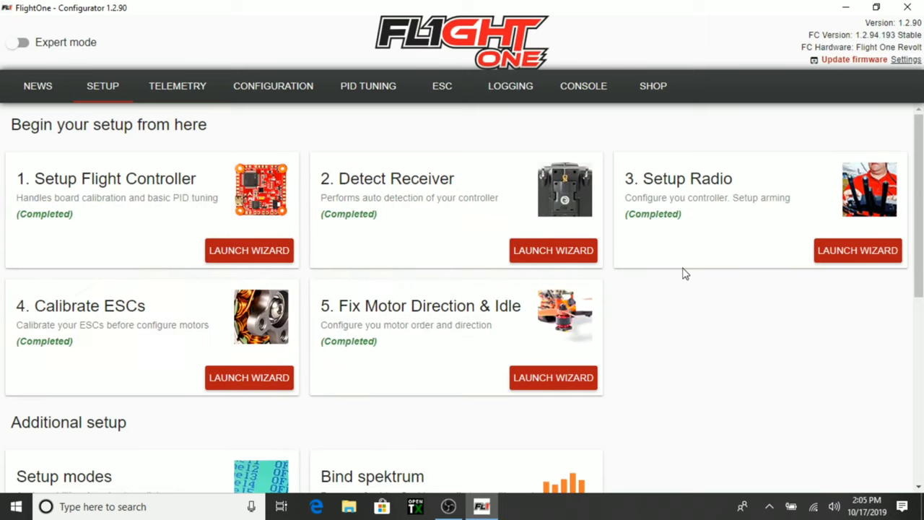
{"action": "scroll", "scroll_direction": "down", "scroll_amount": 3}
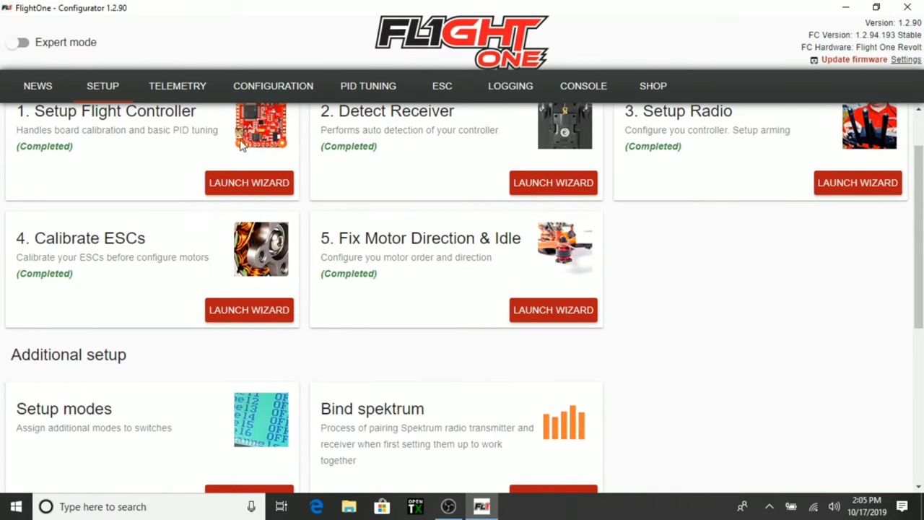
{"action": "scroll", "scroll_direction": "down", "scroll_amount": 3}
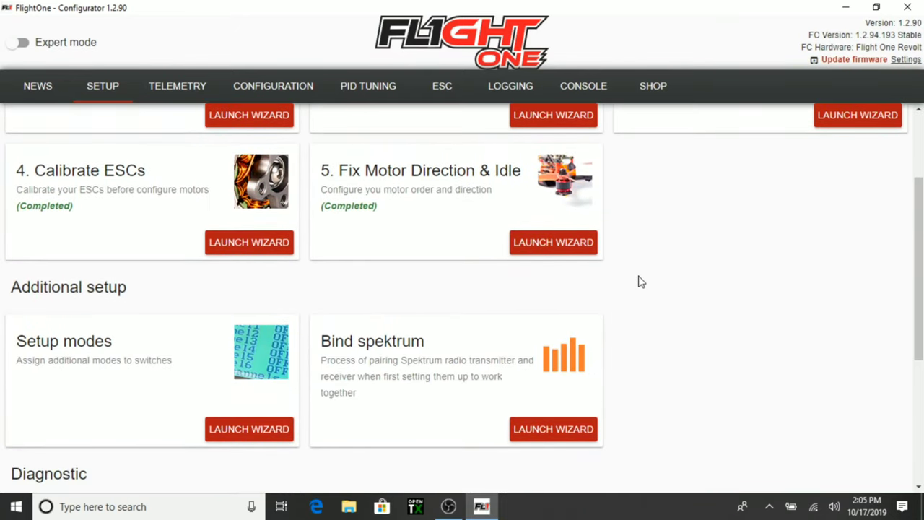
{"action": "mouse_move", "coordinate": [289, 353]}
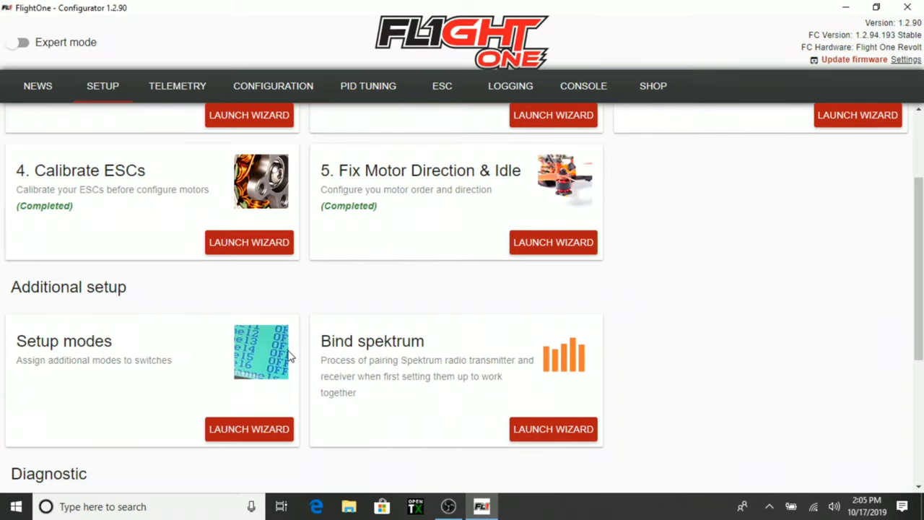
{"action": "scroll", "scroll_direction": "down", "scroll_amount": 3}
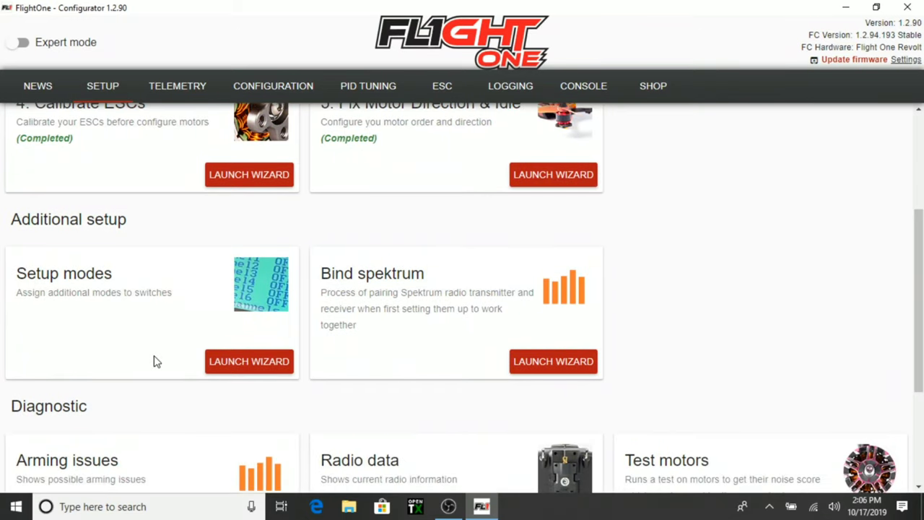
{"action": "mouse_move", "coordinate": [252, 363]}
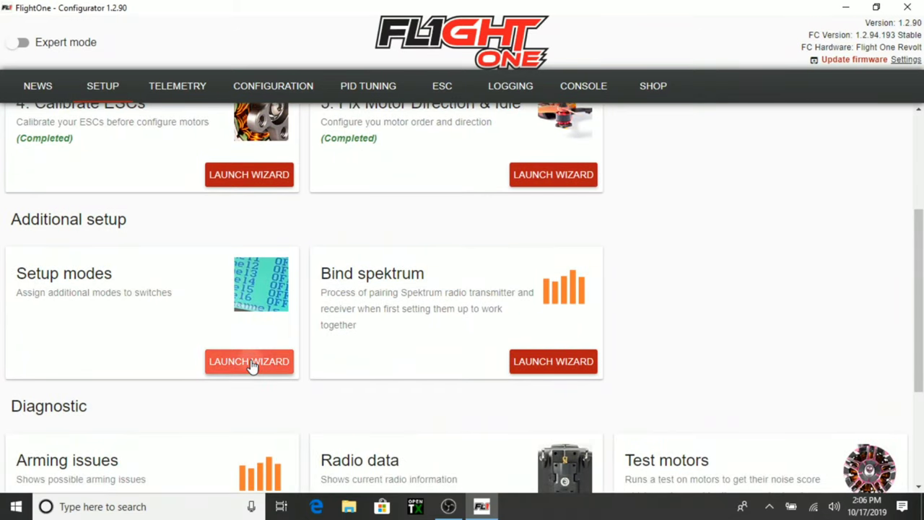
Start the Setup modes wizard and assign LEVEL mode to the channel 6 switch
{"action": "left_click", "coordinate": [249, 361]}
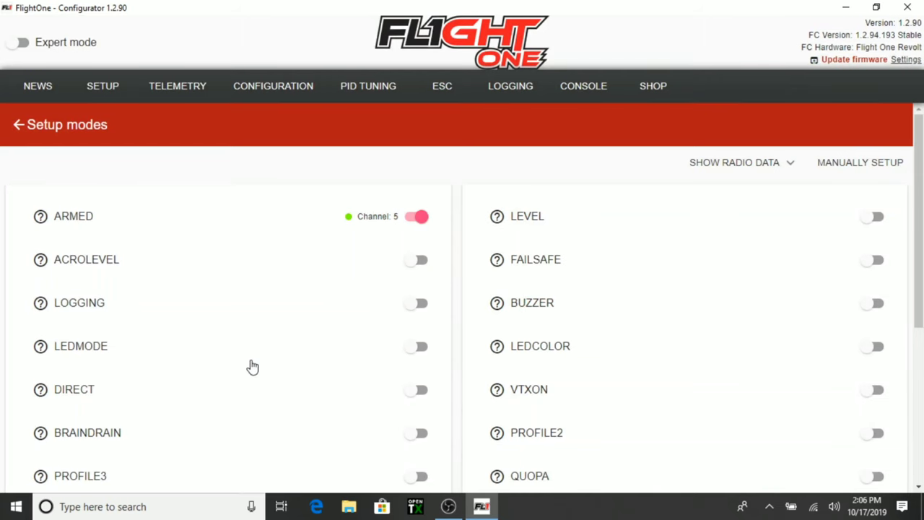
{"action": "mouse_move", "coordinate": [264, 343]}
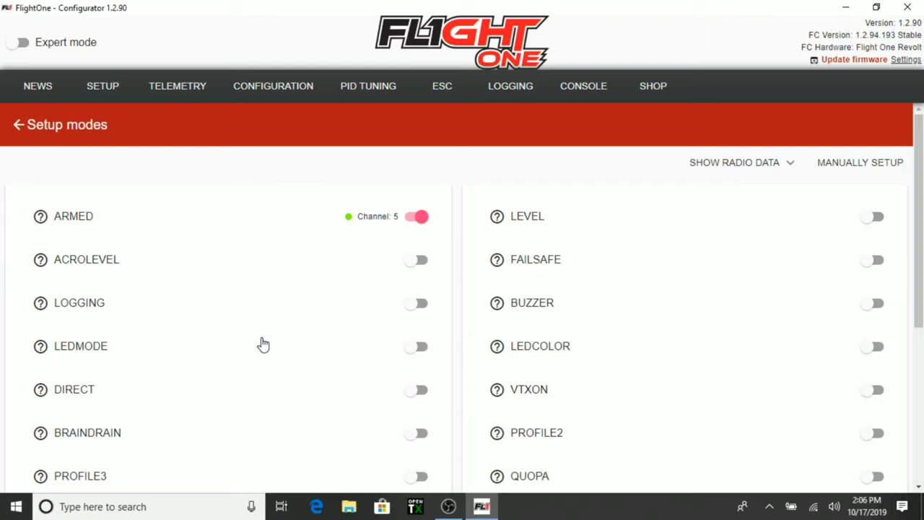
{"action": "mouse_move", "coordinate": [293, 261]}
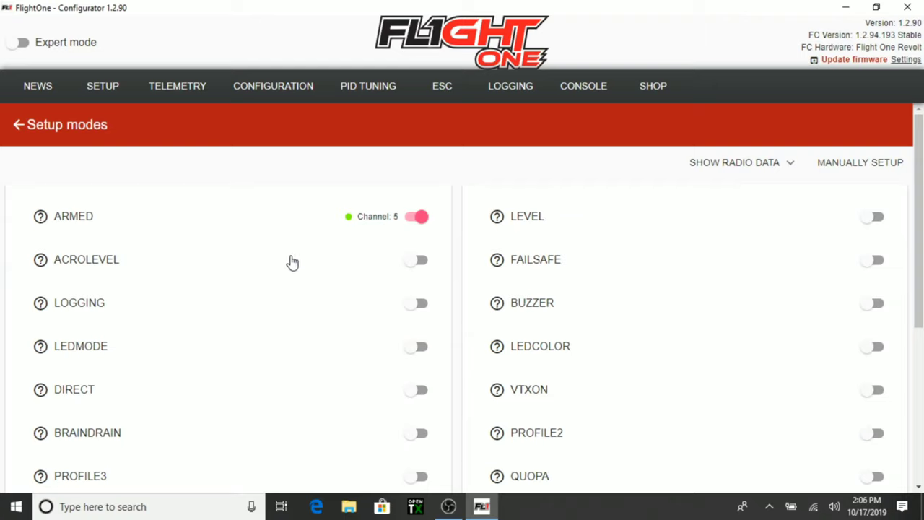
{"action": "mouse_move", "coordinate": [288, 260]}
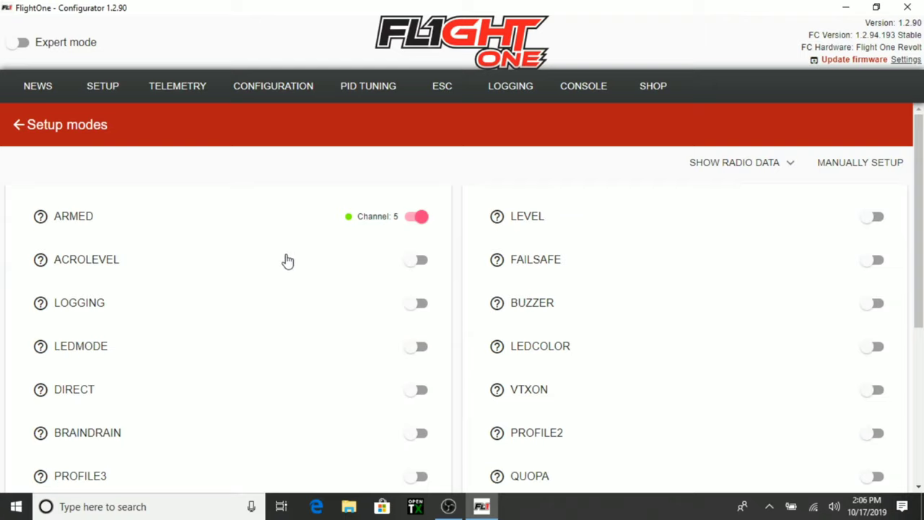
{"action": "mouse_move", "coordinate": [273, 262]}
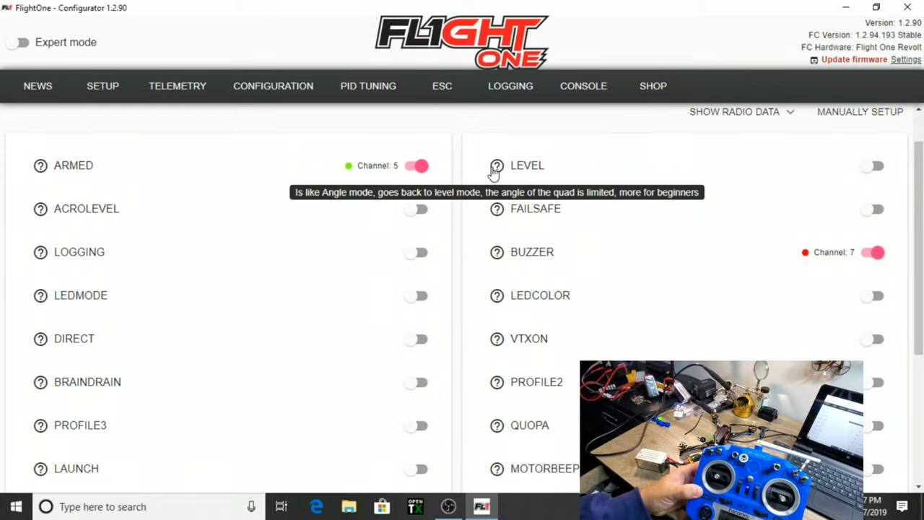
{"action": "mouse_move", "coordinate": [875, 163]}
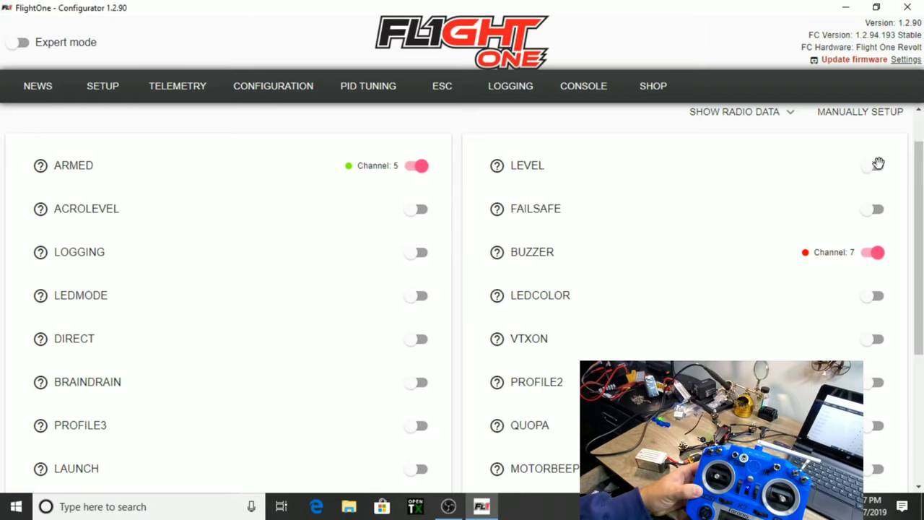
{"action": "left_click", "coordinate": [874, 162]}
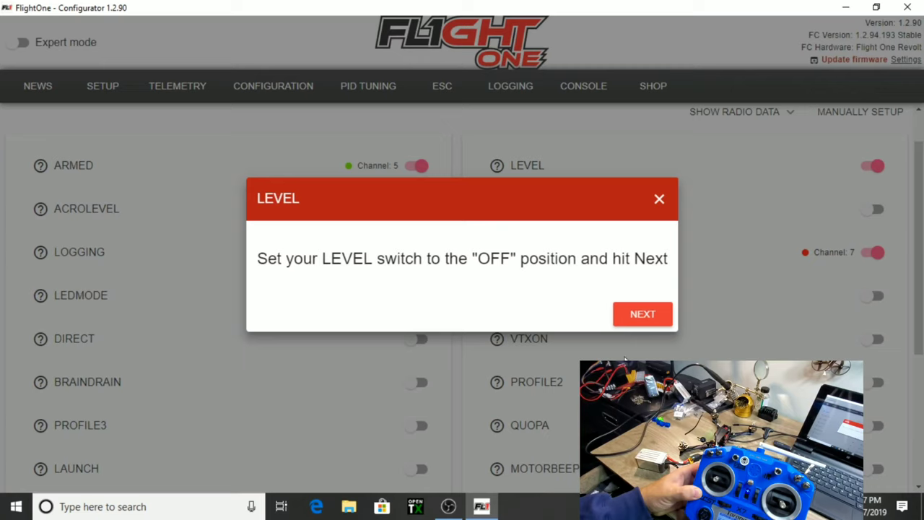
{"action": "left_click", "coordinate": [642, 315]}
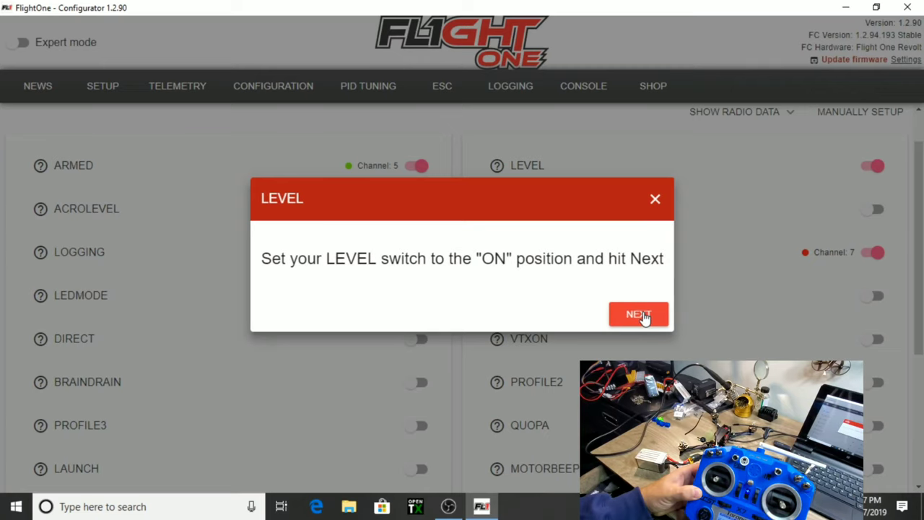
{"action": "left_click", "coordinate": [639, 314]}
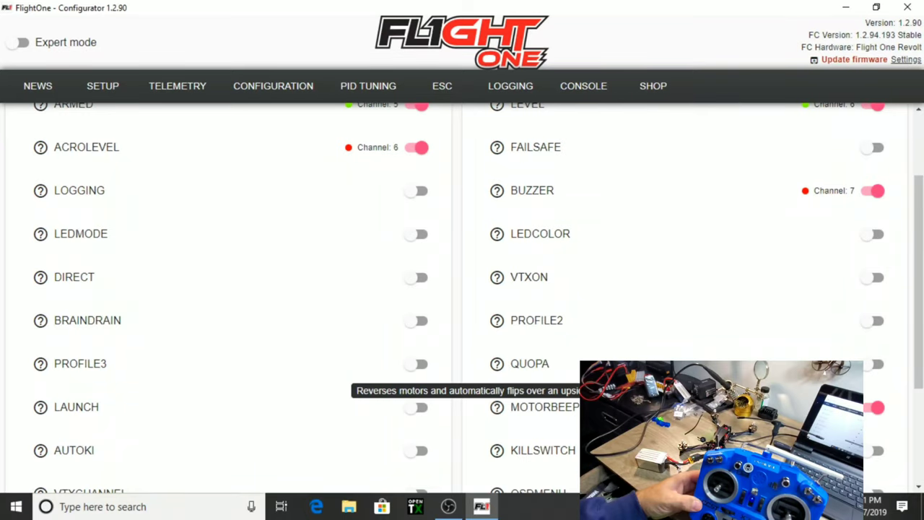
{"action": "mouse_move", "coordinate": [875, 367]}
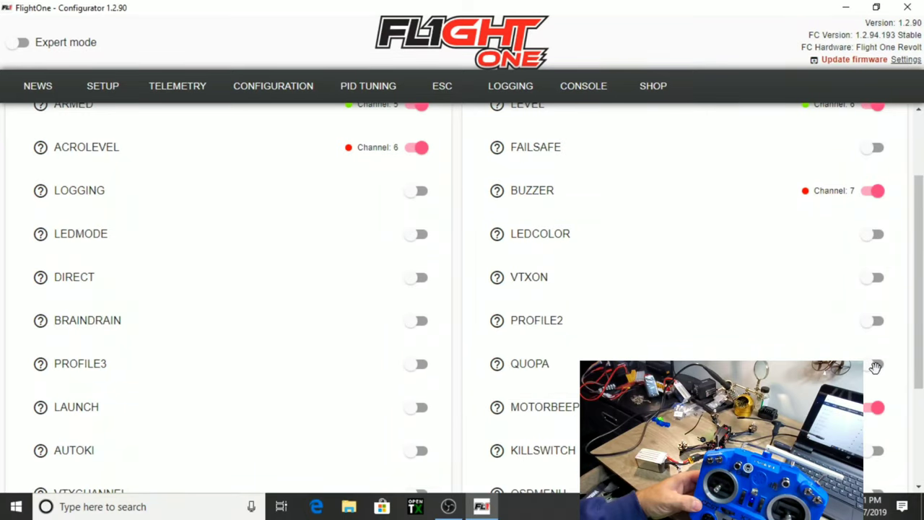
Assign QUOPA mode to a switch, then scroll Setup down to the diagnostic wizards
{"action": "left_click", "coordinate": [872, 366]}
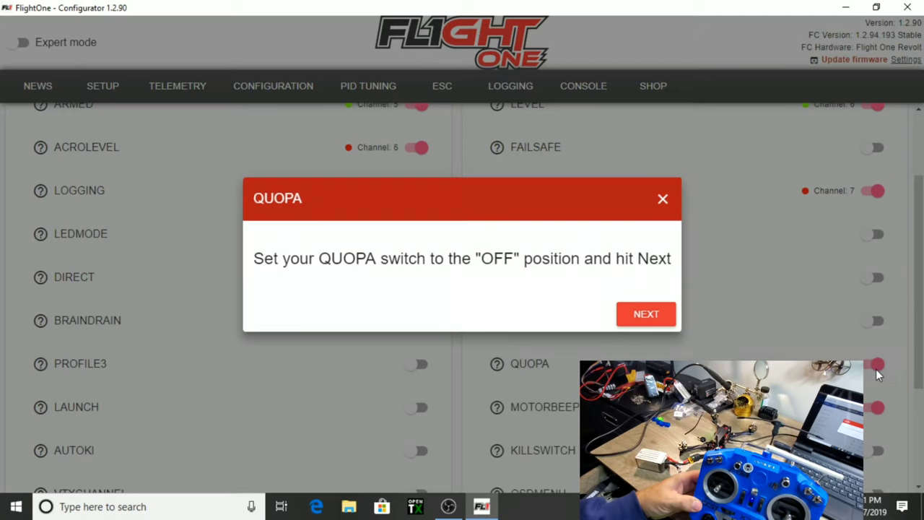
{"action": "mouse_move", "coordinate": [646, 314]}
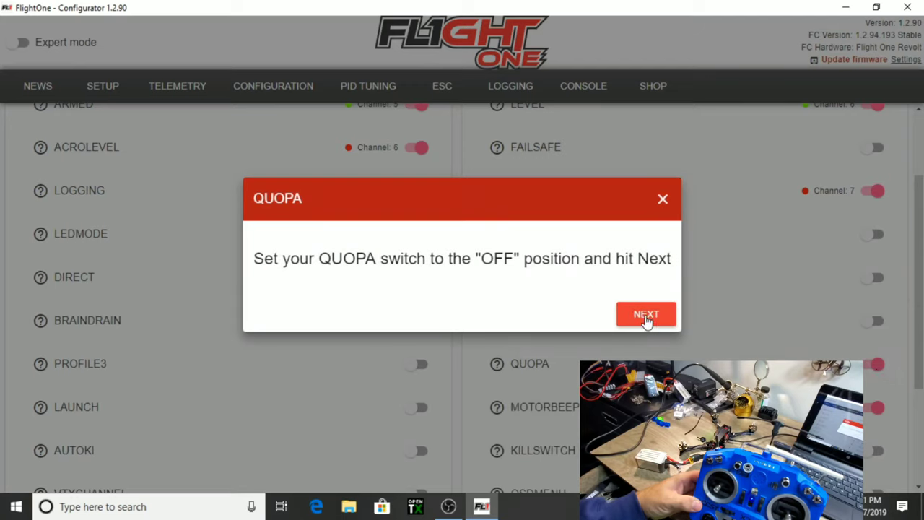
{"action": "left_click", "coordinate": [644, 314]}
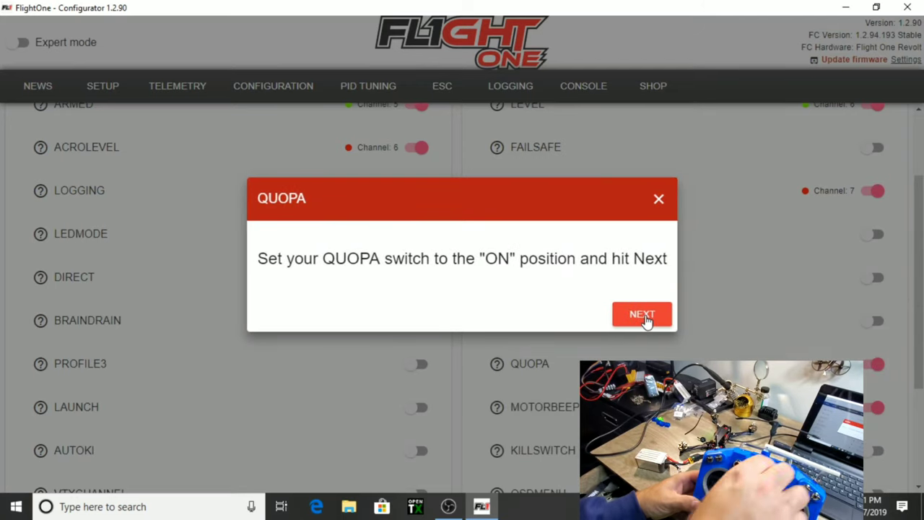
{"action": "left_click", "coordinate": [642, 313]}
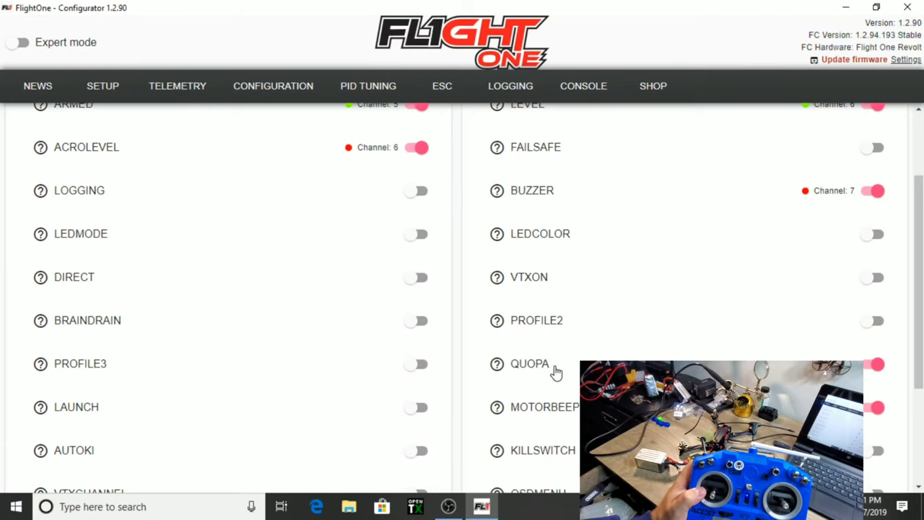
{"action": "scroll", "scroll_direction": "down", "scroll_amount": 3}
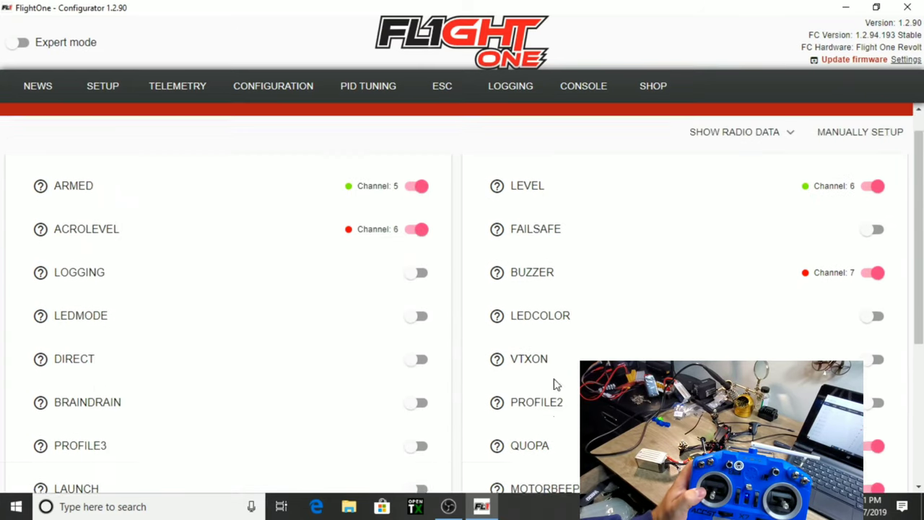
{"action": "scroll", "scroll_direction": "down", "scroll_amount": 3}
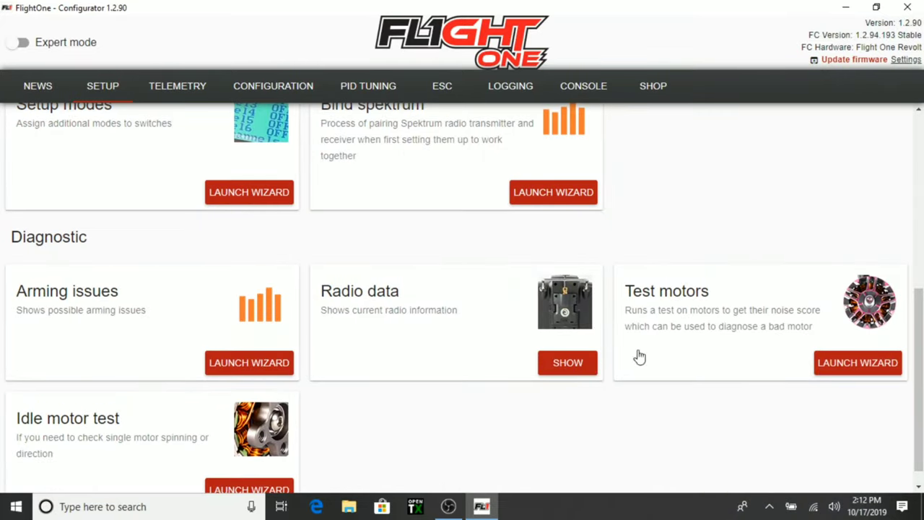
{"action": "mouse_move", "coordinate": [385, 325]}
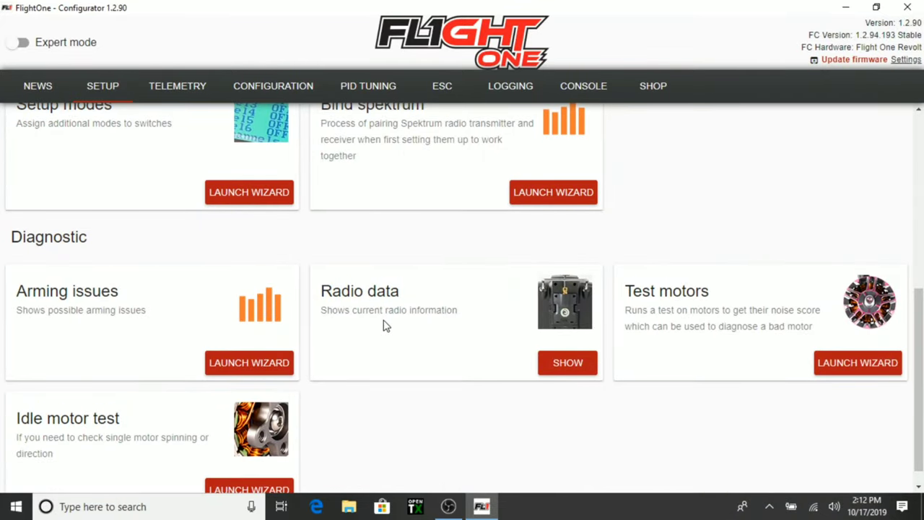
Open Configuration and review the Main, Voltage, OSD, Radio and ESC settings panels
{"action": "left_click", "coordinate": [273, 86]}
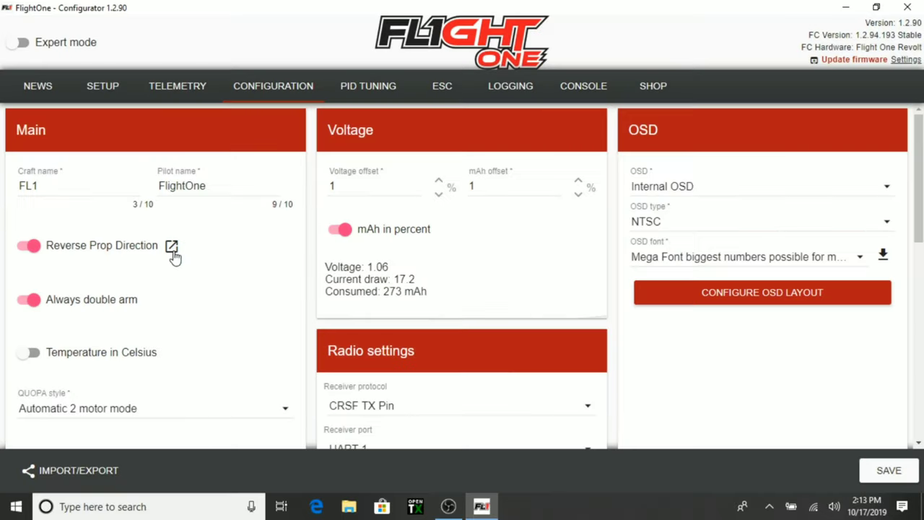
{"action": "mouse_move", "coordinate": [205, 315]}
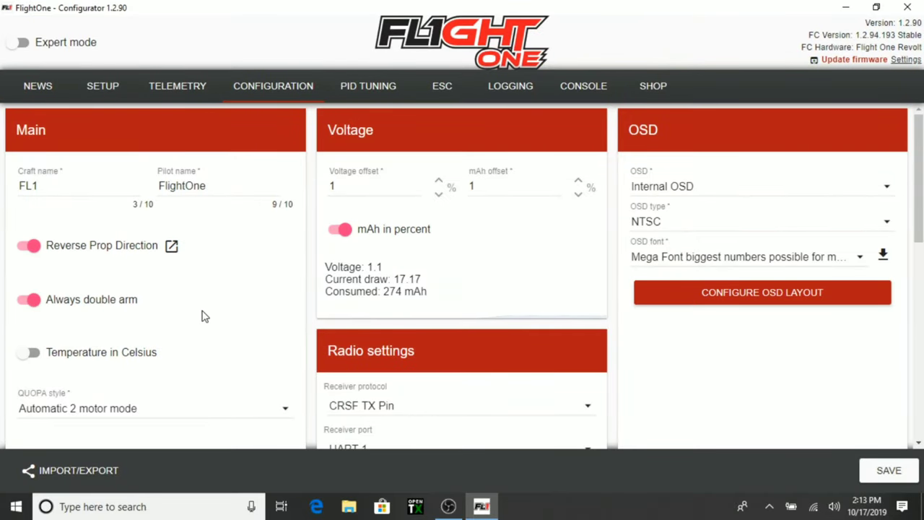
{"action": "mouse_move", "coordinate": [224, 316]}
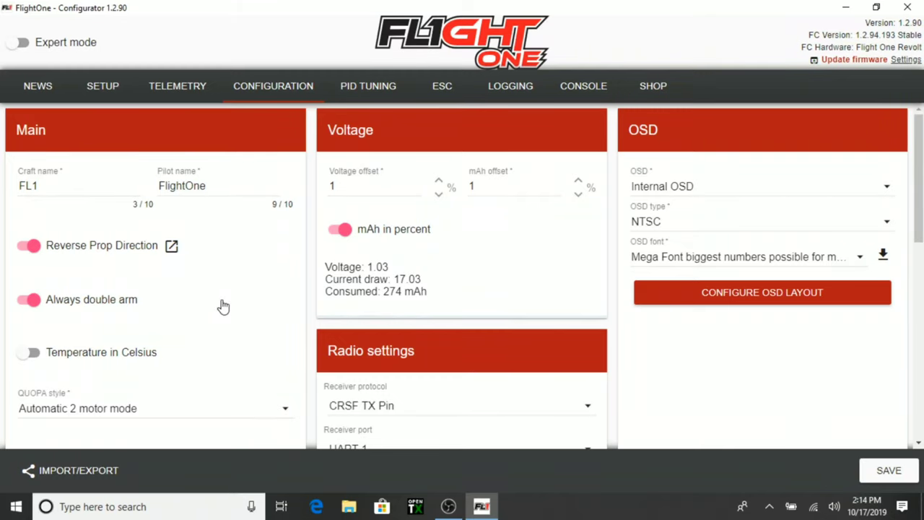
{"action": "scroll", "scroll_direction": "down", "scroll_amount": 3}
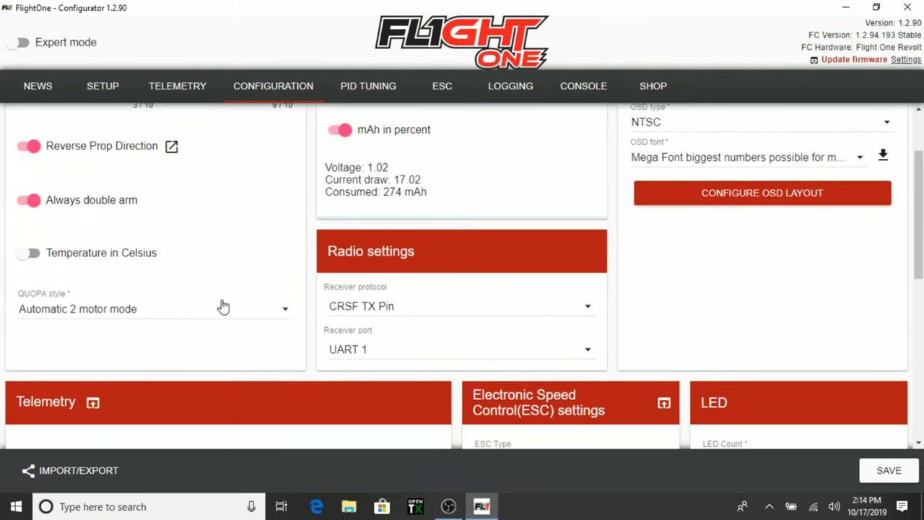
{"action": "scroll", "scroll_direction": "down", "scroll_amount": 3}
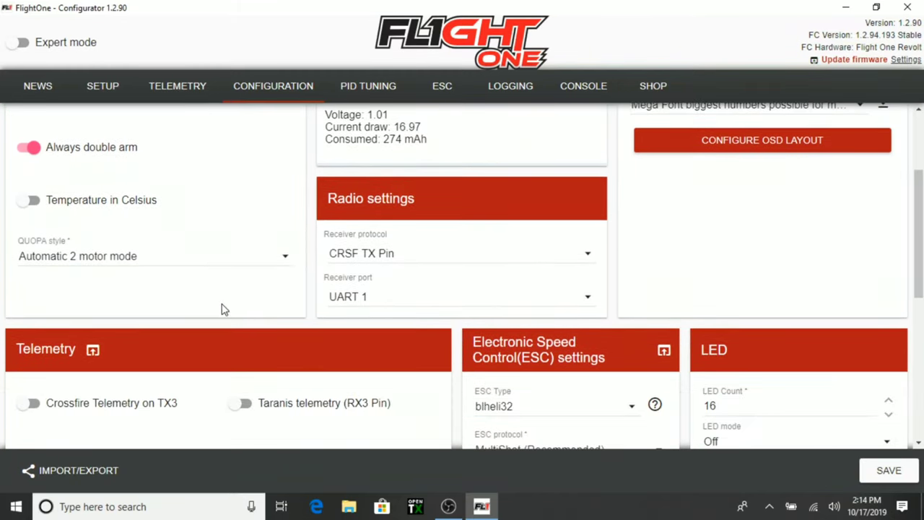
{"action": "scroll", "scroll_direction": "down", "scroll_amount": 3}
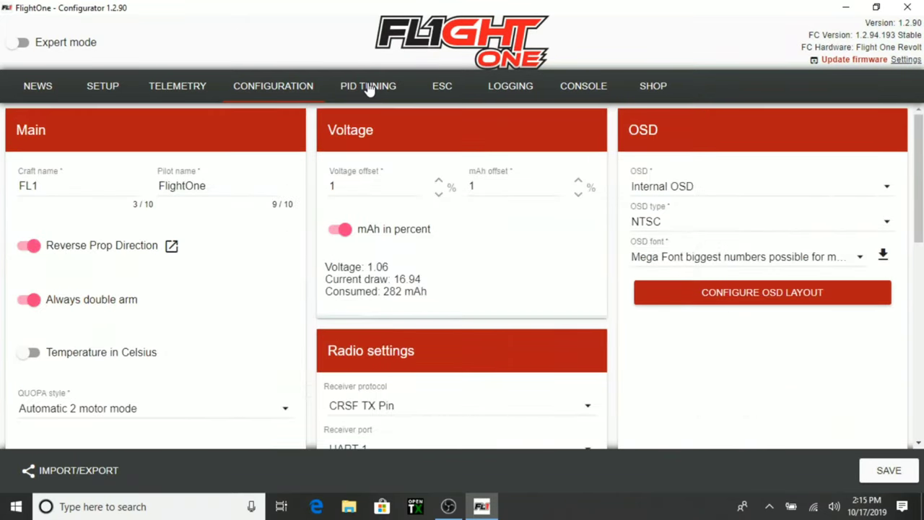
Open PID Tuning, confirm the default tune shows USING, and browse the preset tunes
{"action": "left_click", "coordinate": [368, 86]}
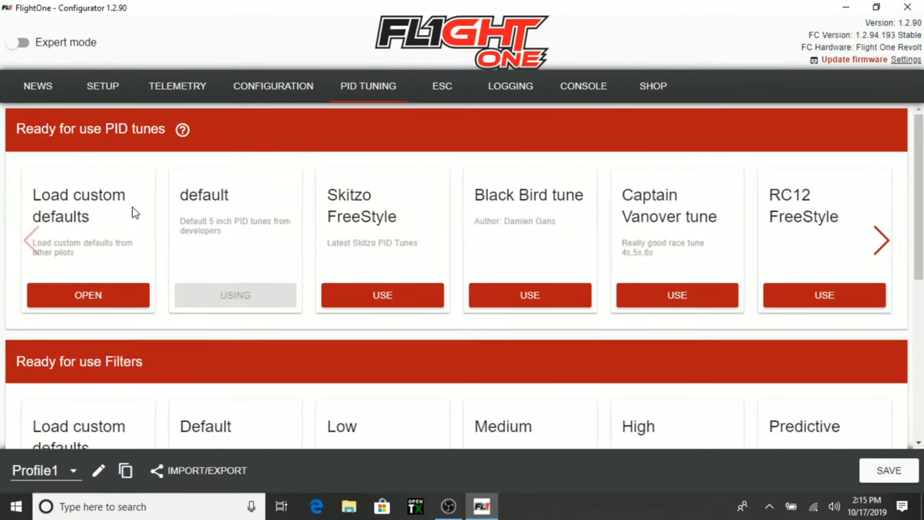
{"action": "mouse_move", "coordinate": [244, 244]}
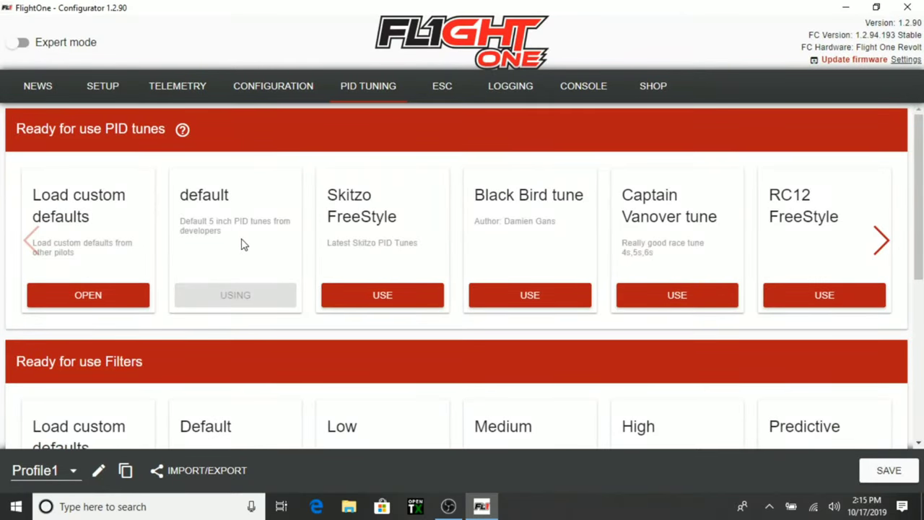
{"action": "mouse_move", "coordinate": [269, 237]}
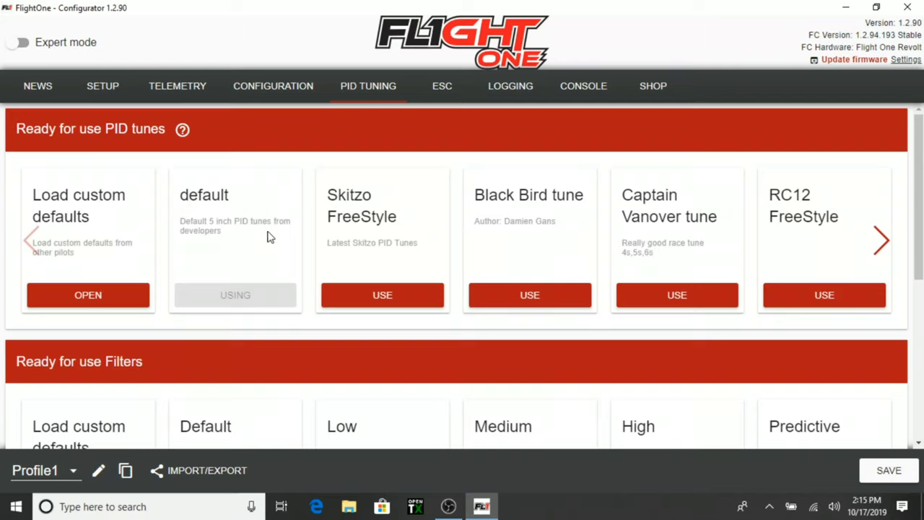
{"action": "mouse_move", "coordinate": [220, 295]}
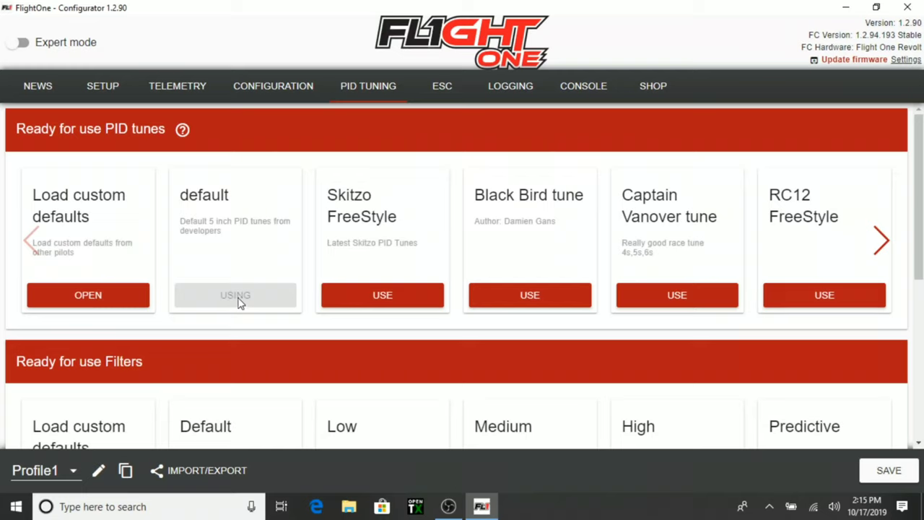
{"action": "mouse_move", "coordinate": [234, 248]}
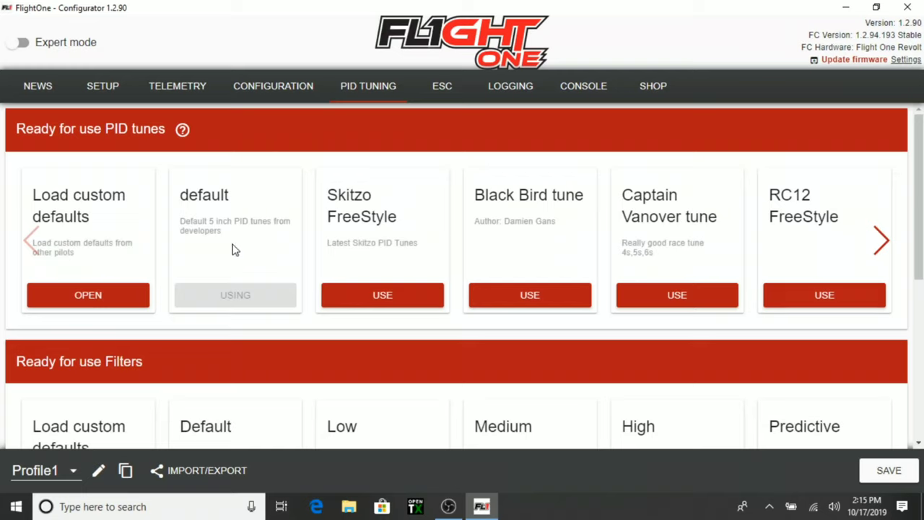
{"action": "scroll", "scroll_direction": "down", "scroll_amount": 3}
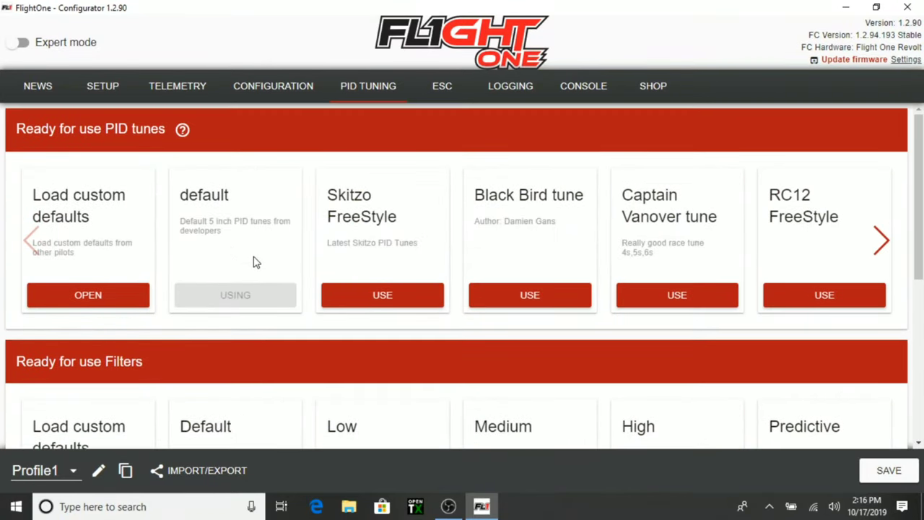
{"action": "mouse_move", "coordinate": [381, 231]}
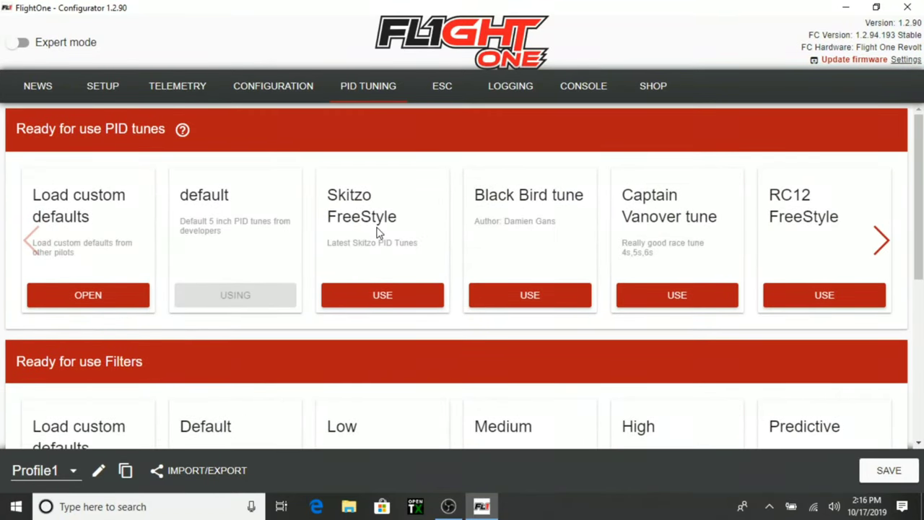
{"action": "mouse_move", "coordinate": [595, 249]}
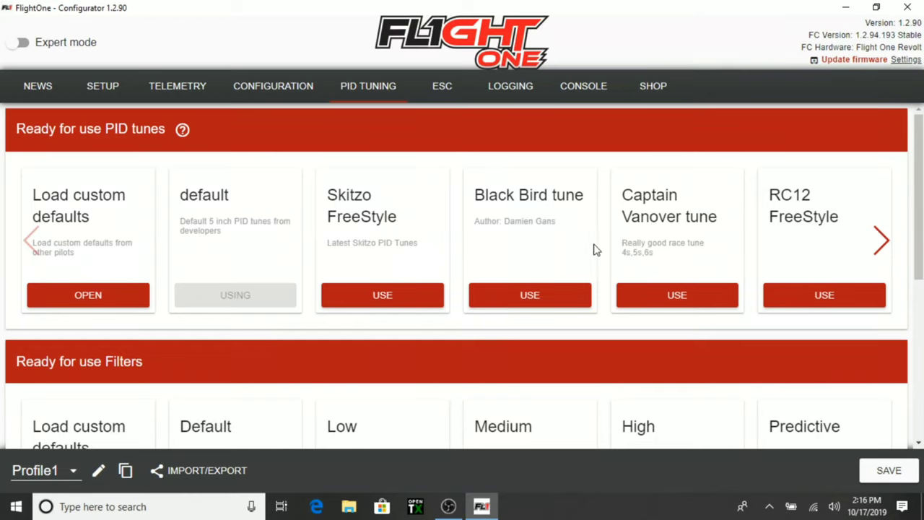
{"action": "left_click", "coordinate": [881, 240]}
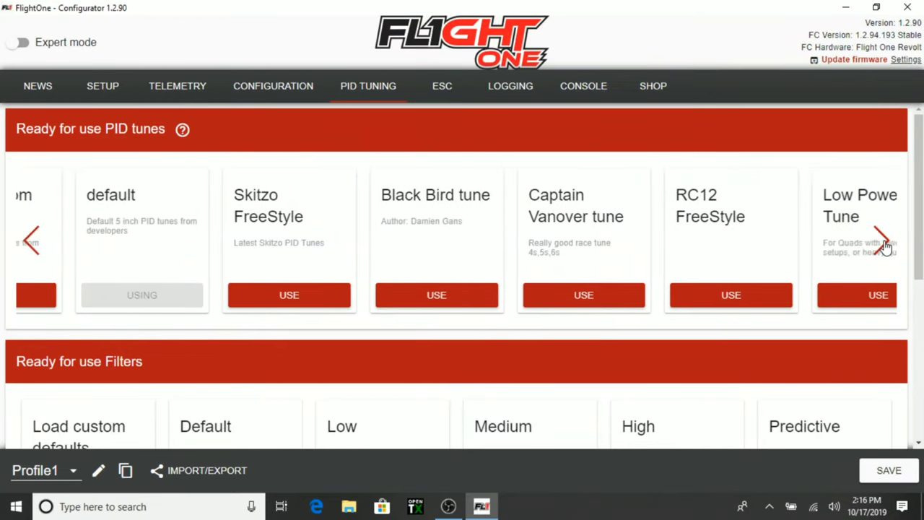
{"action": "left_click", "coordinate": [884, 245]}
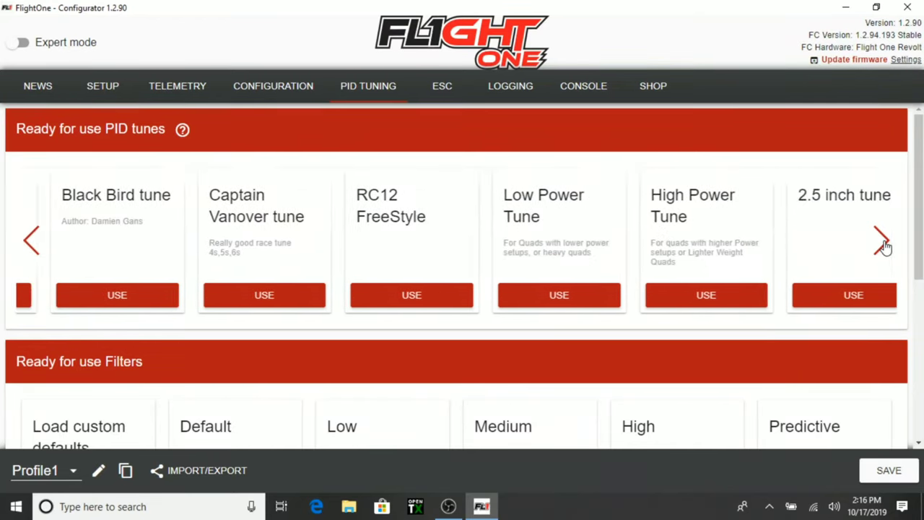
{"action": "left_click", "coordinate": [884, 244]}
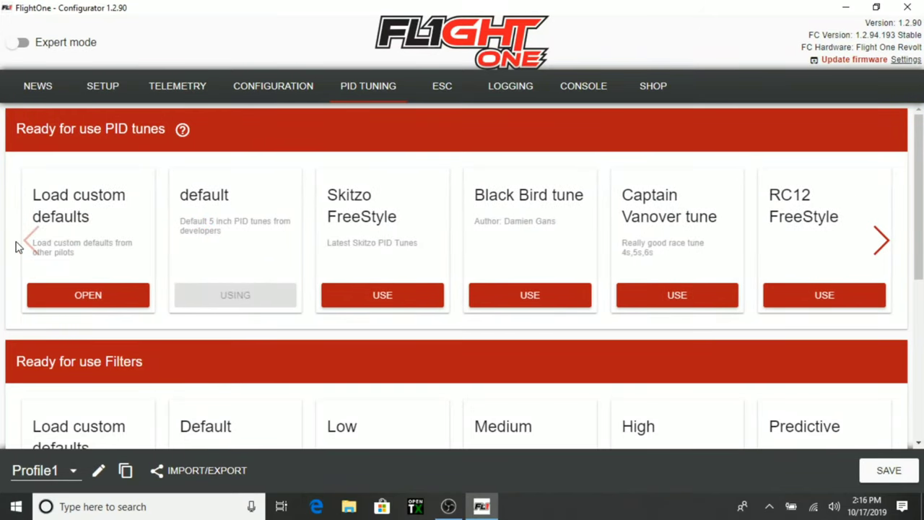
{"action": "mouse_move", "coordinate": [95, 262]}
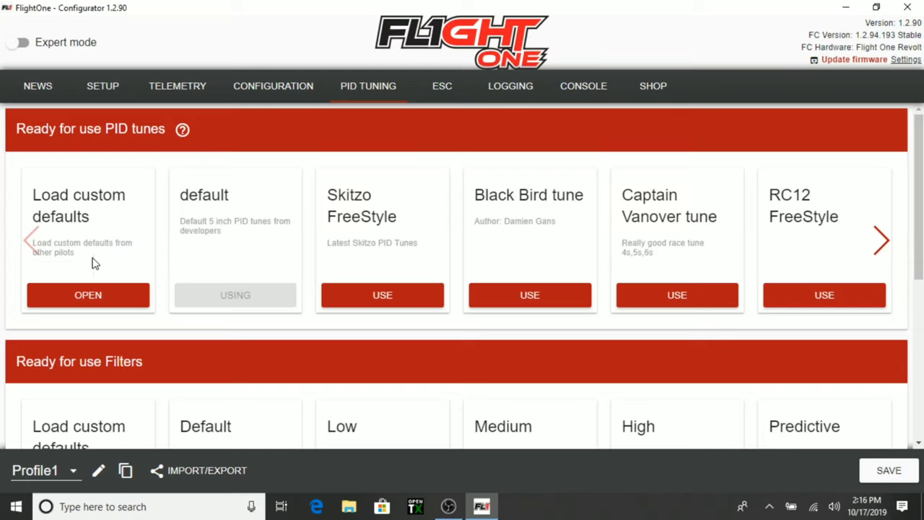
{"action": "mouse_move", "coordinate": [102, 267]}
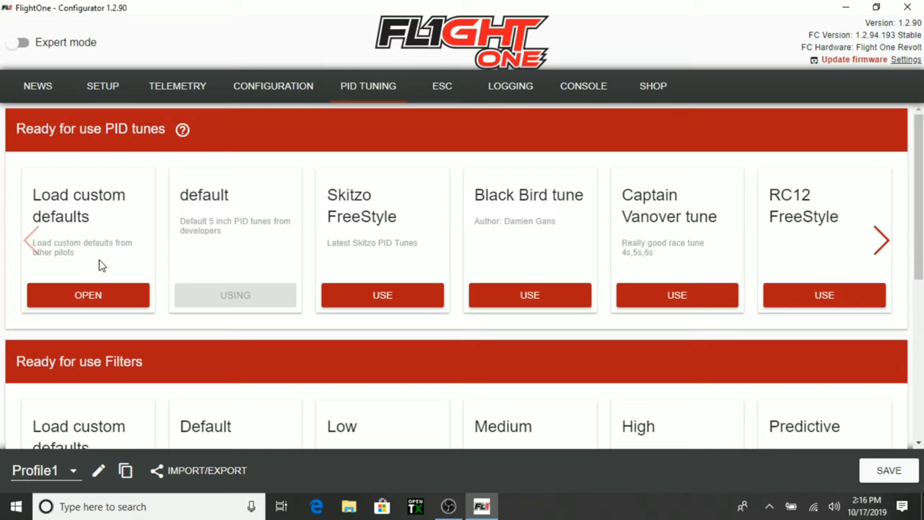
{"action": "mouse_move", "coordinate": [66, 242]}
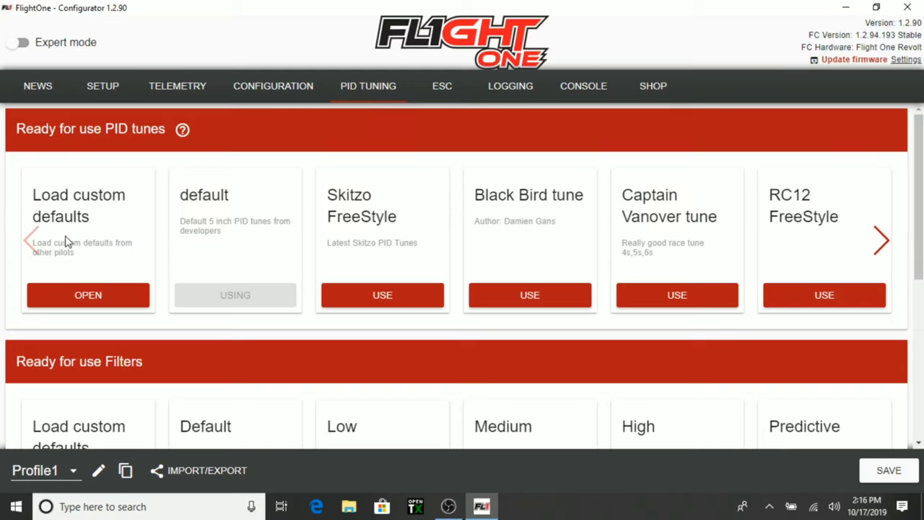
Scroll down to Ready for use Filters and confirm Default shows USING
{"action": "scroll", "scroll_direction": "down", "scroll_amount": 3}
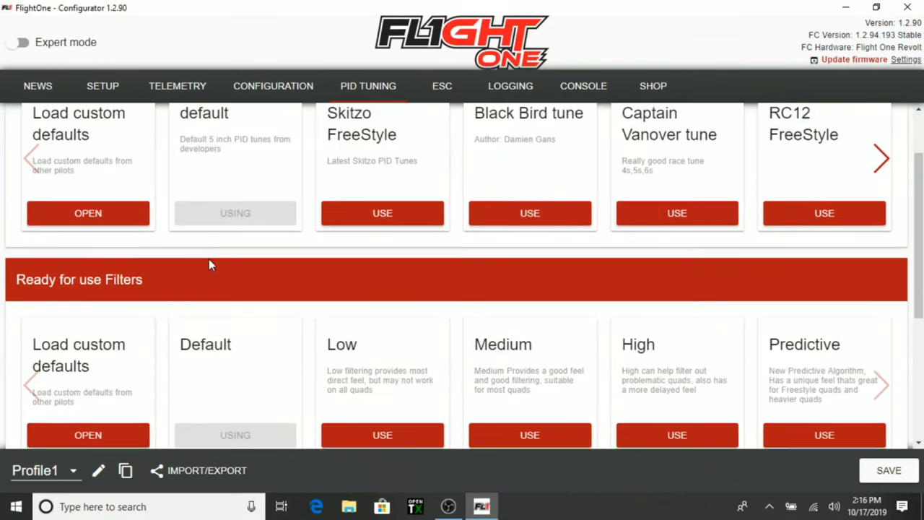
{"action": "scroll", "scroll_direction": "down", "scroll_amount": 3}
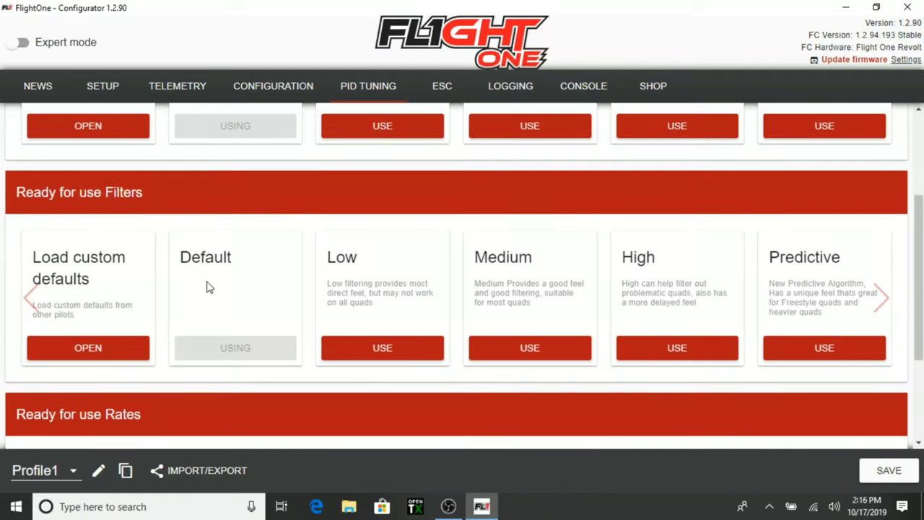
{"action": "mouse_move", "coordinate": [384, 321]}
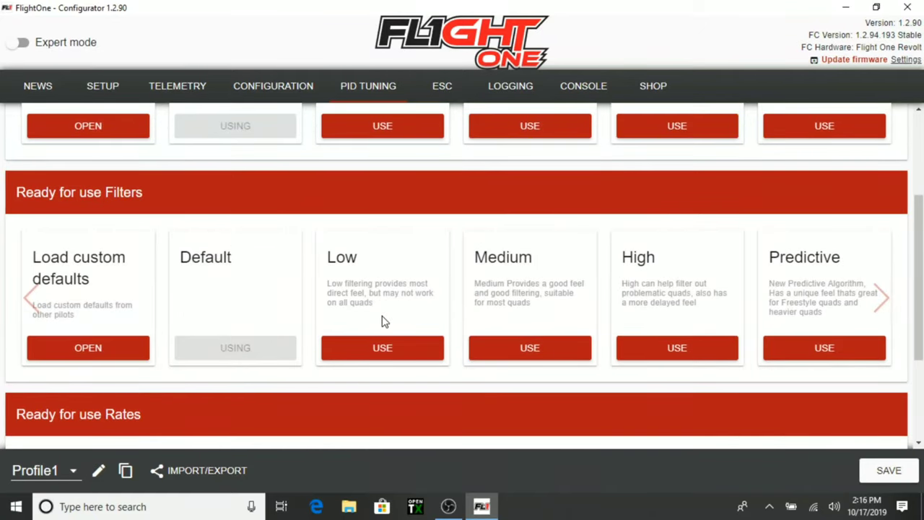
{"action": "mouse_move", "coordinate": [709, 292]}
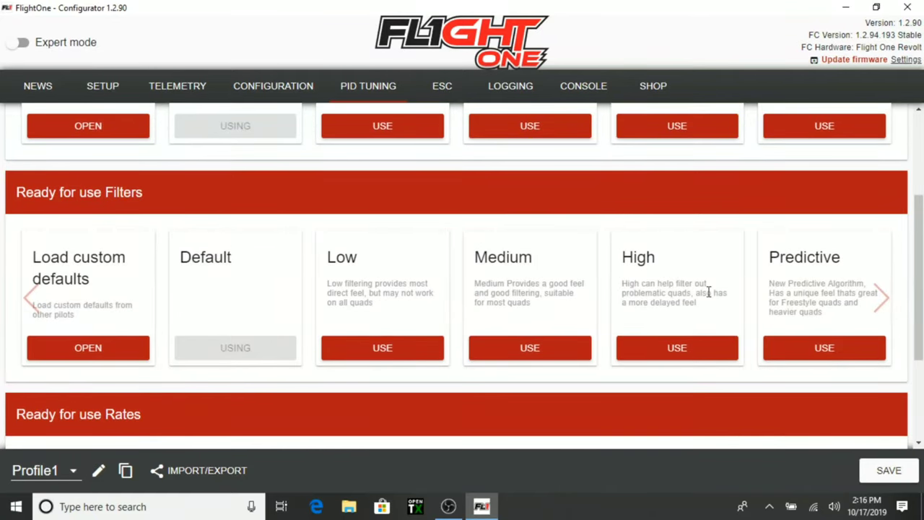
{"action": "mouse_move", "coordinate": [804, 309]}
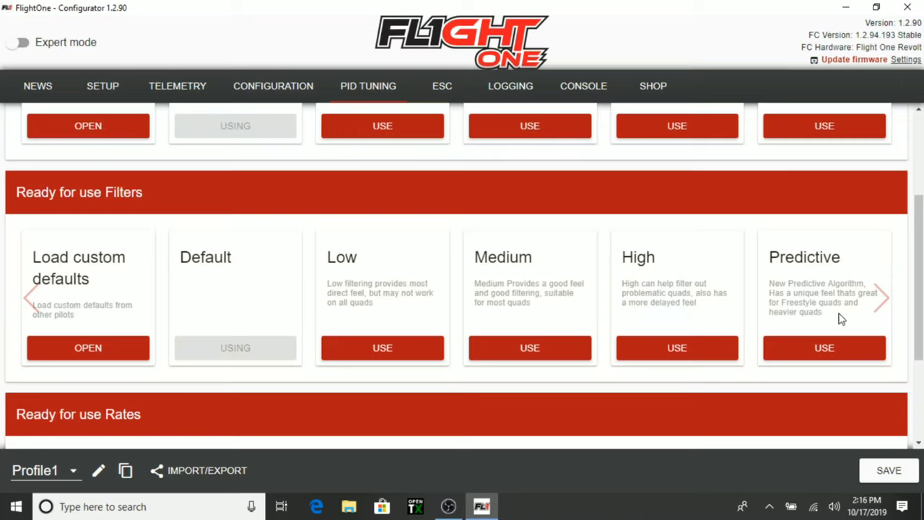
{"action": "mouse_move", "coordinate": [851, 321]}
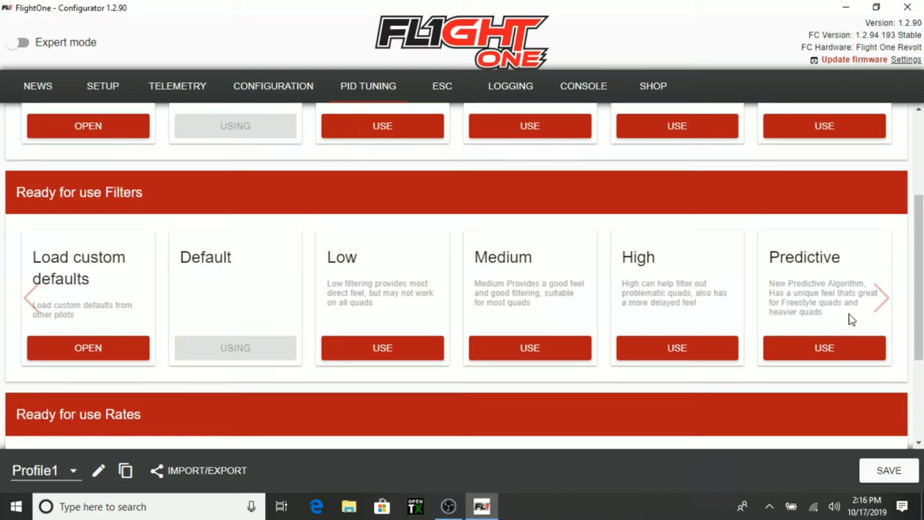
{"action": "scroll", "scroll_direction": "down", "scroll_amount": 3}
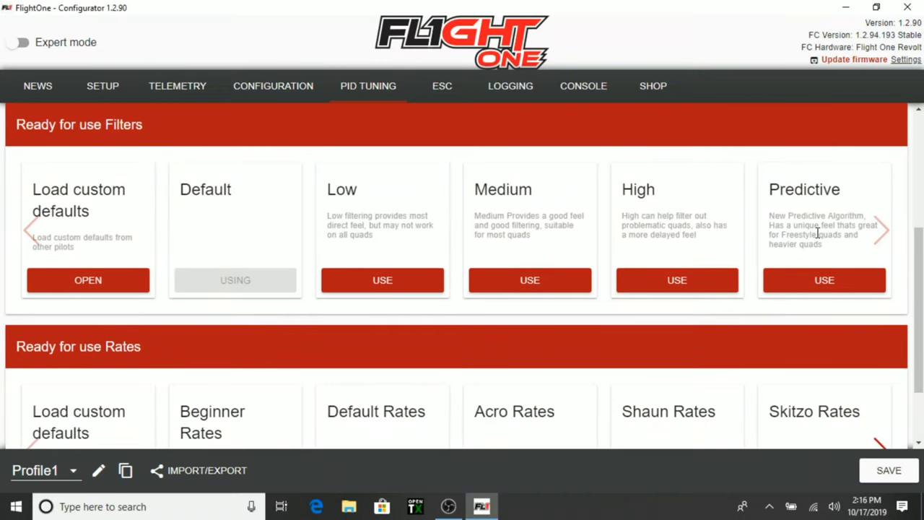
{"action": "mouse_move", "coordinate": [608, 269]}
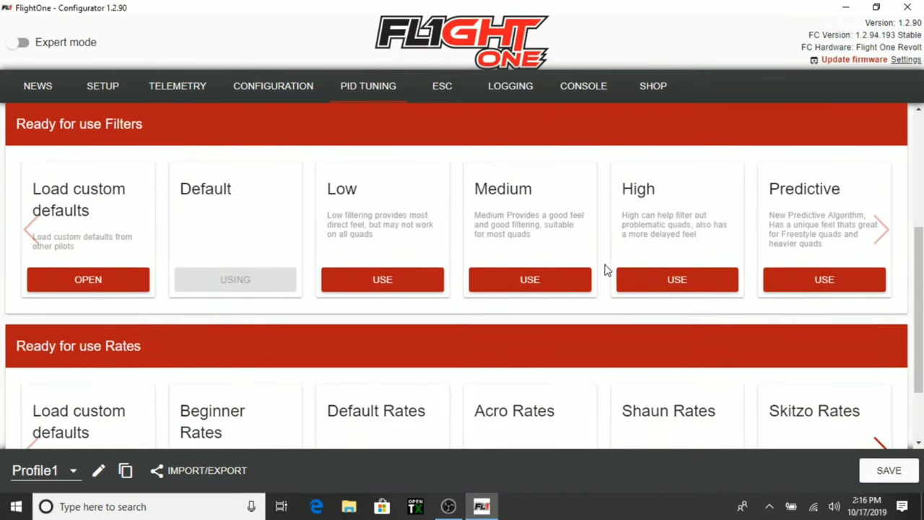
Browse the Ready for use Rates carousel and apply the Default Rates preset
{"action": "scroll", "scroll_direction": "down", "scroll_amount": 3}
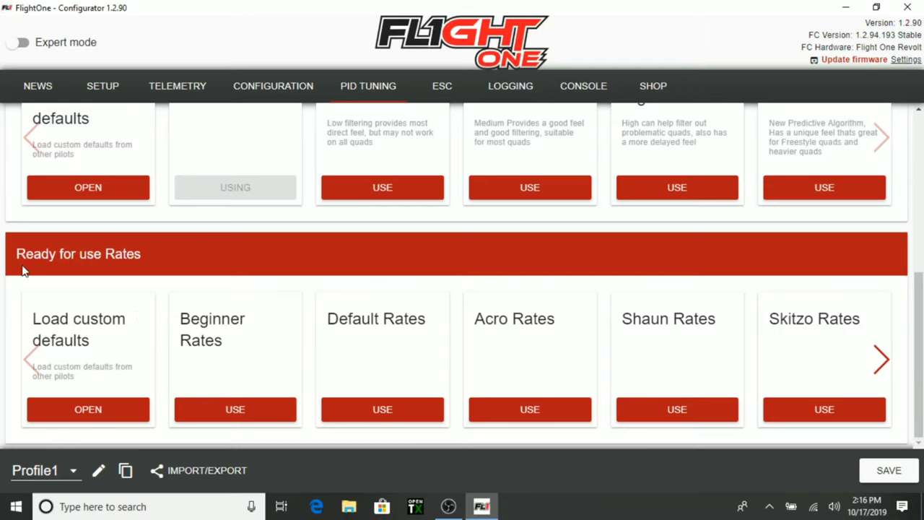
{"action": "mouse_move", "coordinate": [249, 323]}
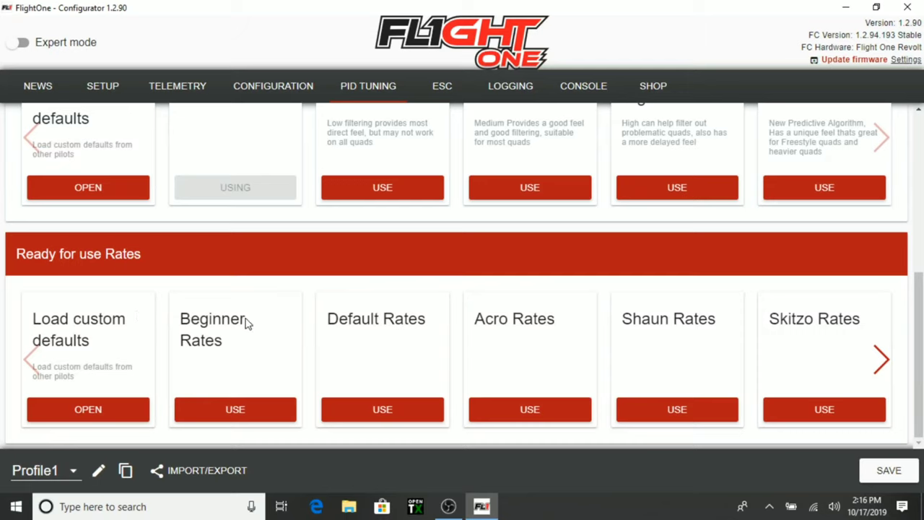
{"action": "mouse_move", "coordinate": [827, 347]}
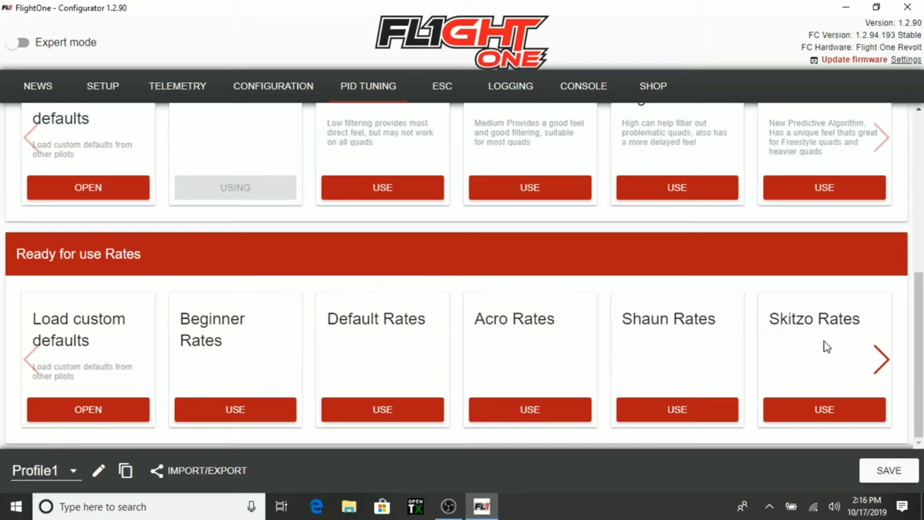
{"action": "left_click", "coordinate": [881, 361]}
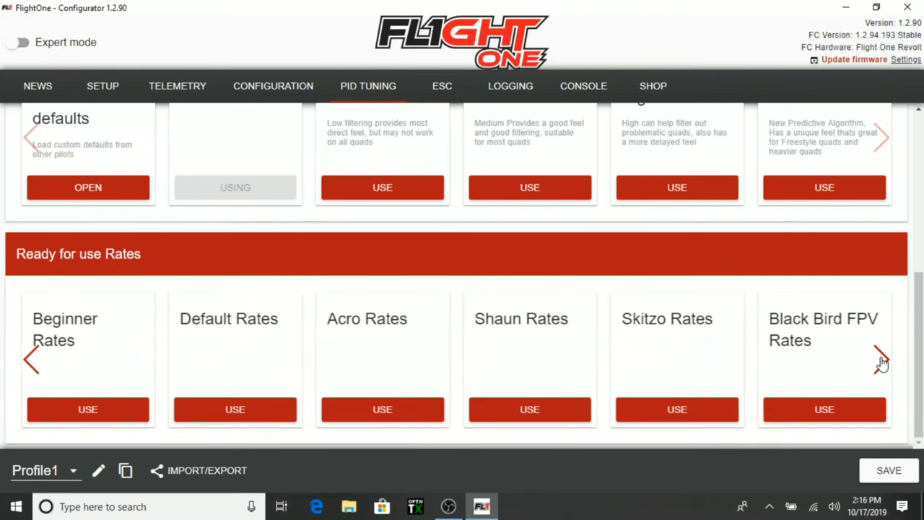
{"action": "left_click", "coordinate": [881, 365]}
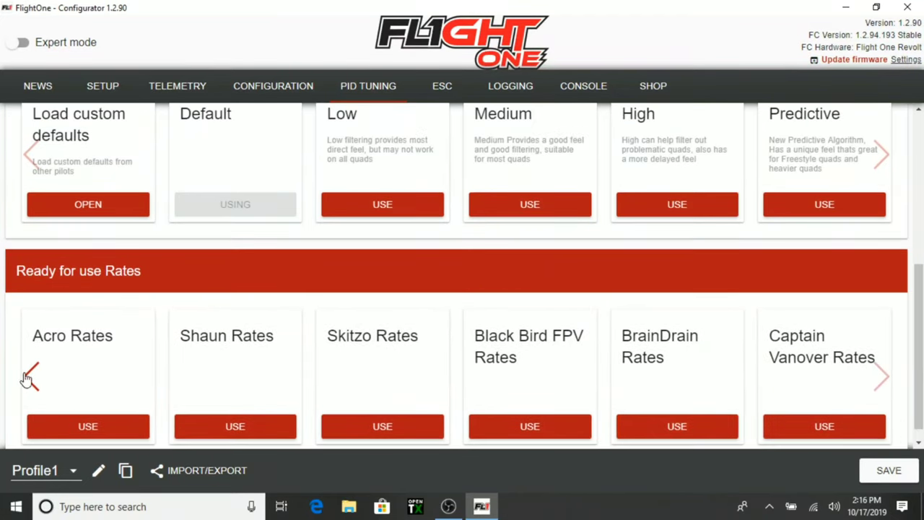
{"action": "left_click", "coordinate": [33, 376]}
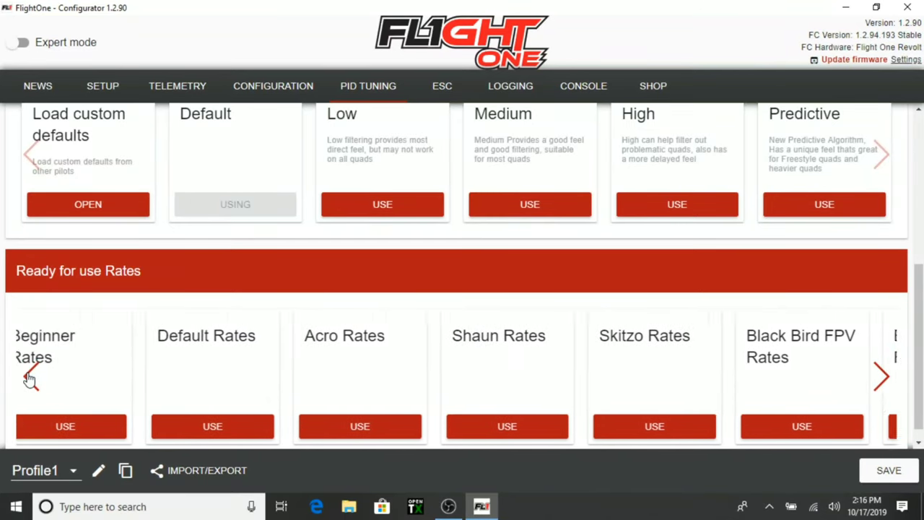
{"action": "left_click", "coordinate": [29, 379]}
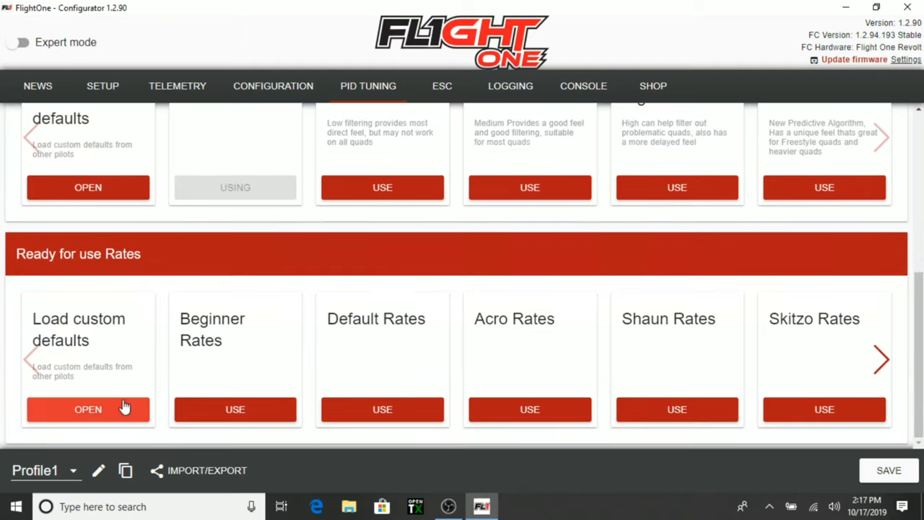
{"action": "mouse_move", "coordinate": [380, 410]}
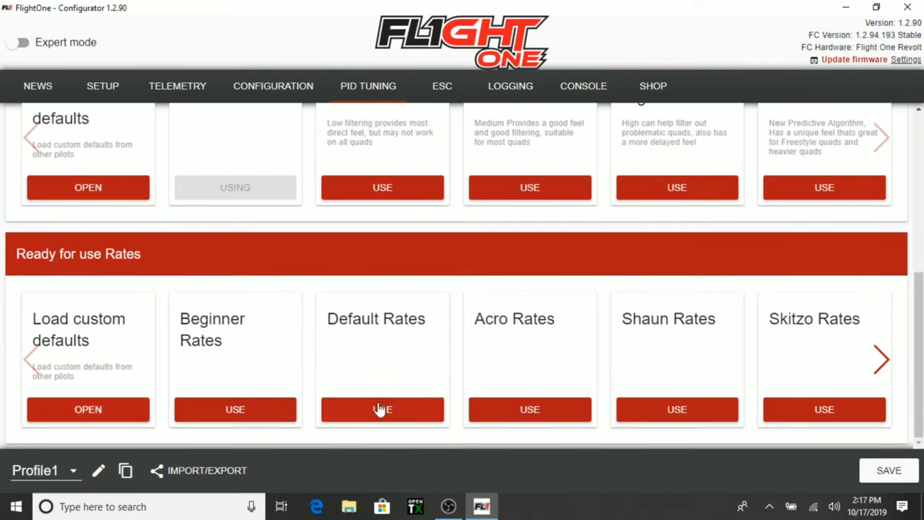
{"action": "left_click", "coordinate": [382, 410]}
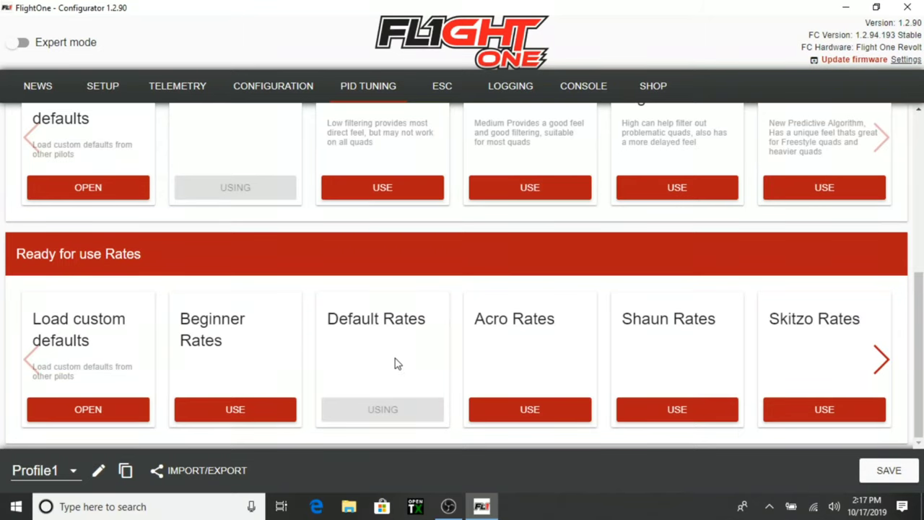
{"action": "mouse_move", "coordinate": [416, 370]}
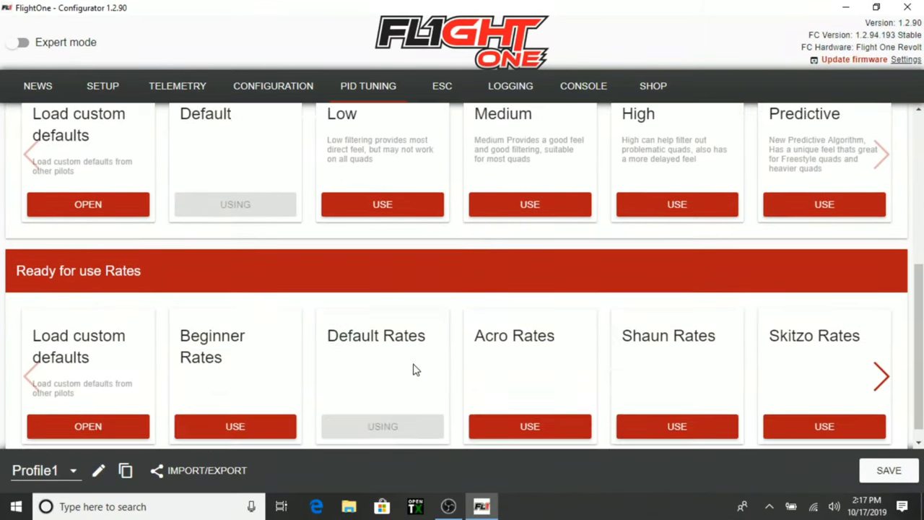
{"action": "scroll", "scroll_direction": "down", "scroll_amount": 3}
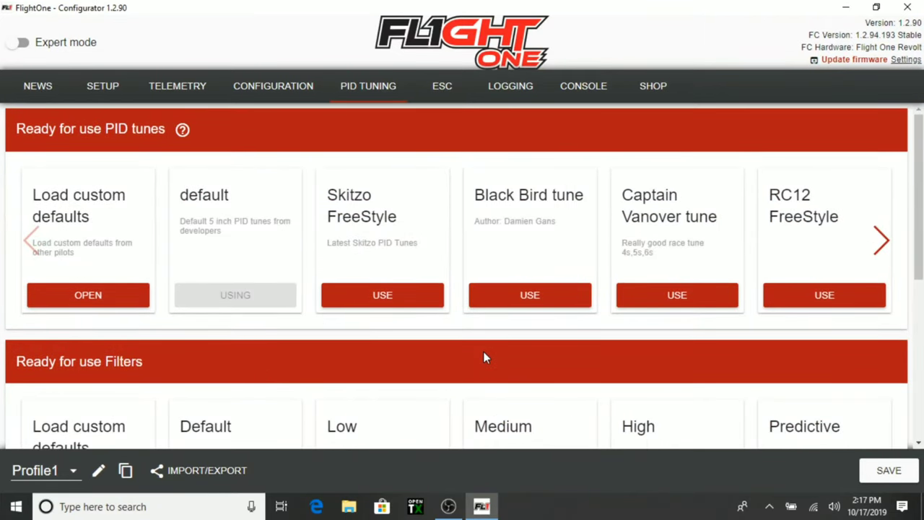
{"action": "mouse_move", "coordinate": [417, 335]}
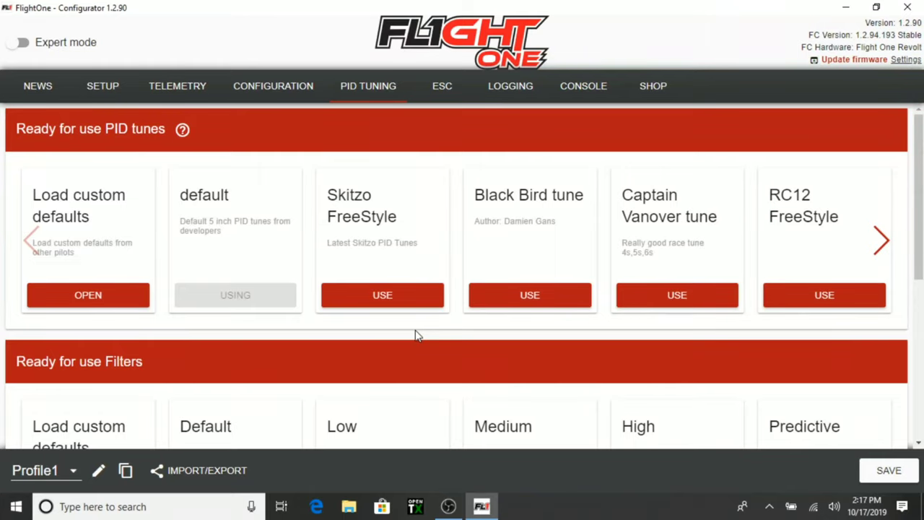
{"action": "mouse_move", "coordinate": [404, 334]}
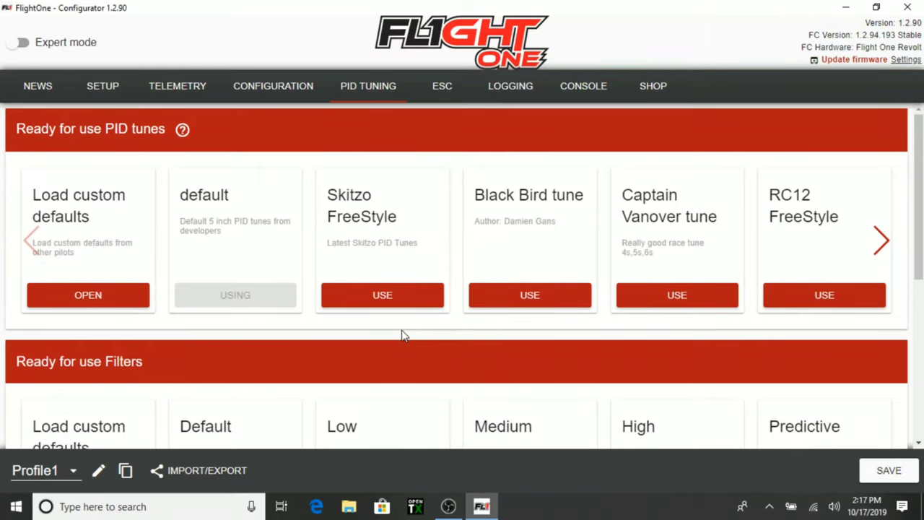
{"action": "scroll", "scroll_direction": "down", "scroll_amount": 3}
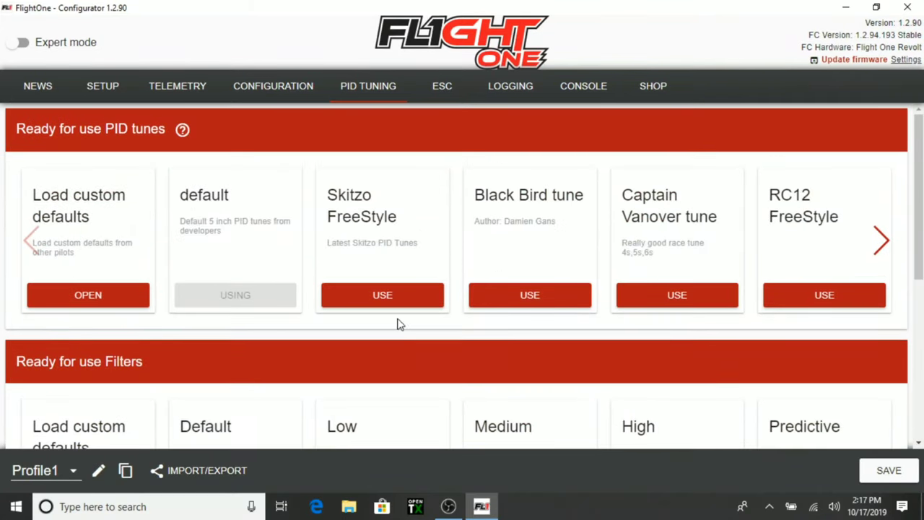
Leave PID Tuning and choose SAVE AND CONTINUE to save pending changes
{"action": "left_click", "coordinate": [442, 85]}
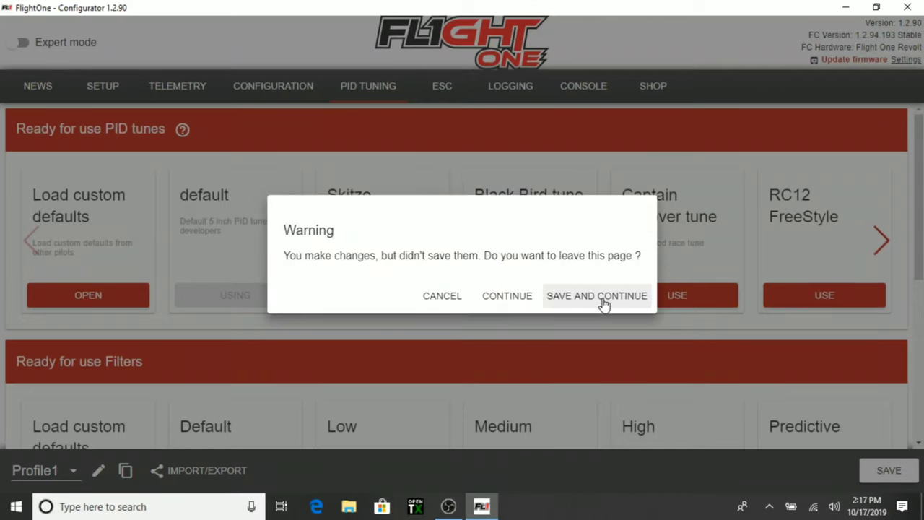
{"action": "left_click", "coordinate": [597, 295]}
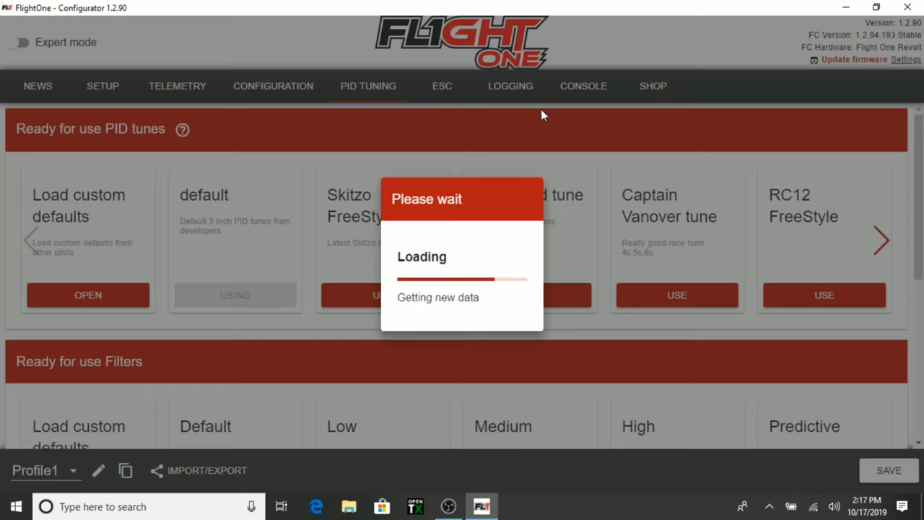
{"action": "mouse_move", "coordinate": [566, 139]}
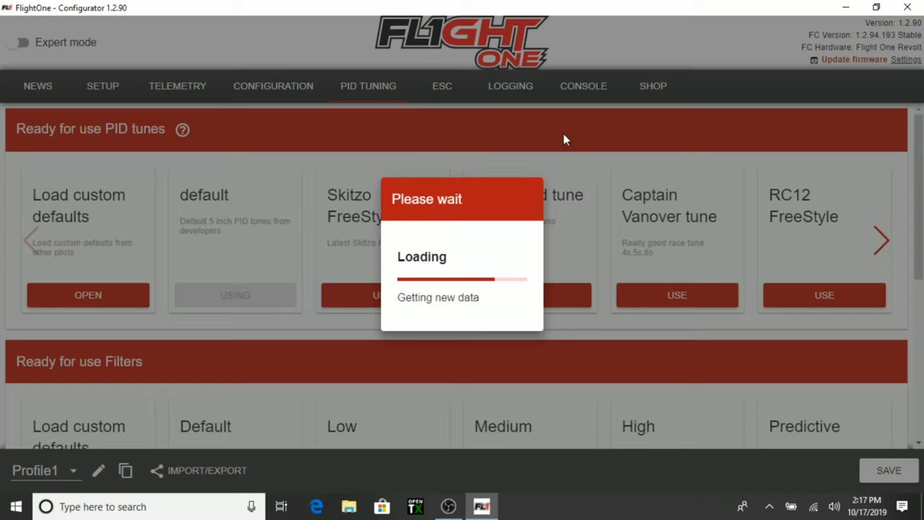
{"action": "mouse_move", "coordinate": [425, 131]}
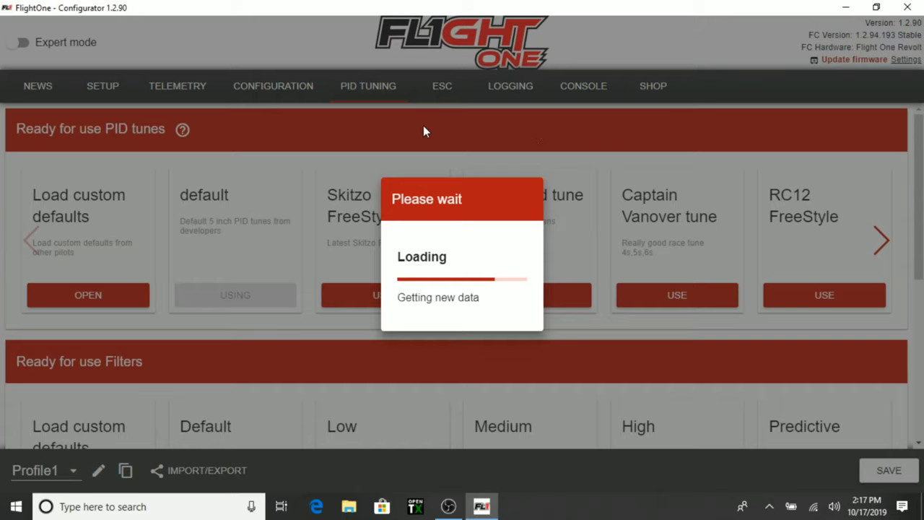
{"action": "mouse_move", "coordinate": [466, 195]}
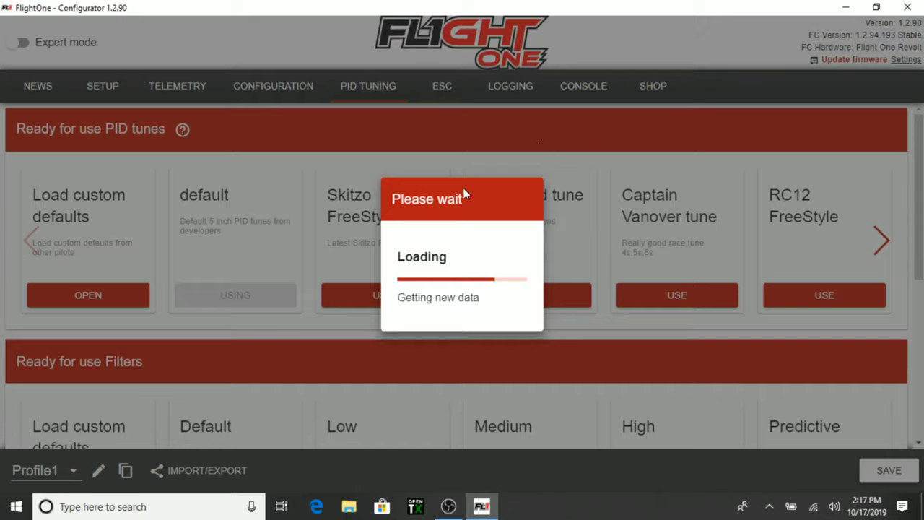
{"action": "mouse_move", "coordinate": [485, 201]}
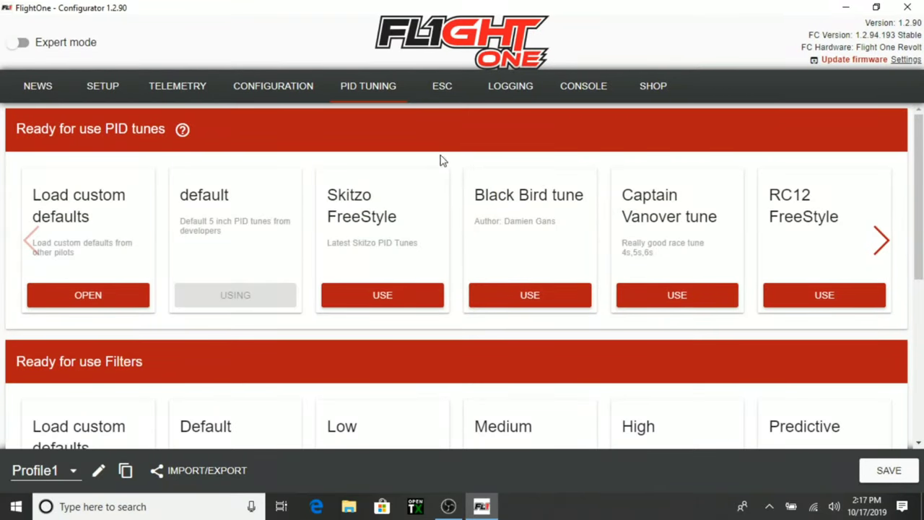
Go through the ESC and Logging pages to reach the Console page
{"action": "left_click", "coordinate": [442, 85]}
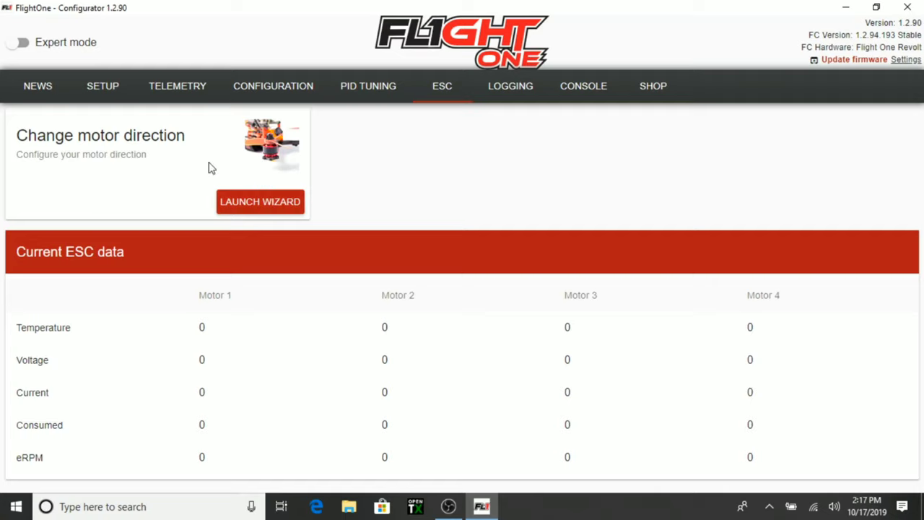
{"action": "mouse_move", "coordinate": [194, 273]}
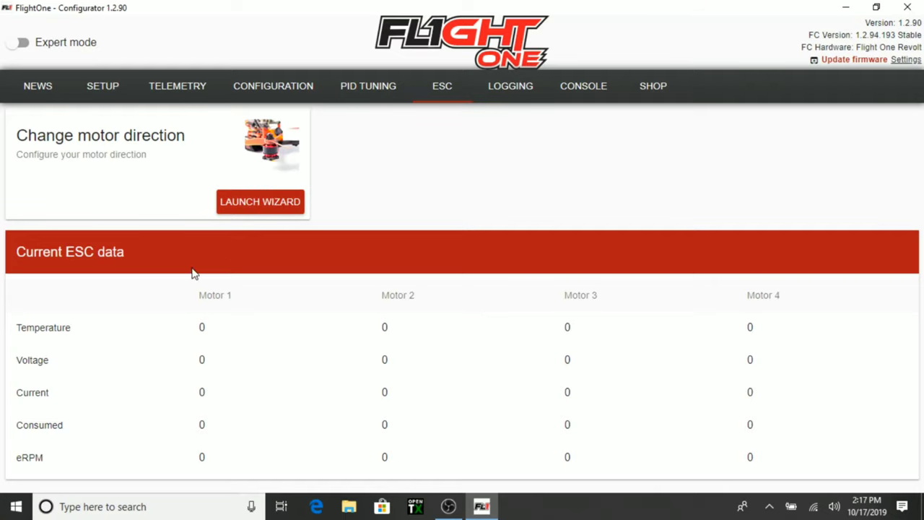
{"action": "mouse_move", "coordinate": [508, 291]}
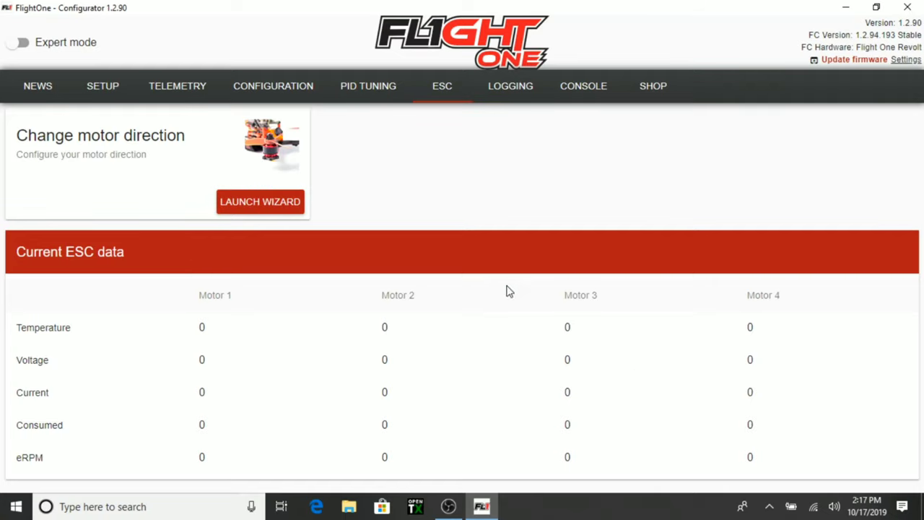
{"action": "mouse_move", "coordinate": [518, 101]}
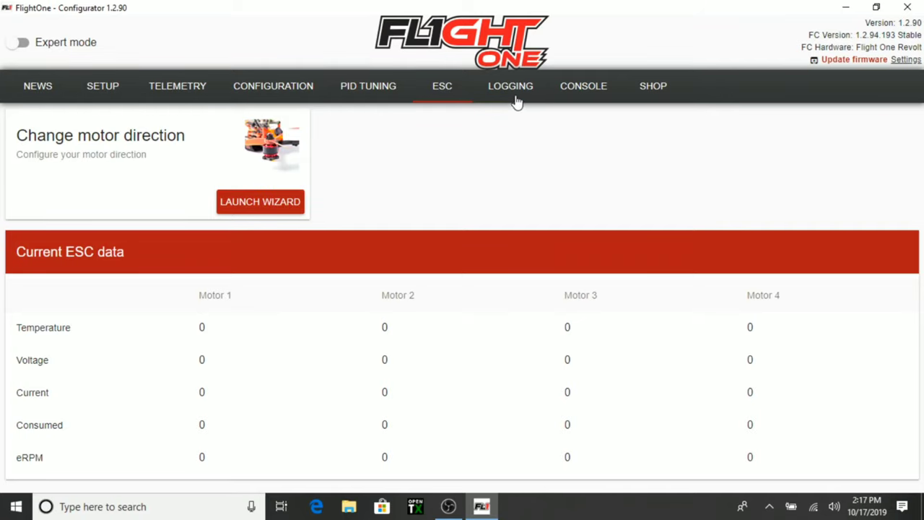
{"action": "left_click", "coordinate": [509, 86]}
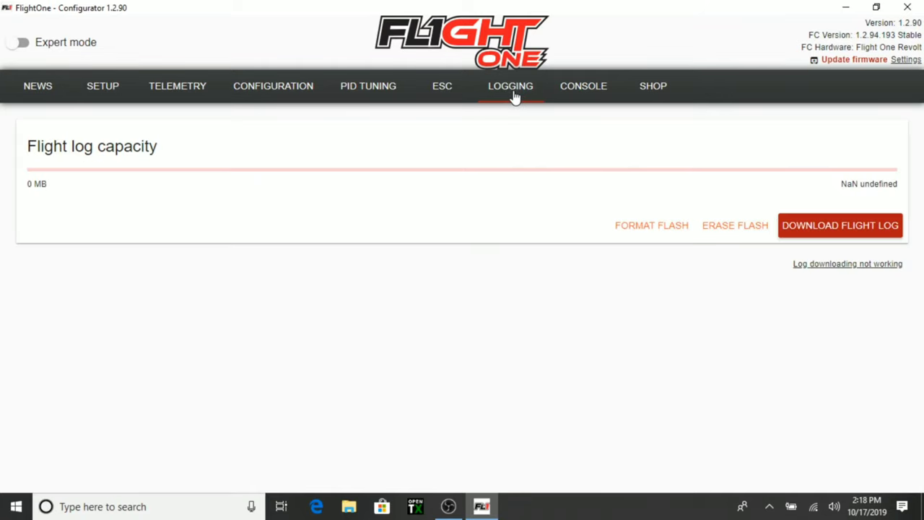
{"action": "left_click", "coordinate": [583, 86]}
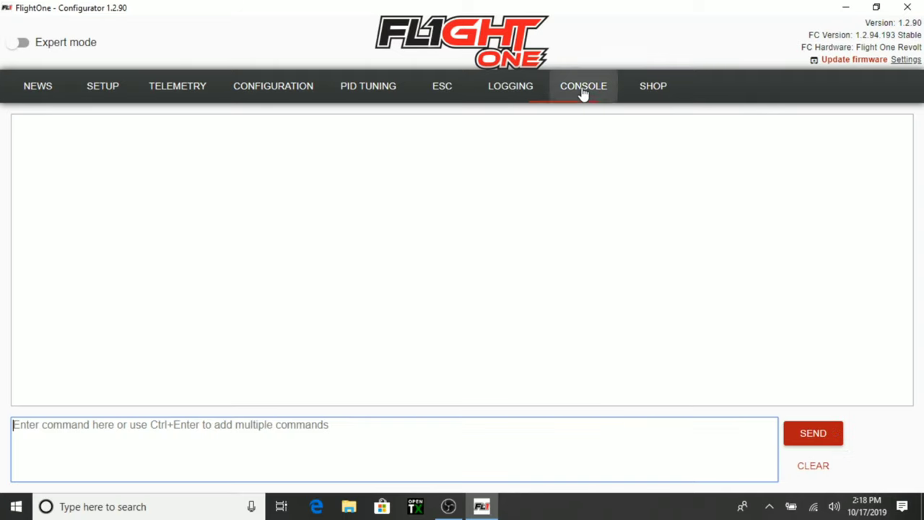
{"action": "mouse_move", "coordinate": [549, 182]}
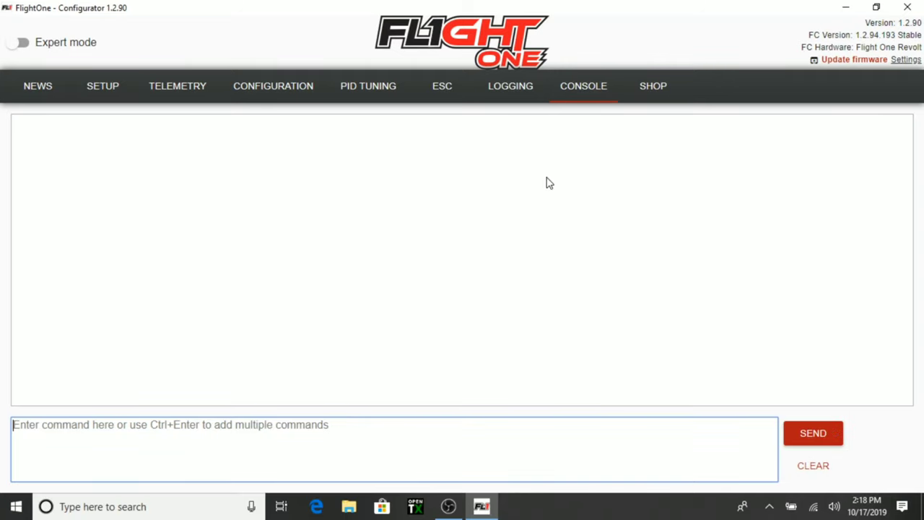